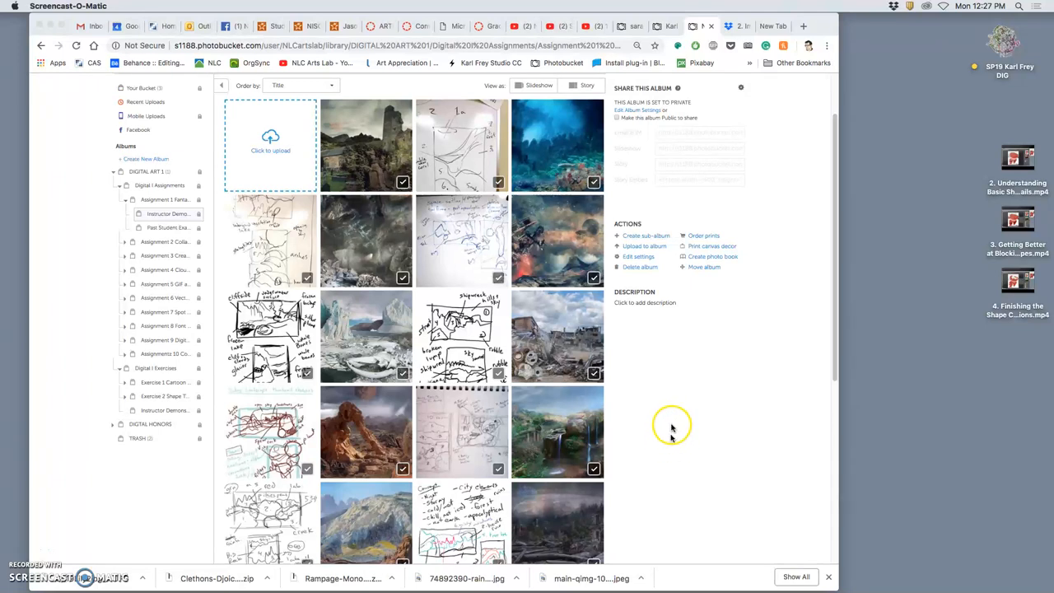
mouse_move(150, 160)
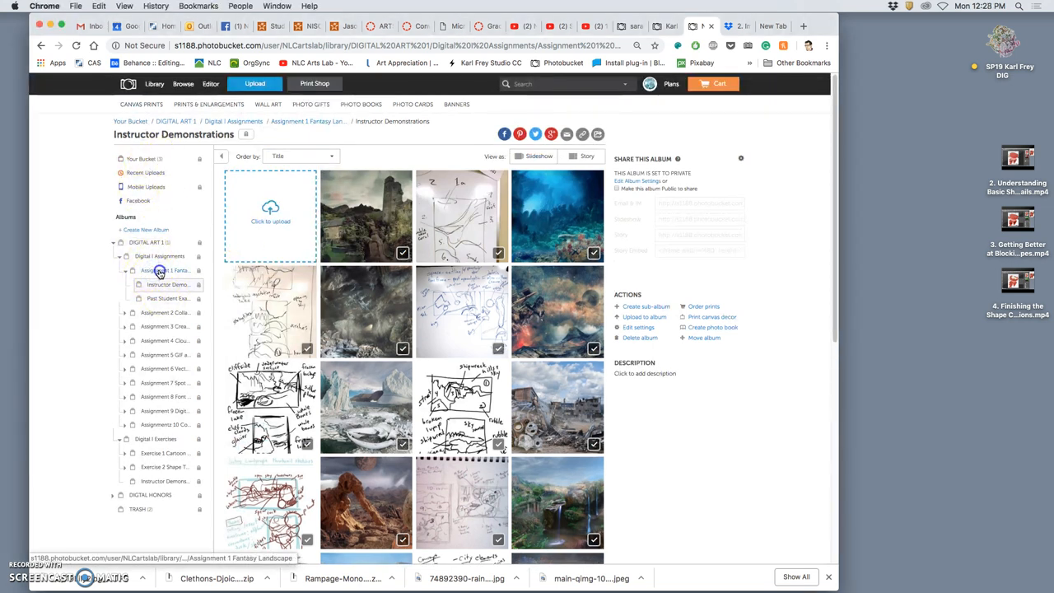
Browse the Photobucket album thumbnails and scroll to the sketch photos.
click(161, 270)
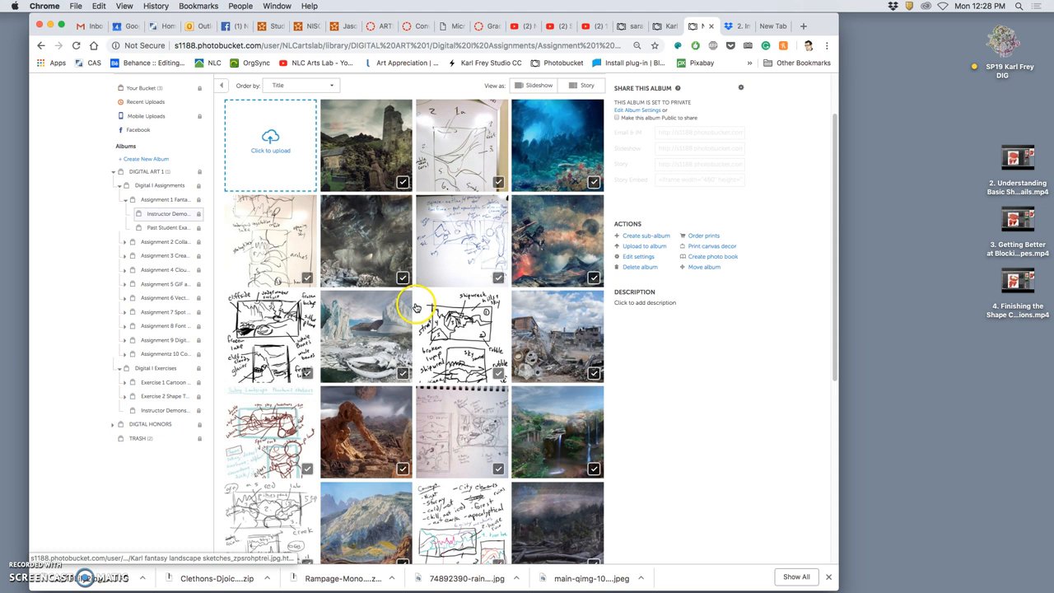
mouse_move(163, 339)
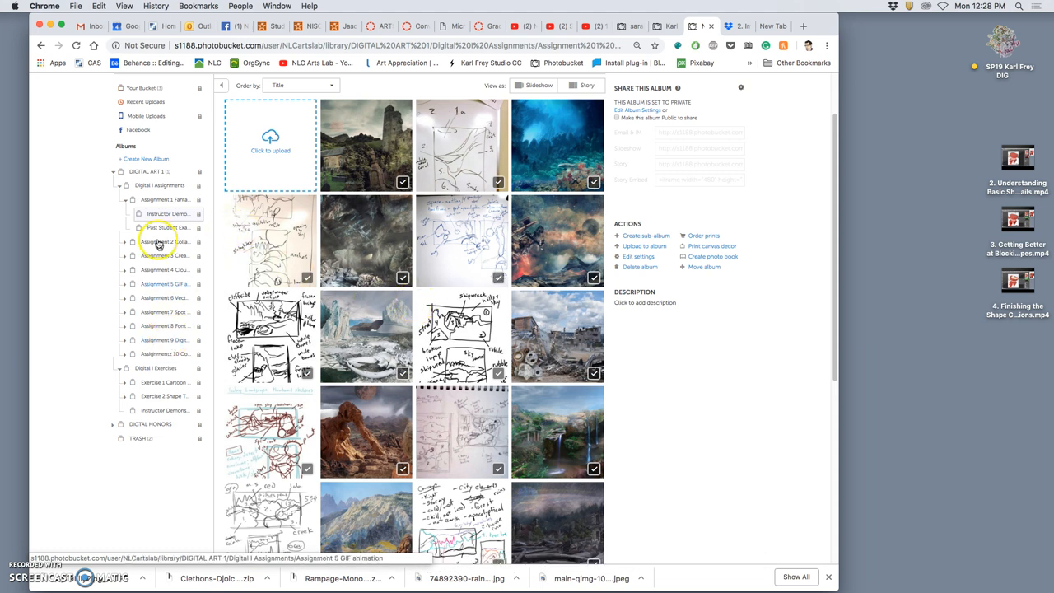
click(404, 204)
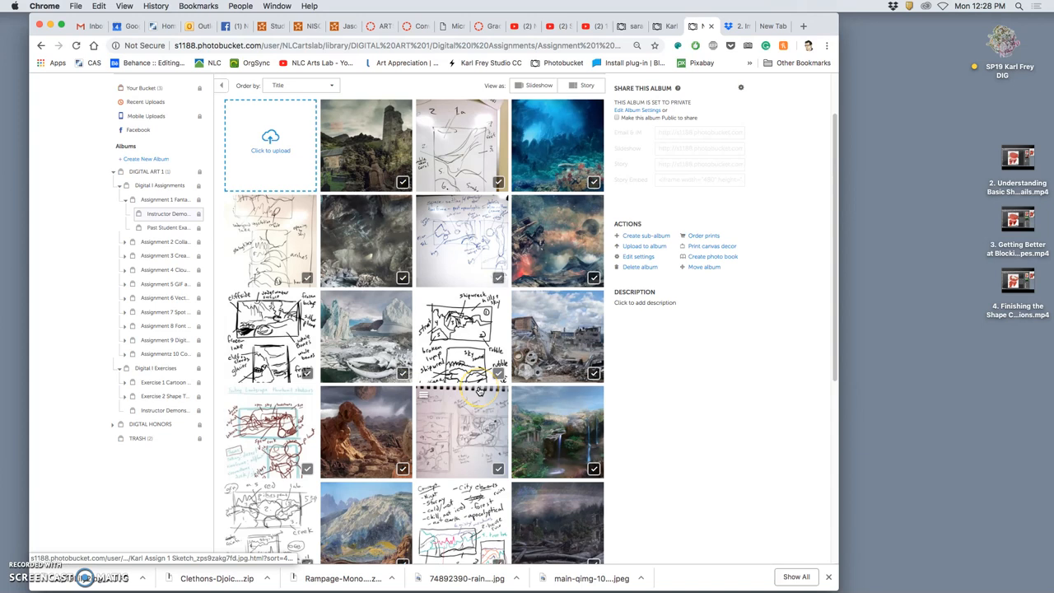
click(425, 201)
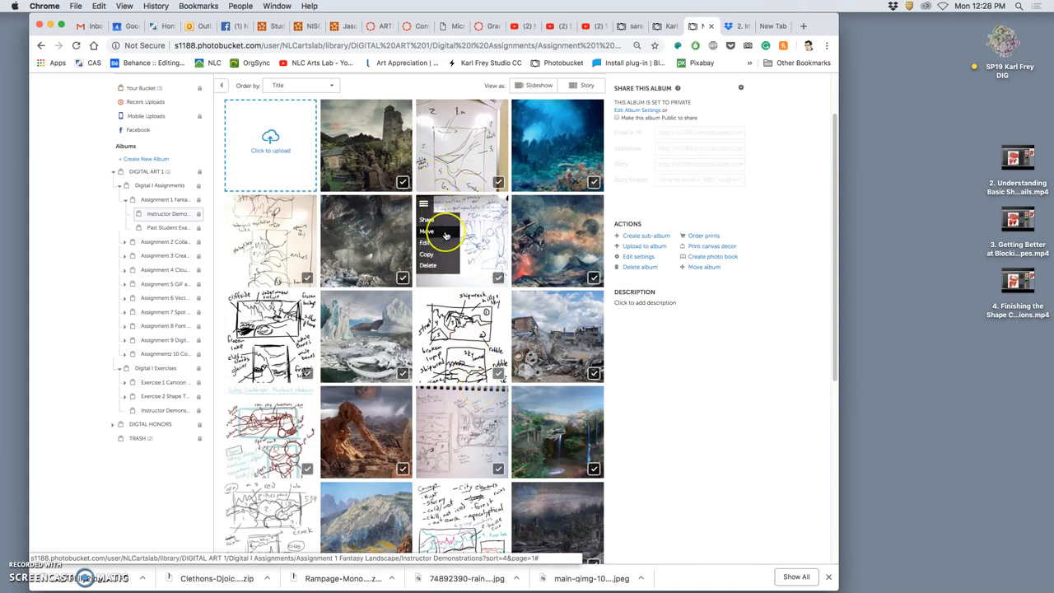
scroll(down, 3)
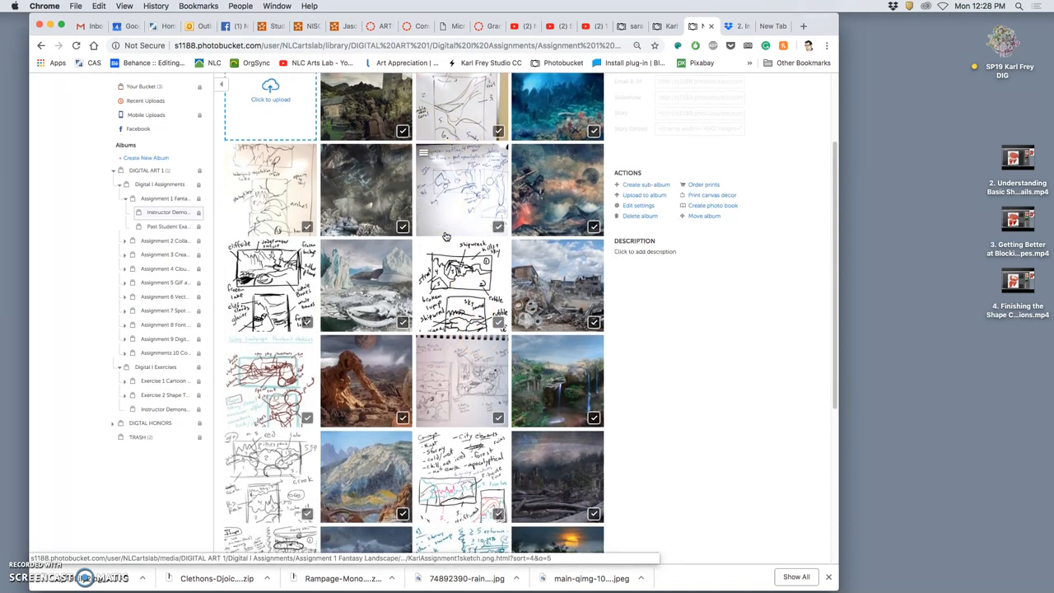
scroll(down, 3)
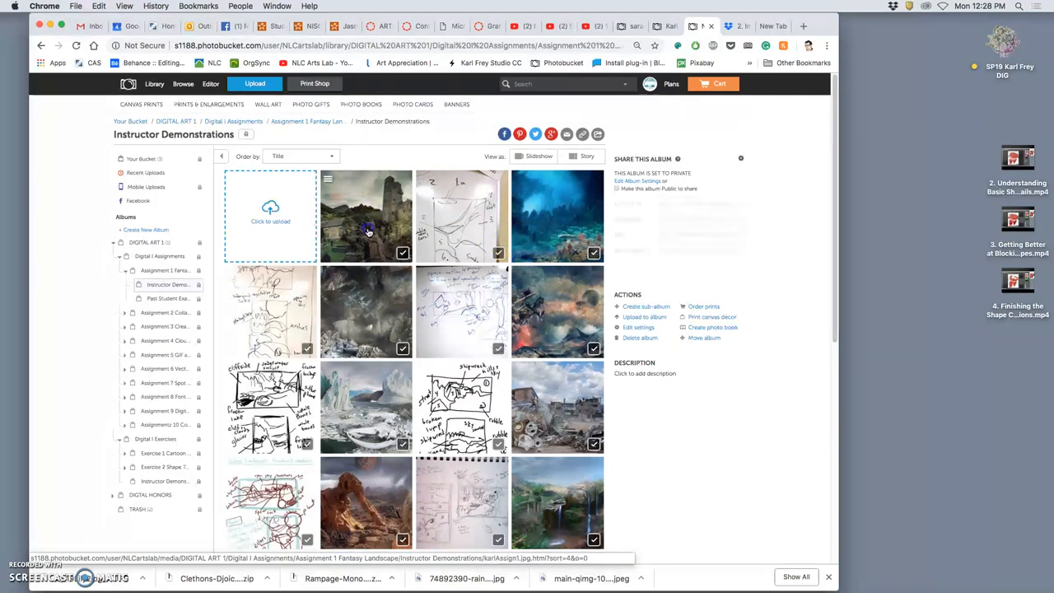
View the castle graveyard photo, then advance to the numbered reef whiteboard sketch.
click(369, 216)
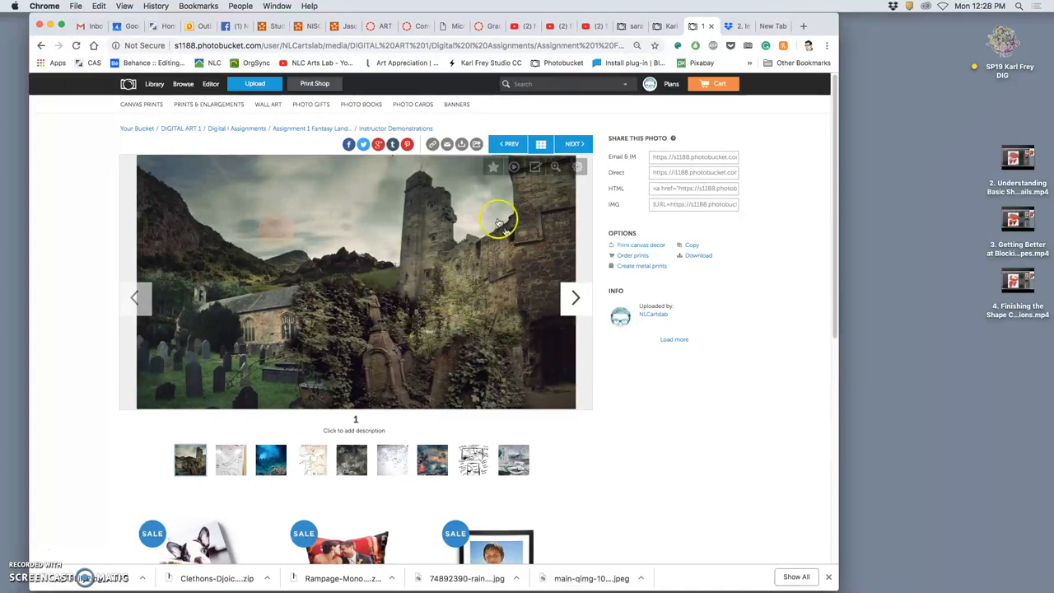
mouse_move(253, 375)
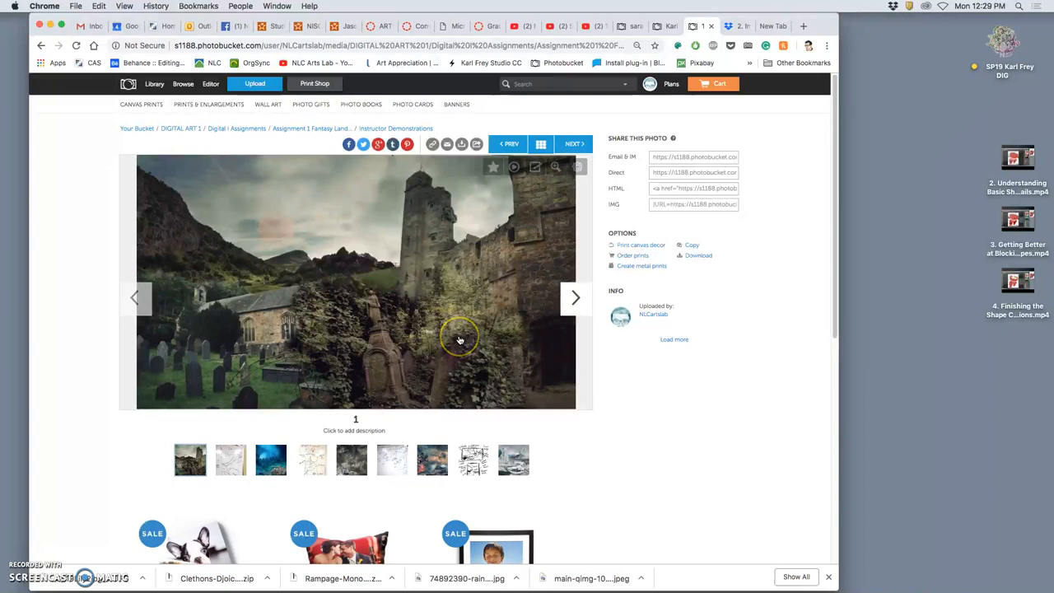
mouse_move(461, 313)
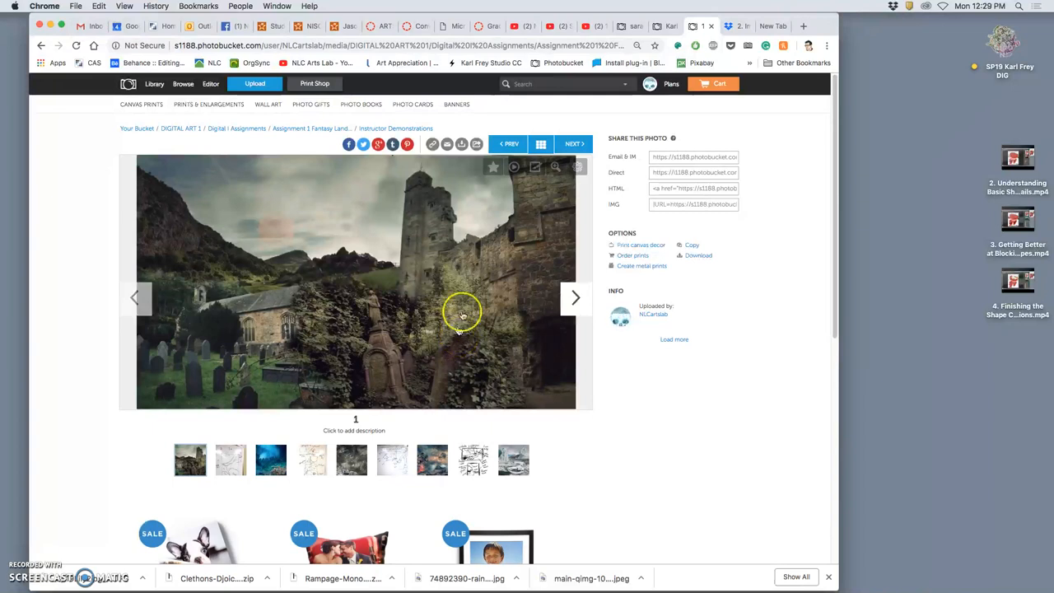
click(573, 300)
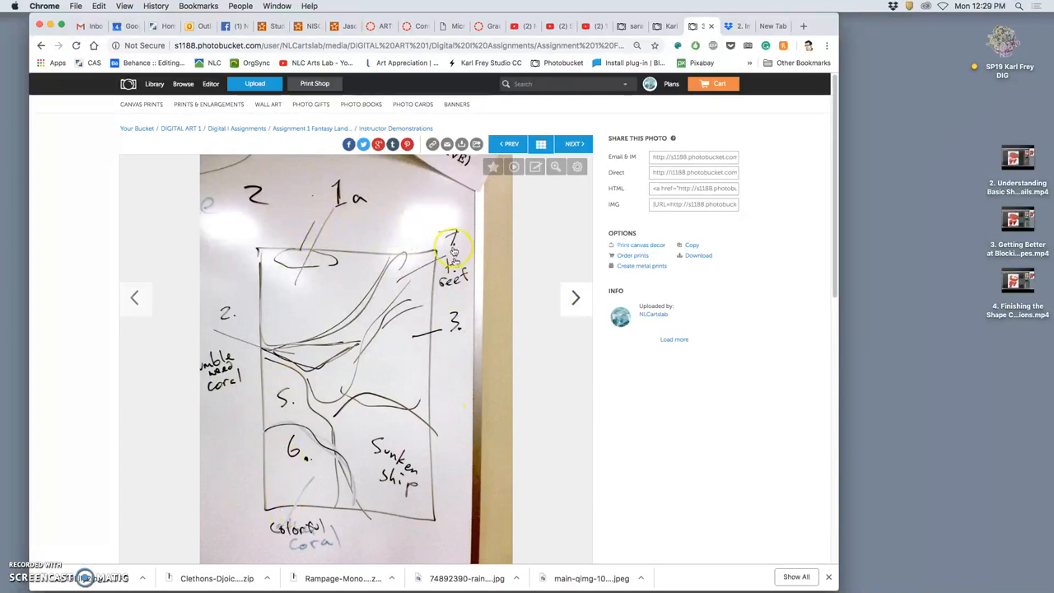
mouse_move(469, 512)
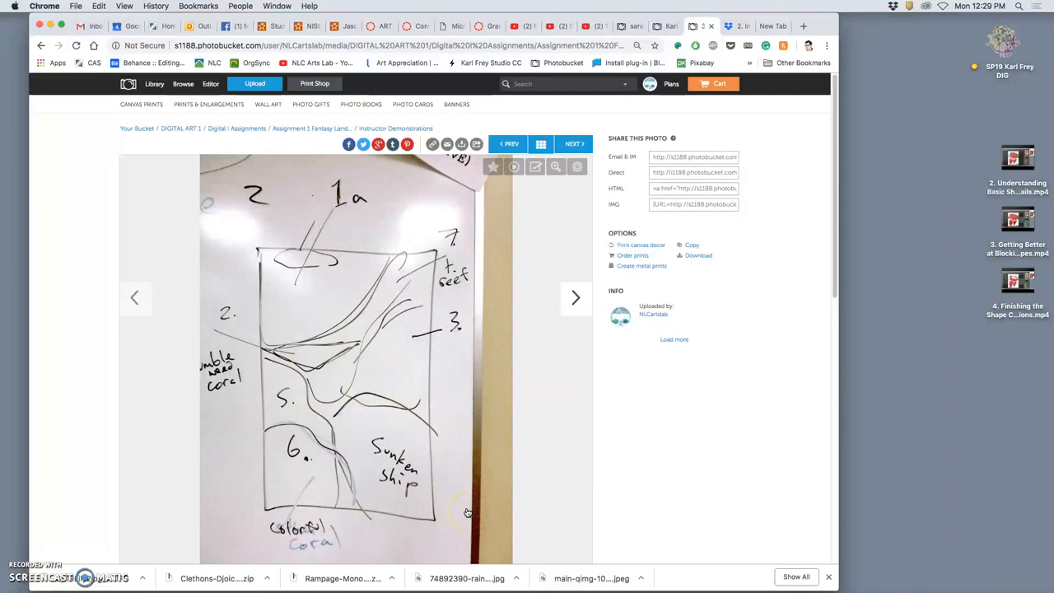
mouse_move(469, 504)
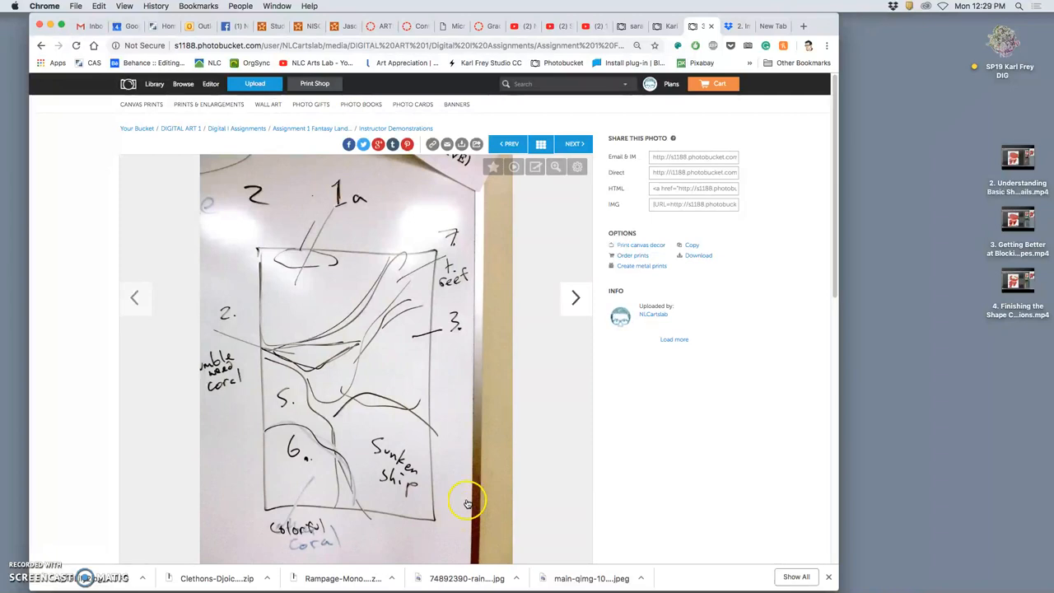
mouse_move(471, 503)
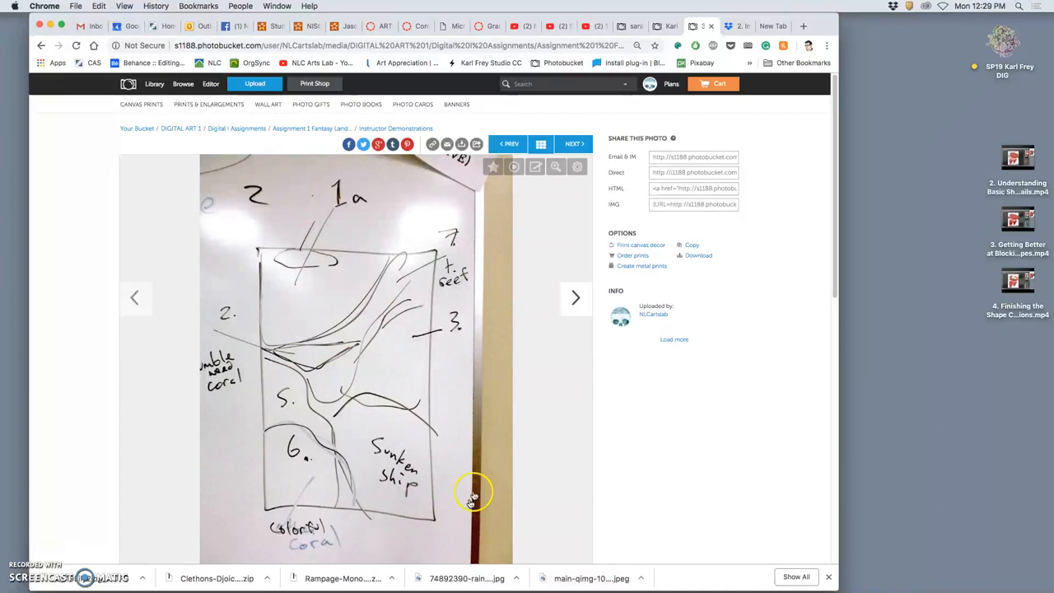
mouse_move(333, 312)
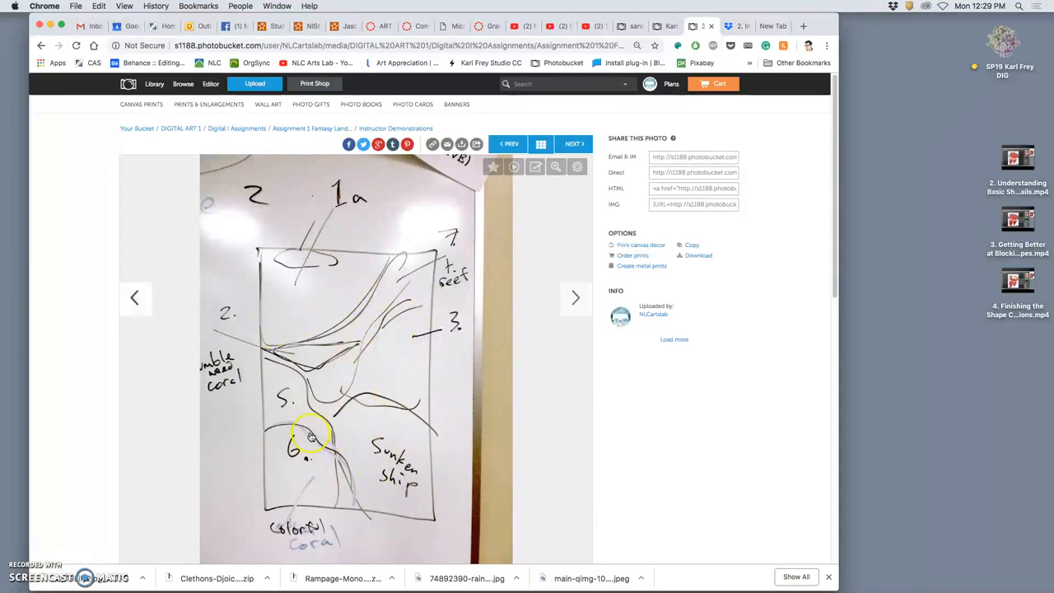
Advance past the coral photo and two brainstorm sketches to the iceberg and whale skeleton photo.
click(575, 298)
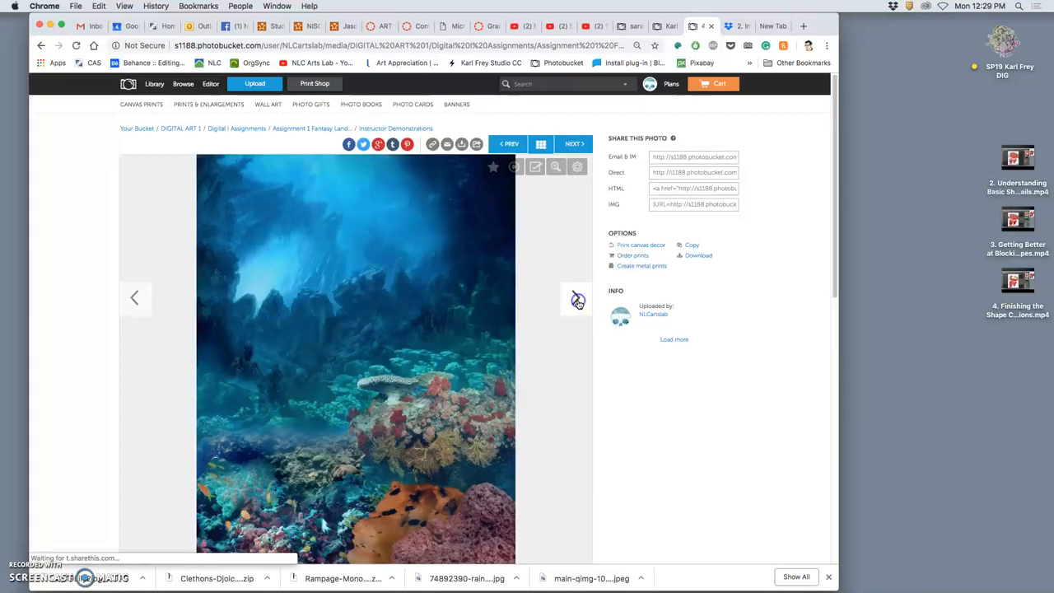
scroll(down, 3)
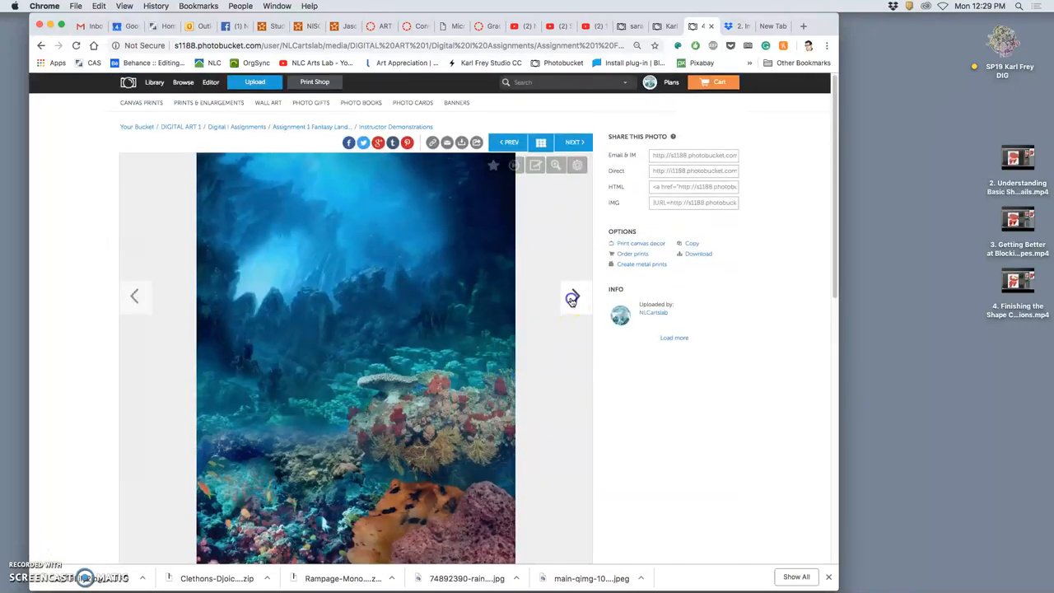
click(573, 296)
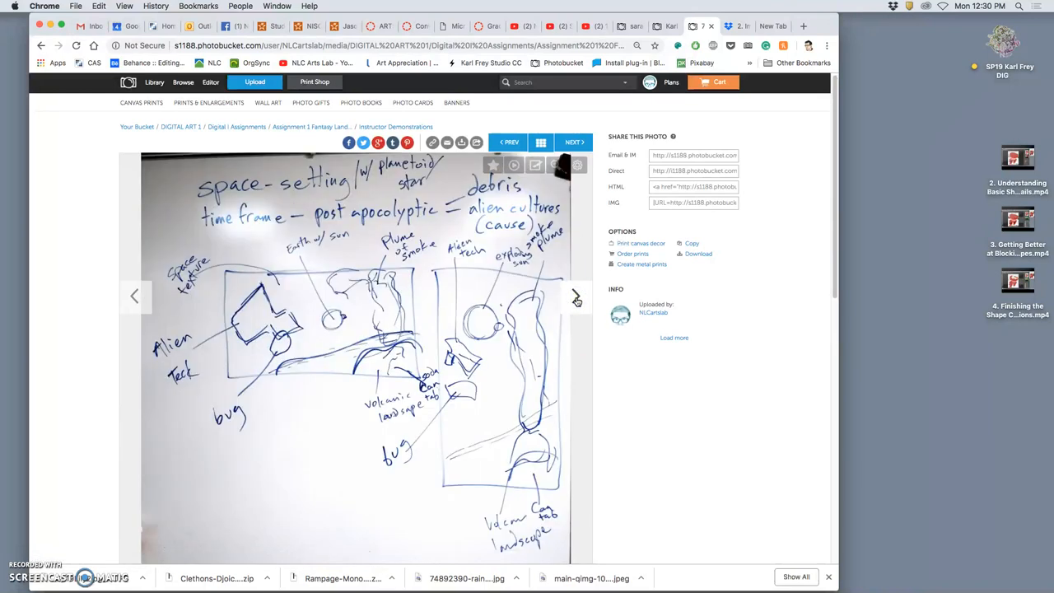
click(574, 297)
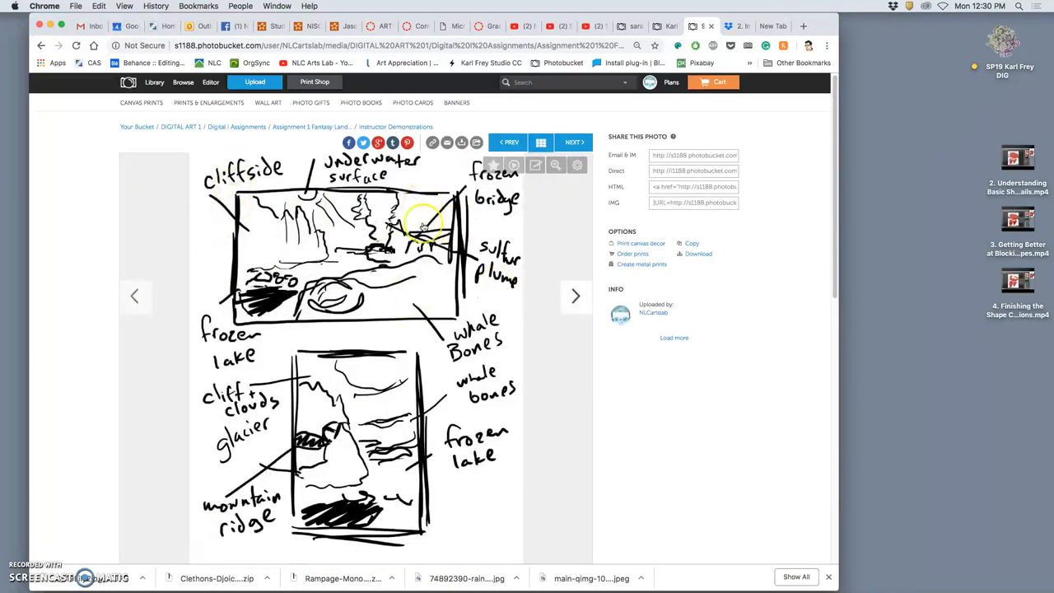
mouse_move(415, 280)
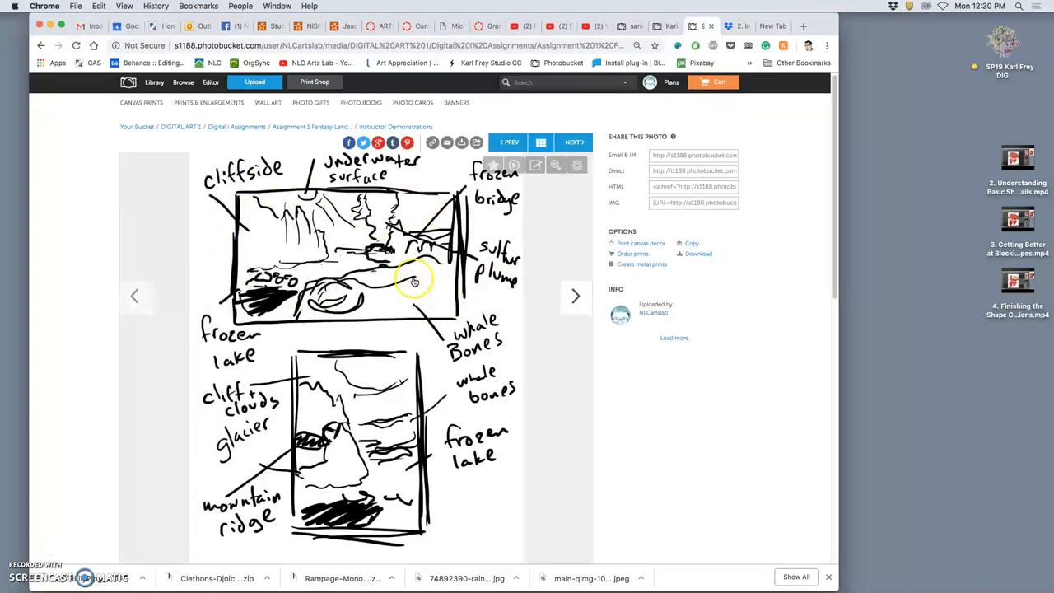
mouse_move(419, 298)
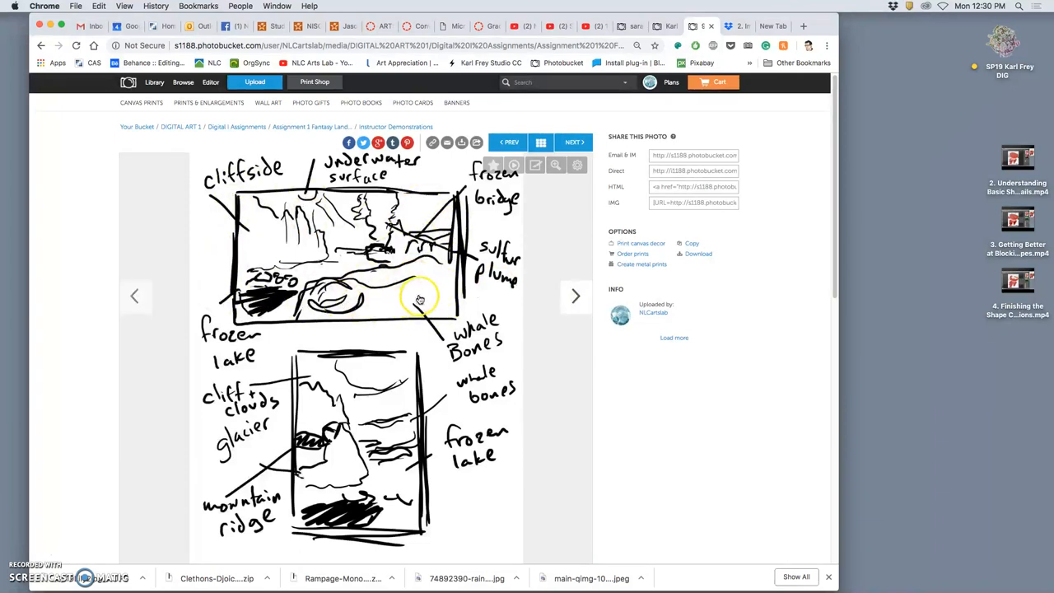
mouse_move(385, 293)
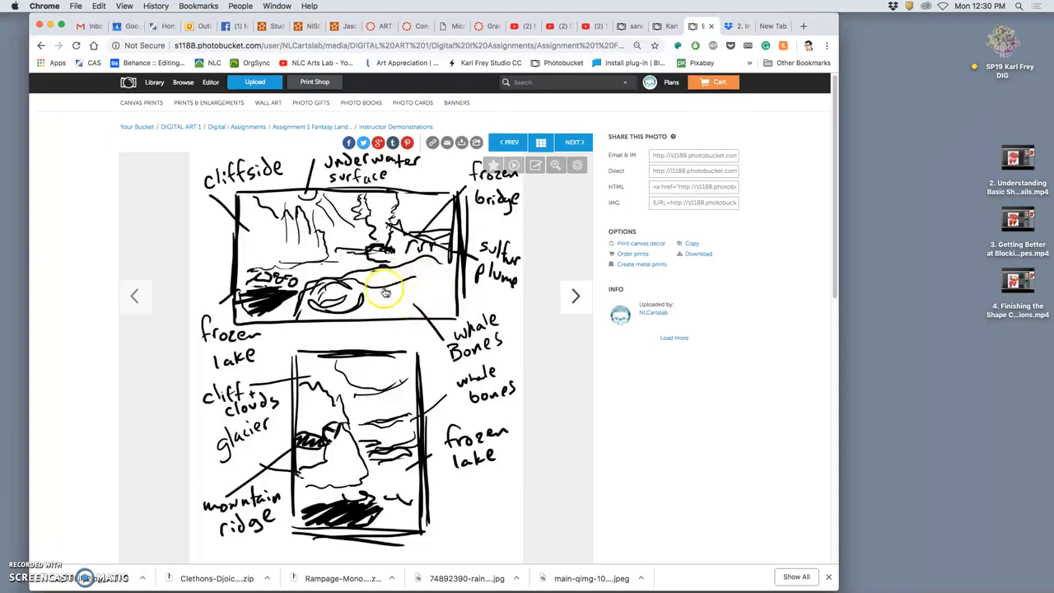
click(574, 297)
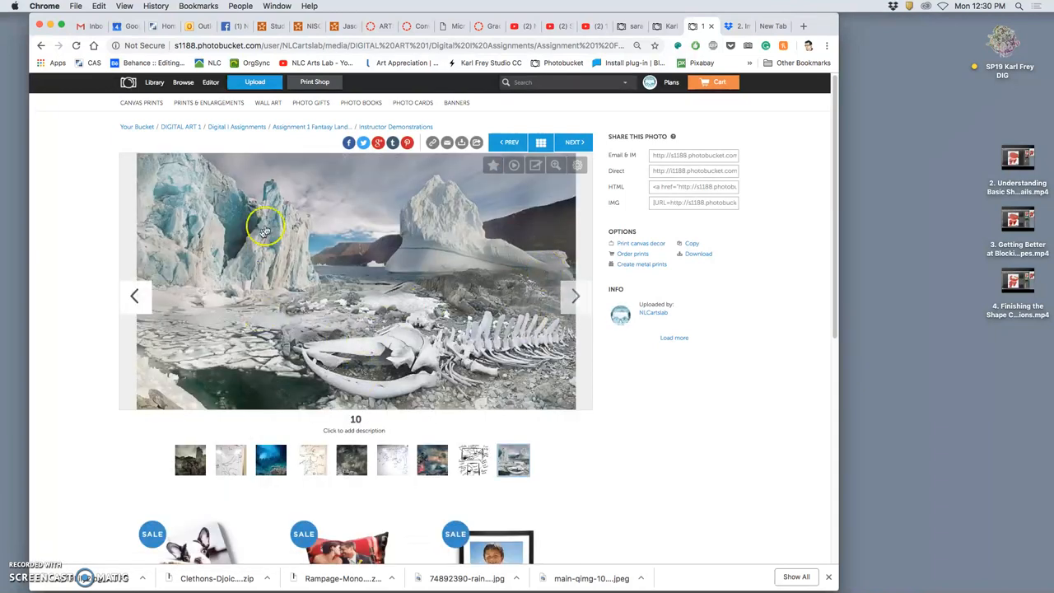
mouse_move(387, 306)
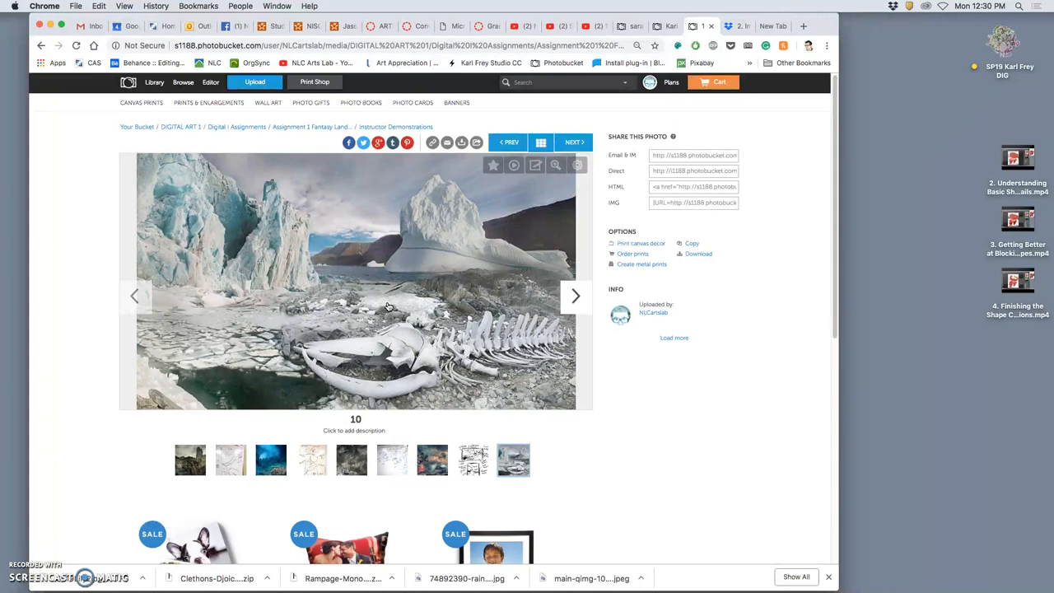
Advance through the ruined-city painting and sketches back to the castle graveyard painting.
click(574, 296)
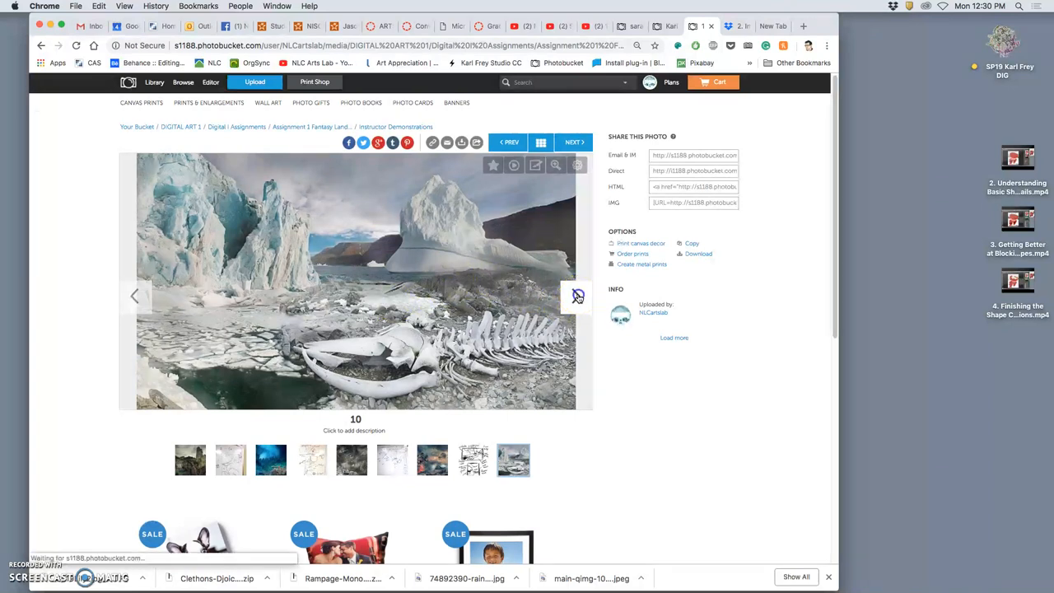
click(576, 297)
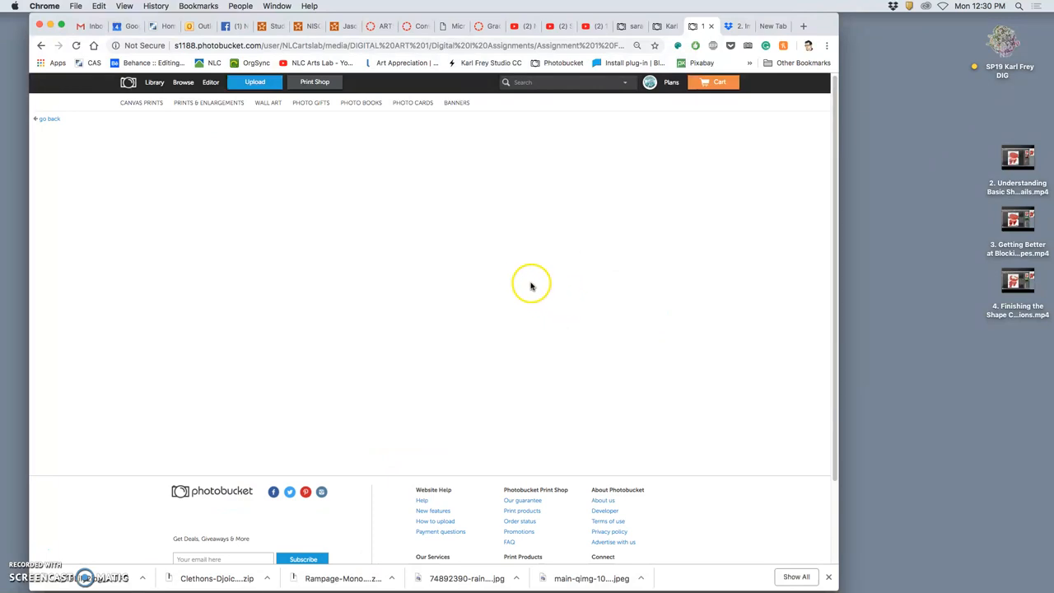
mouse_move(520, 283)
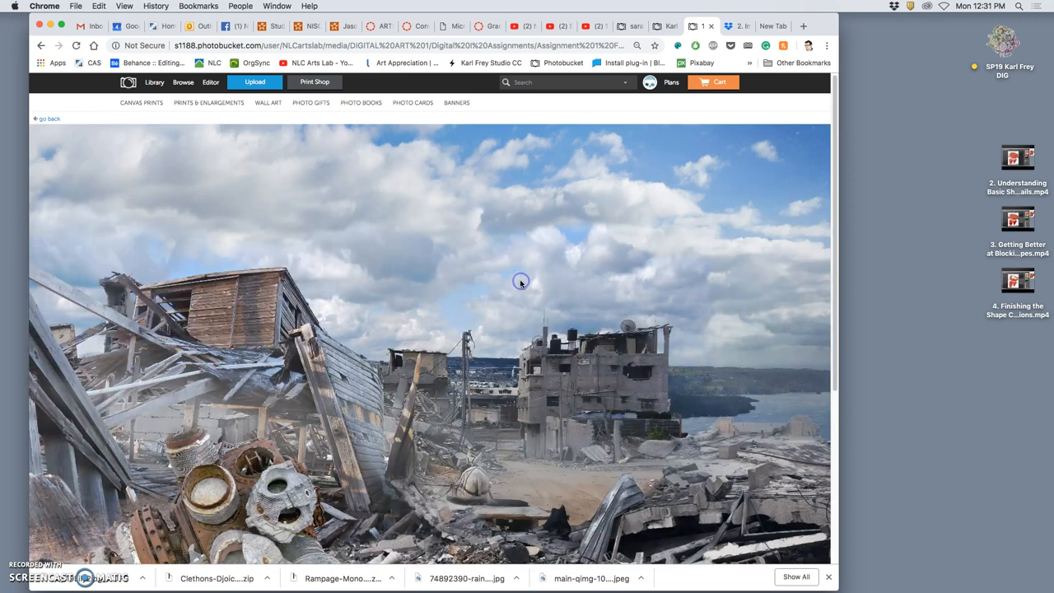
scroll(down, 3)
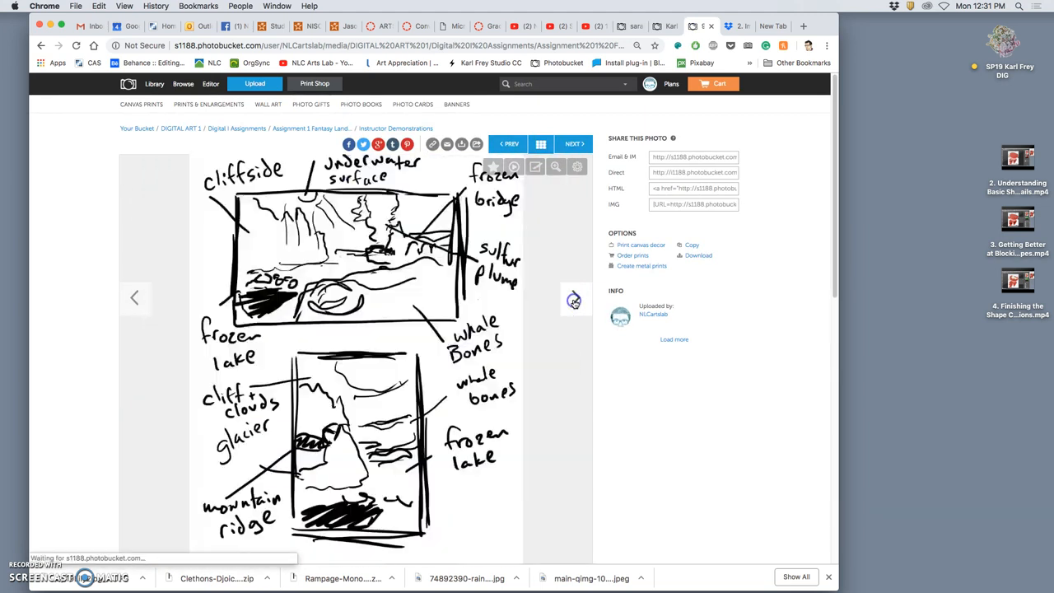
click(574, 299)
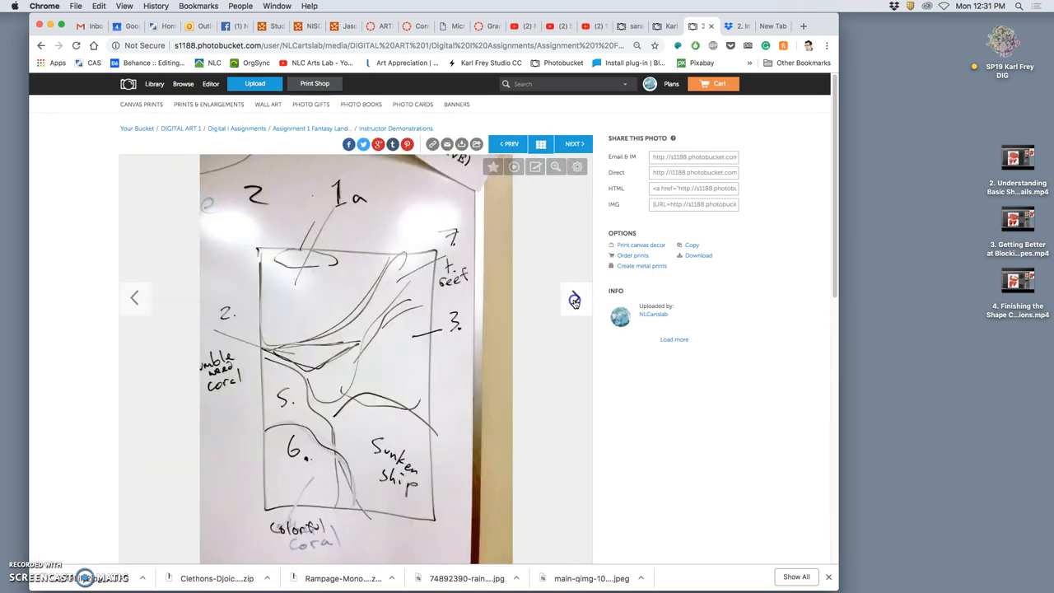
click(575, 300)
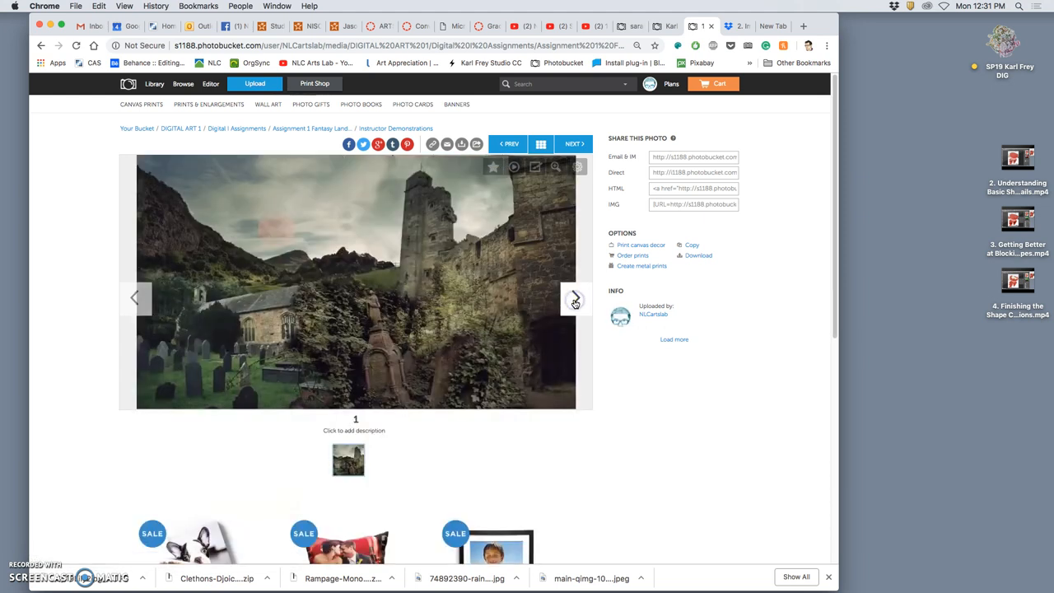
Advance to the future-Earth glacier sketch with wooden shack ruins.
click(573, 300)
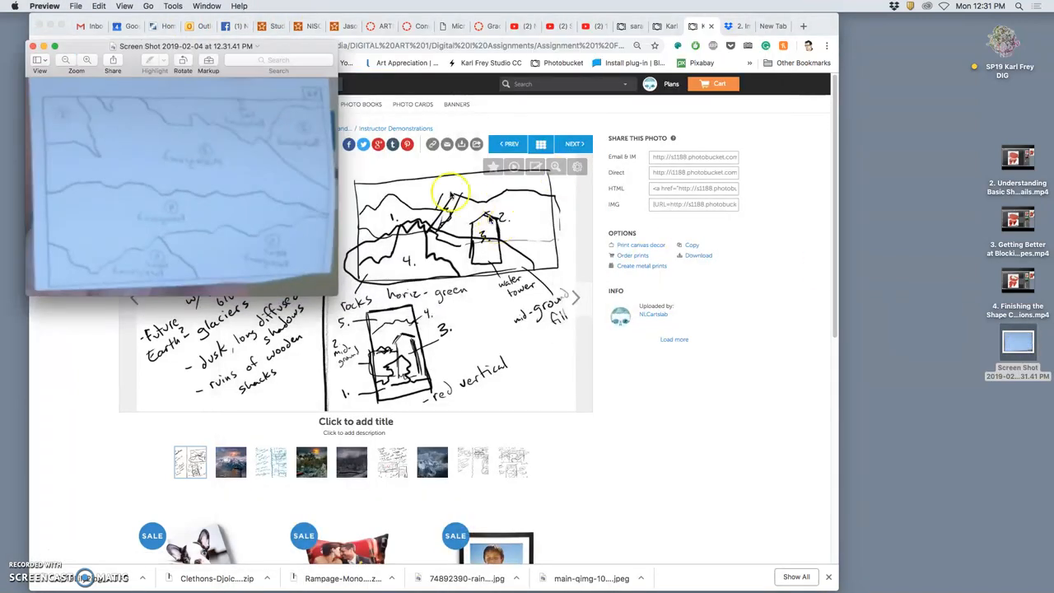
With Adjust Color, raise exposure, drop saturation to grayscale and boost contrast on the screenshot.
click(171, 7)
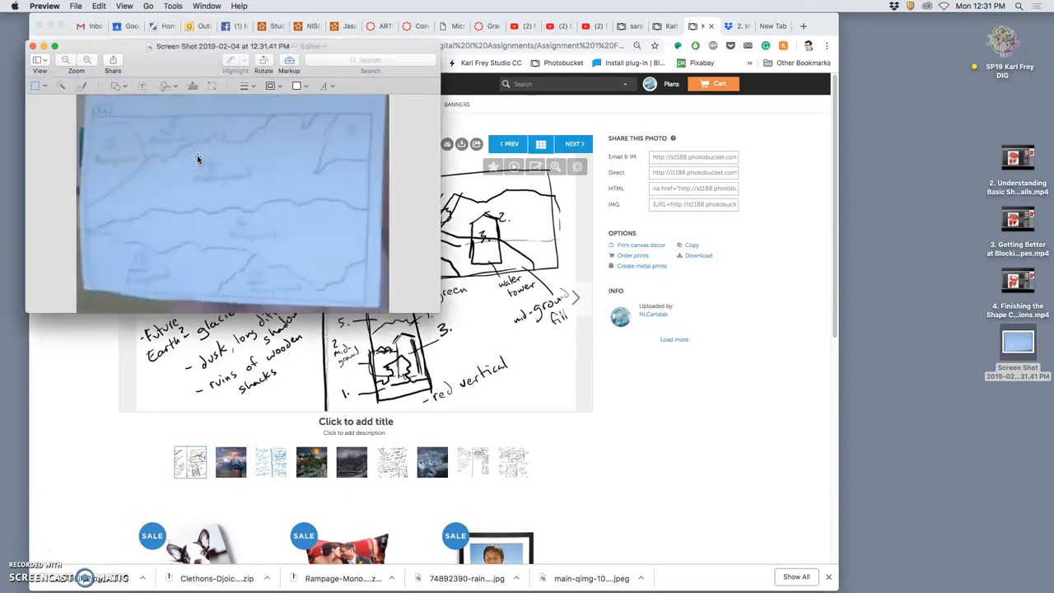
click(171, 7)
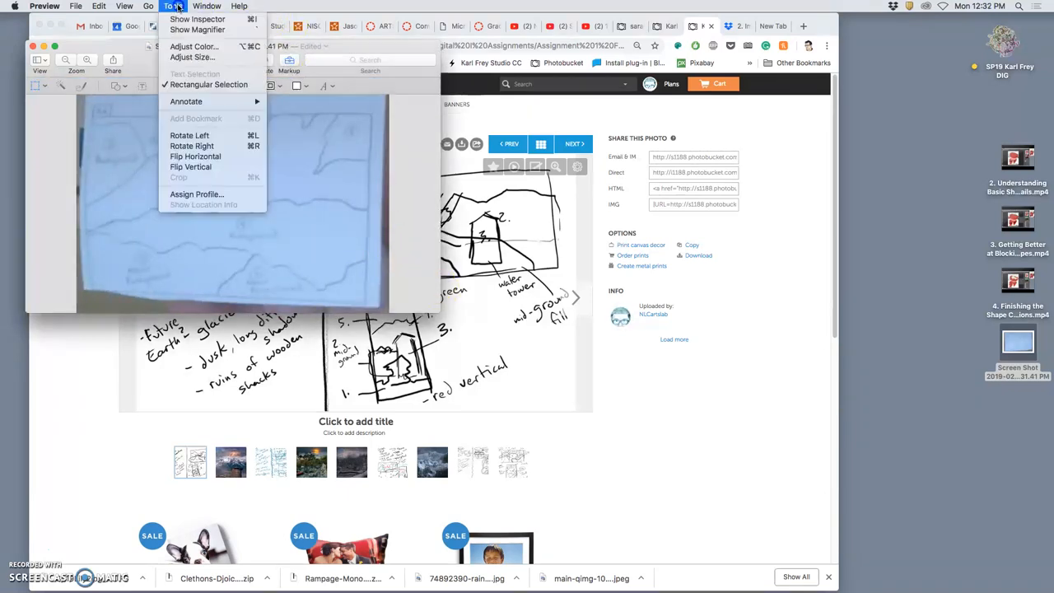
click(198, 46)
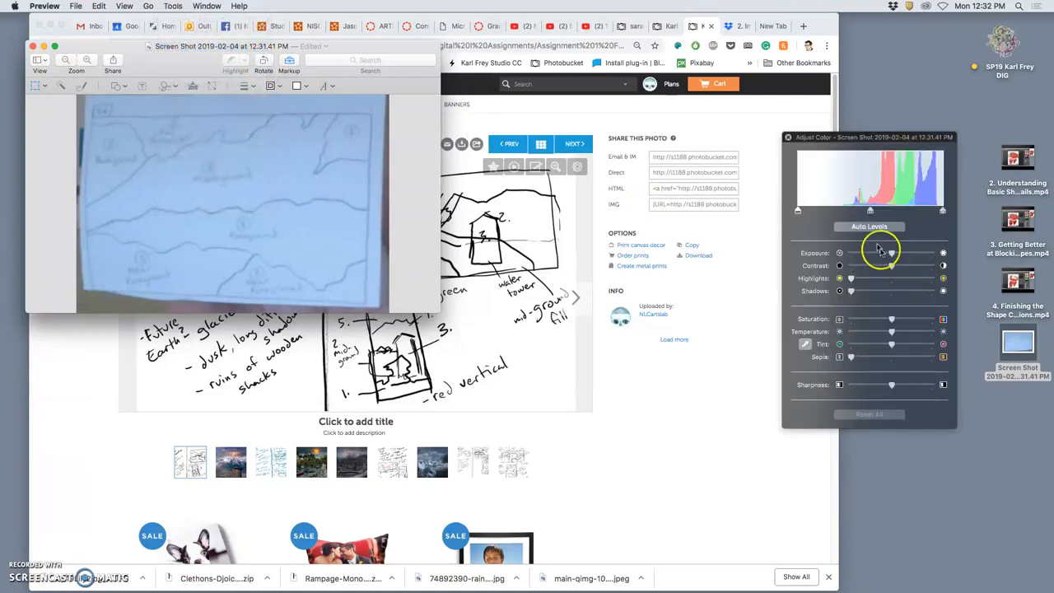
drag(893, 254, 892, 253)
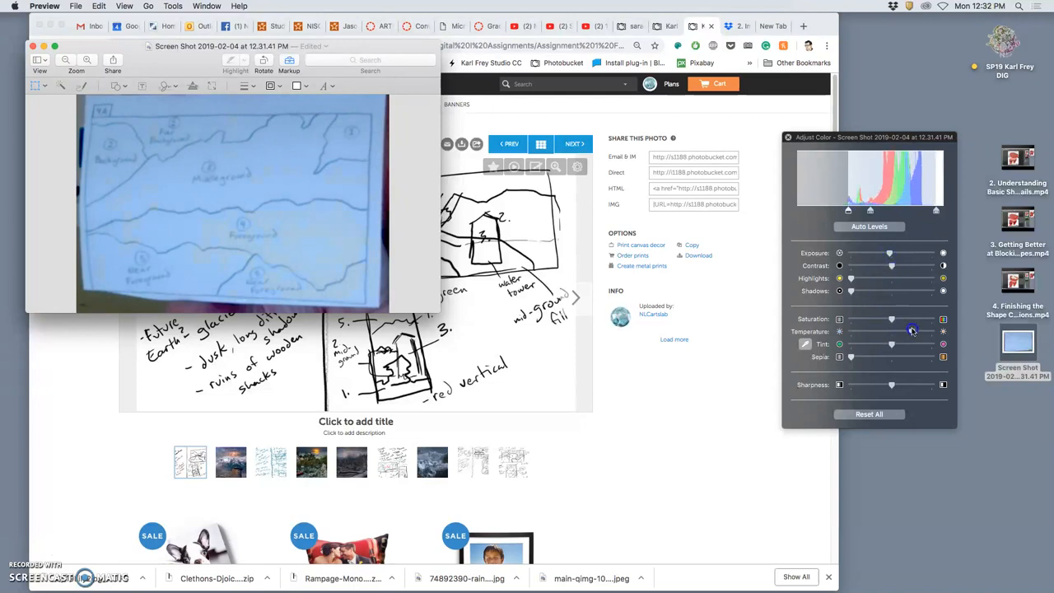
drag(891, 320, 870, 320)
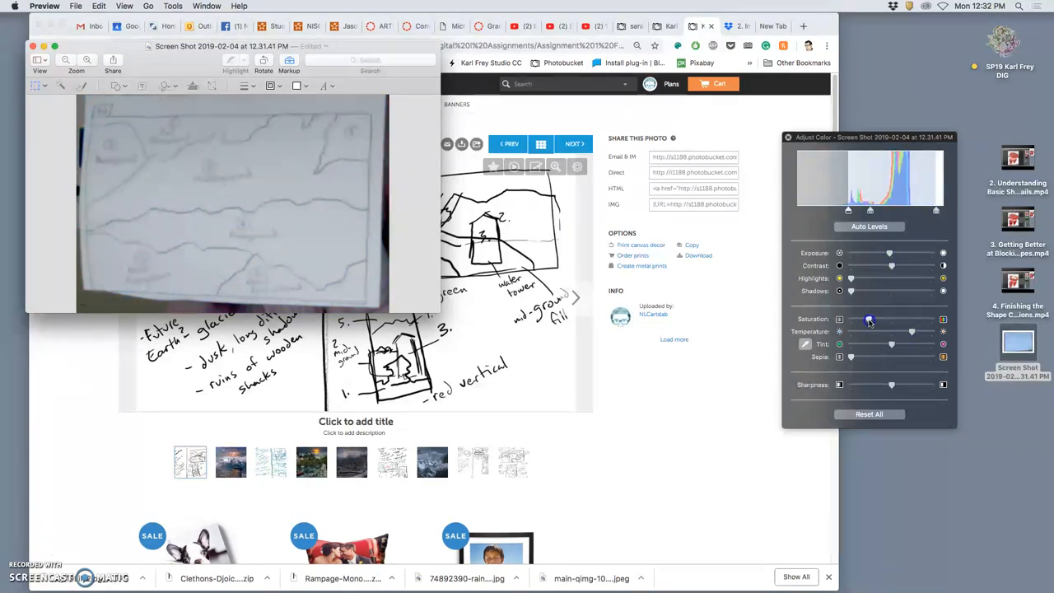
drag(891, 386, 912, 385)
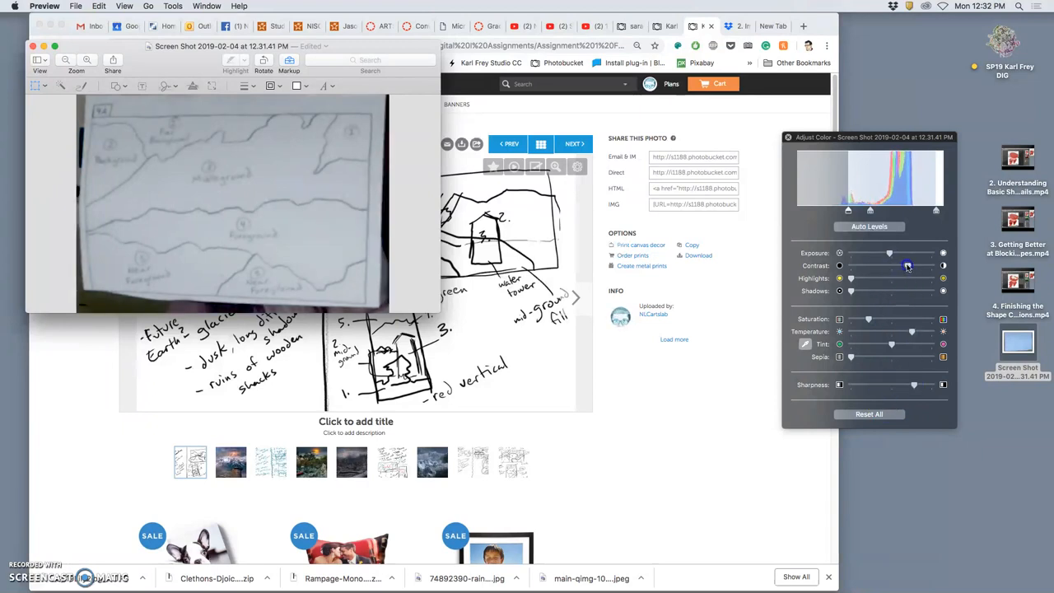
drag(905, 265, 909, 265)
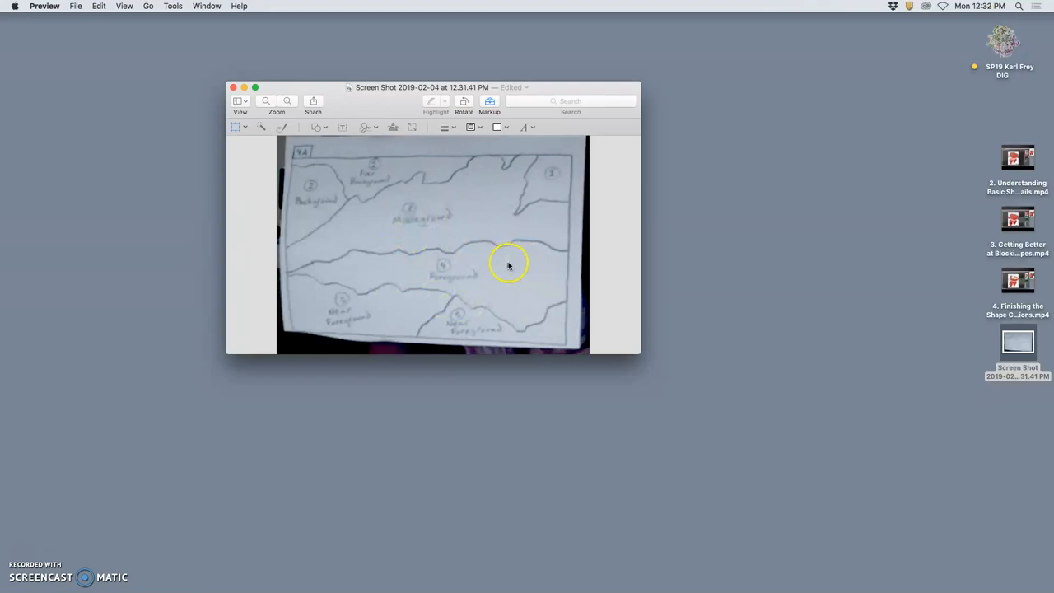
mouse_move(436, 220)
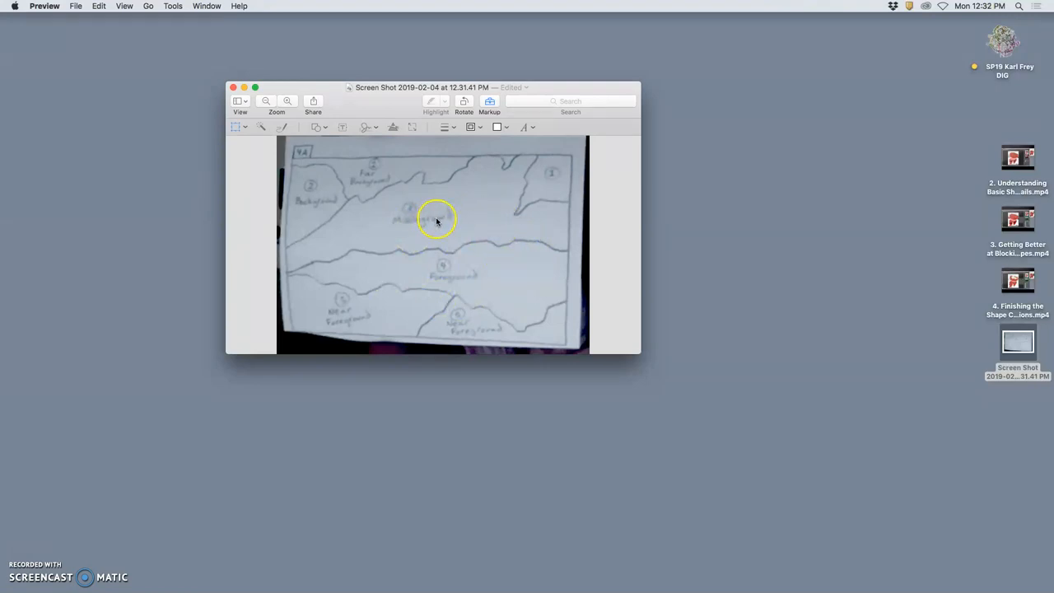
Enlarge the Preview window so the numbered background, midground and foreground zones are readable.
drag(640, 354, 903, 527)
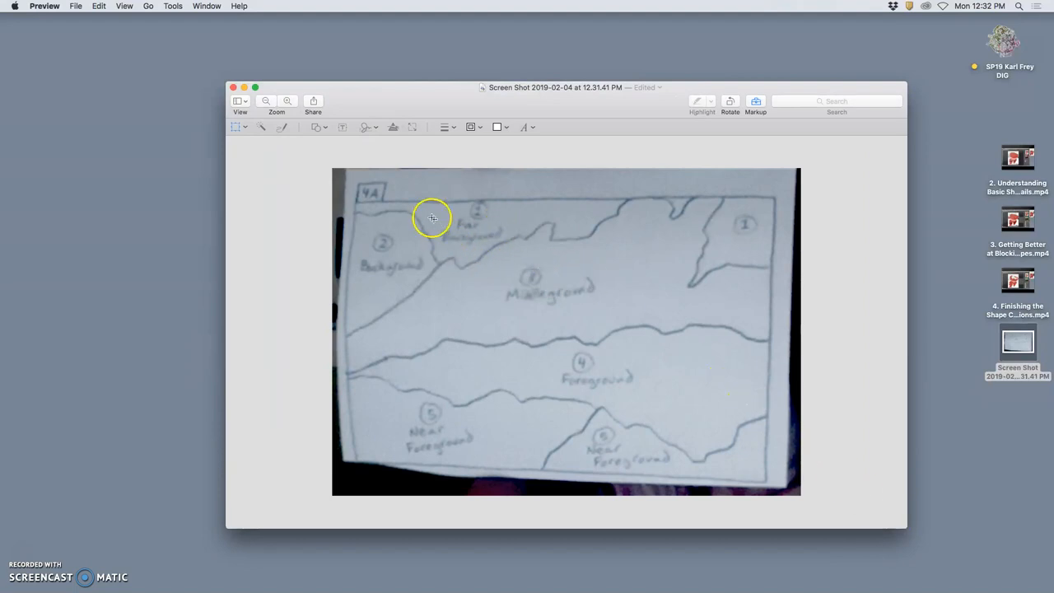
mouse_move(602, 211)
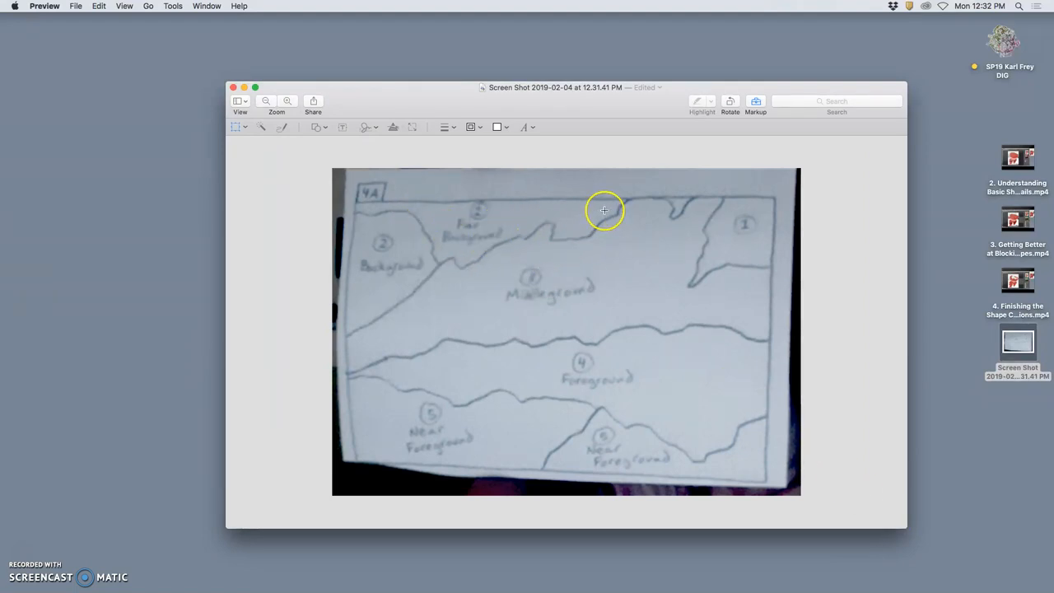
mouse_move(521, 293)
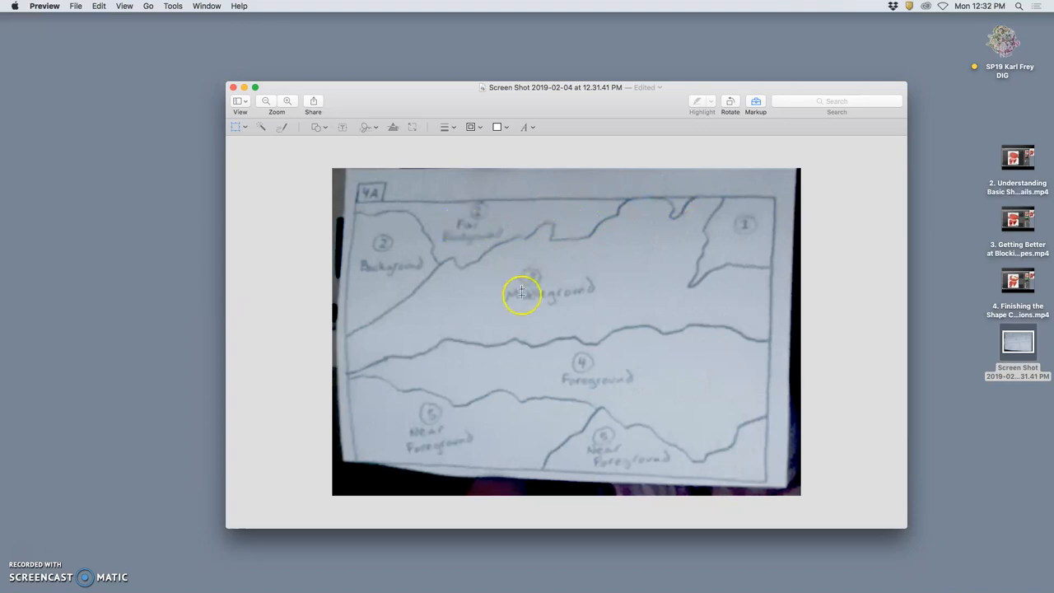
mouse_move(731, 311)
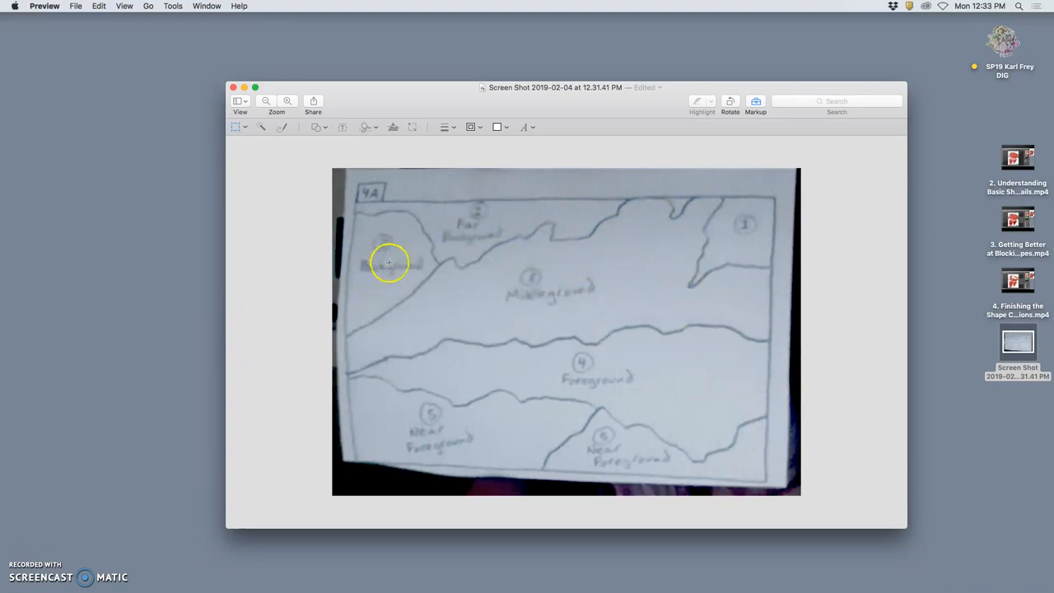
mouse_move(537, 435)
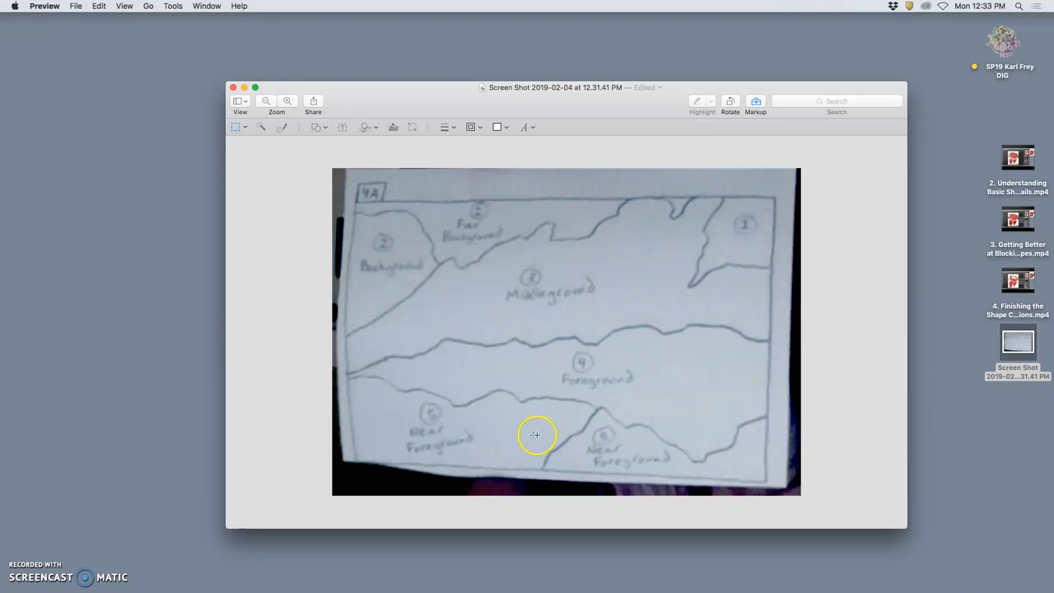
mouse_move(718, 237)
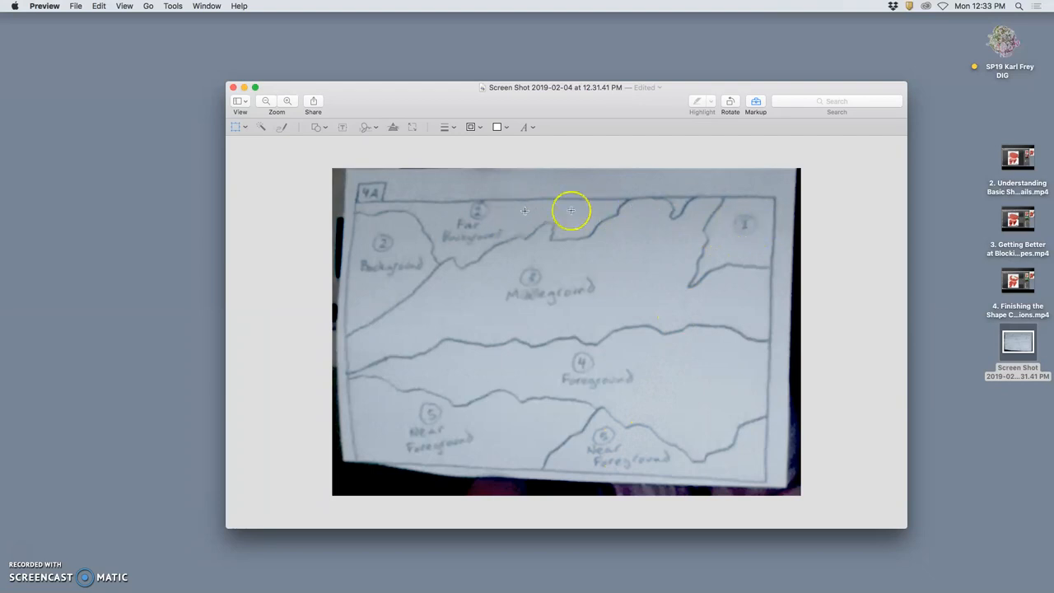
mouse_move(764, 240)
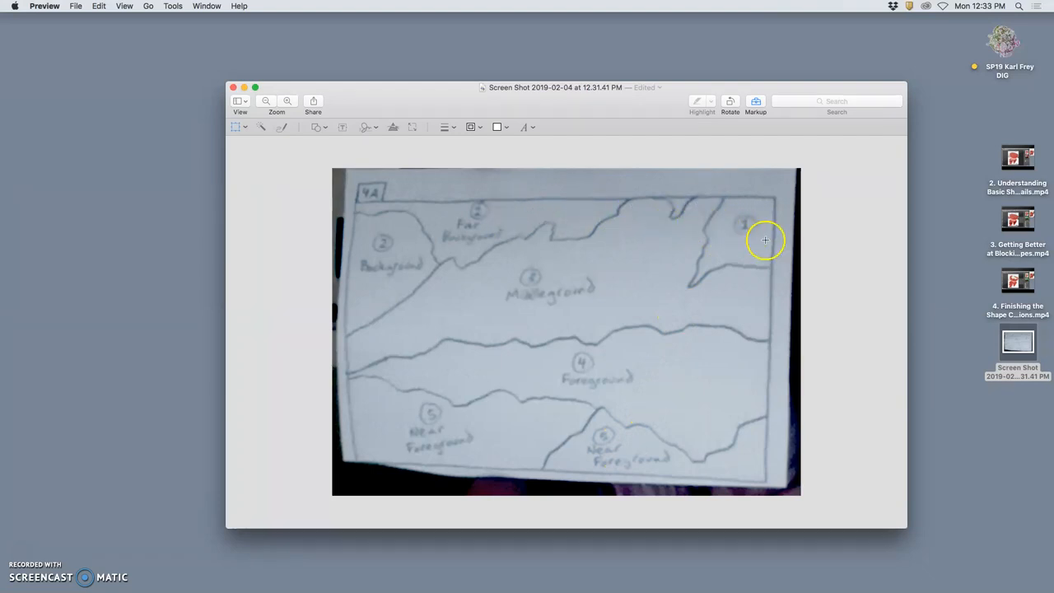
mouse_move(679, 230)
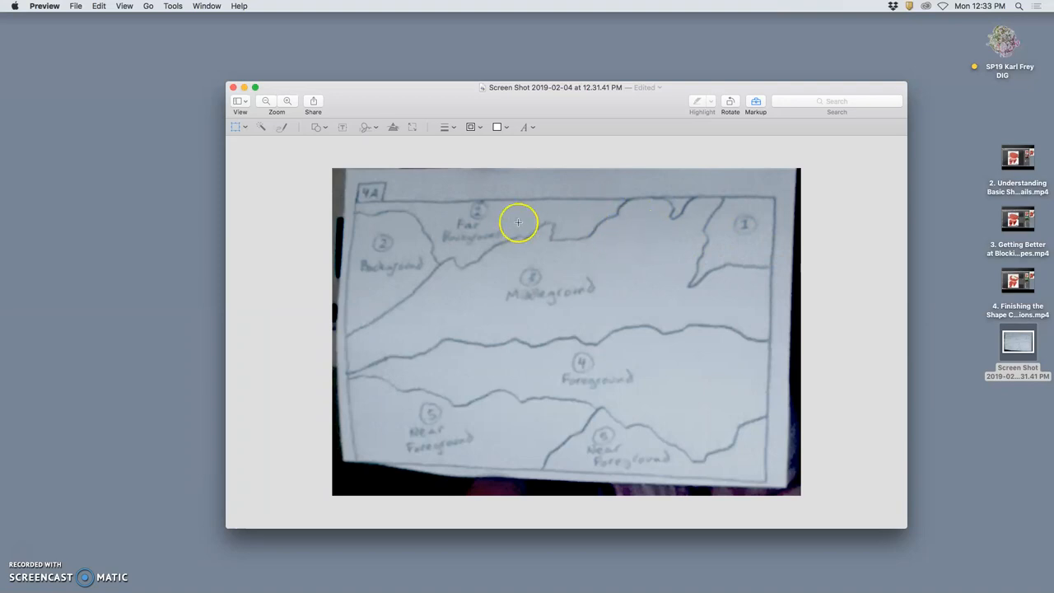
mouse_move(236, 88)
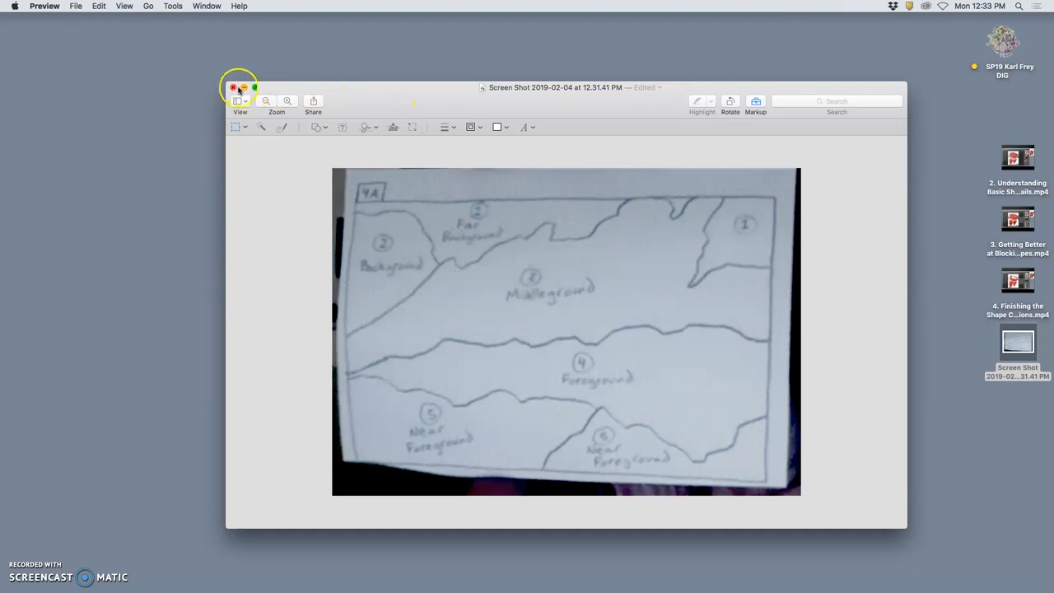
Close the screenshot as the landscape composition sketch on the desktop and launch Photoshop.
click(239, 85)
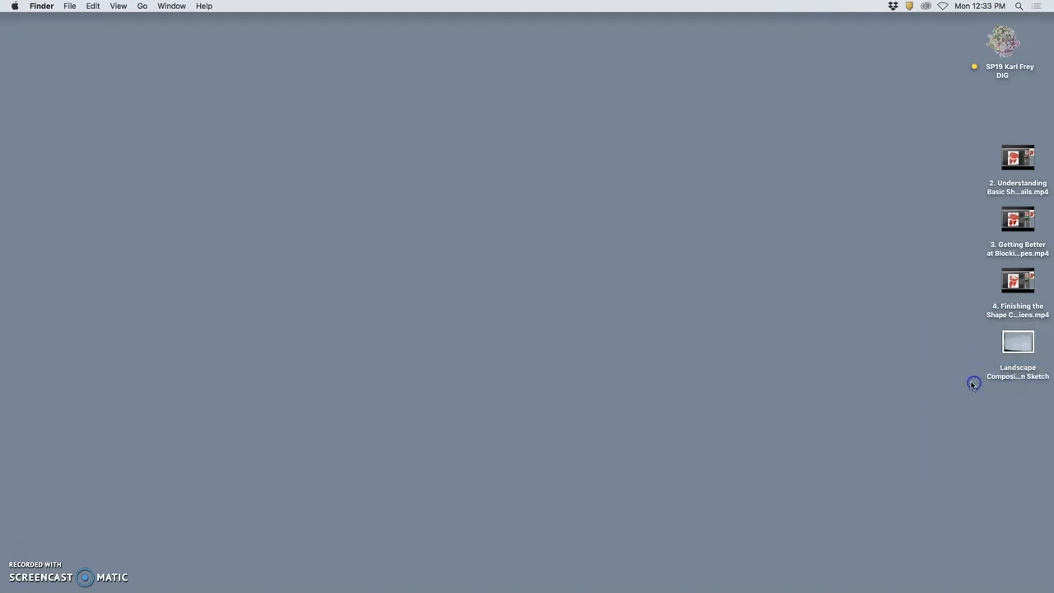
right_click(1018, 341)
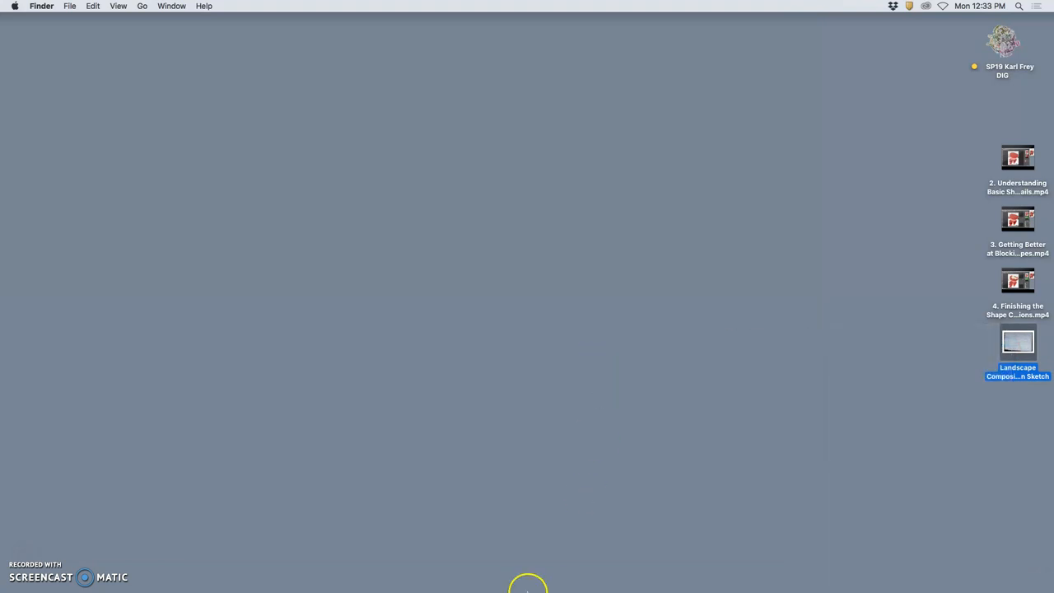
click(418, 584)
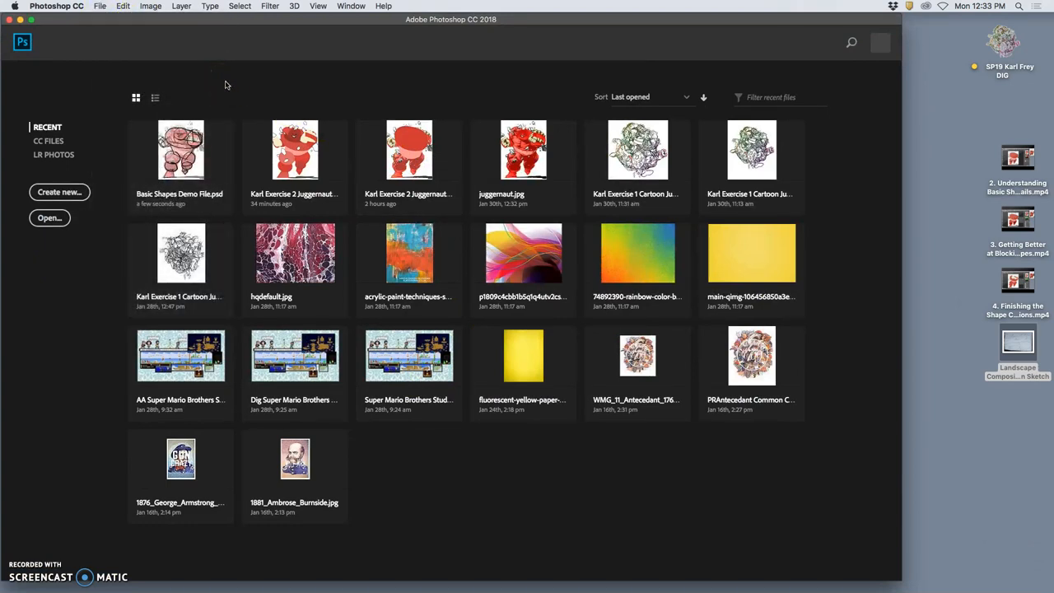
Create a new 14 by 11 inch document at 350 pixels per inch.
click(59, 191)
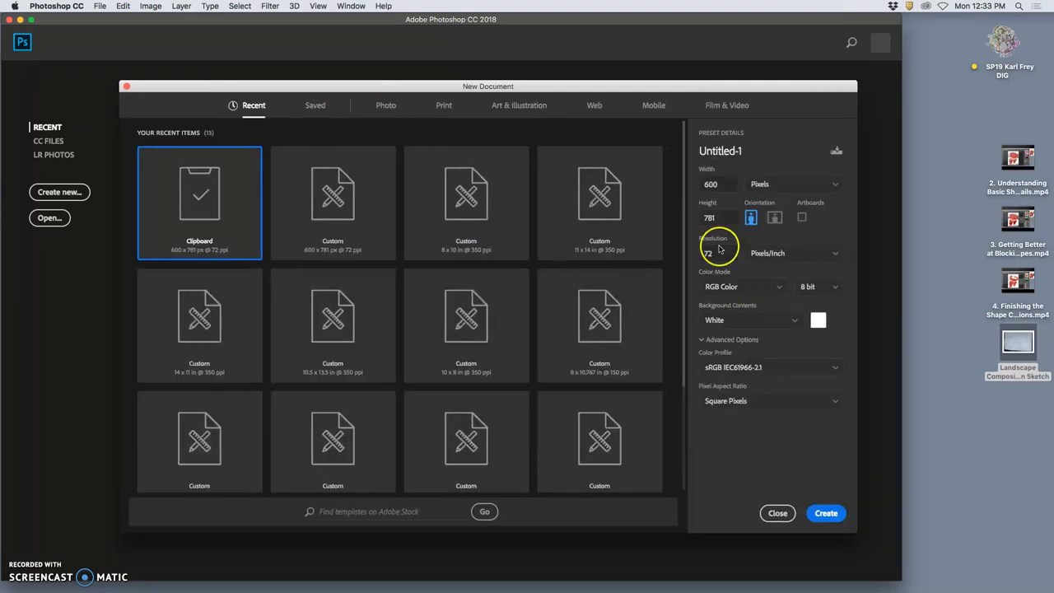
click(718, 217)
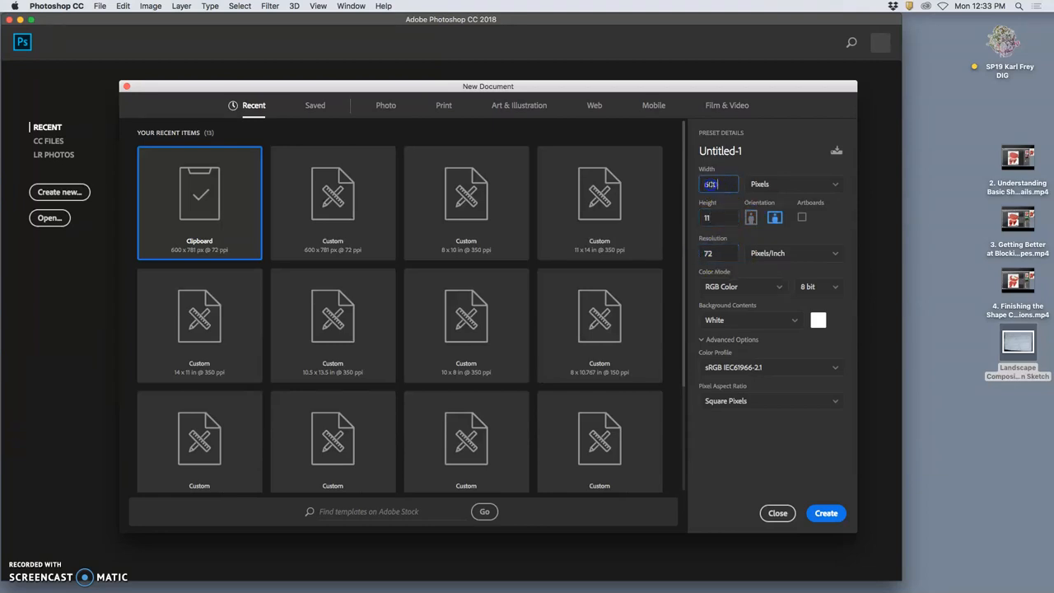
text(14)
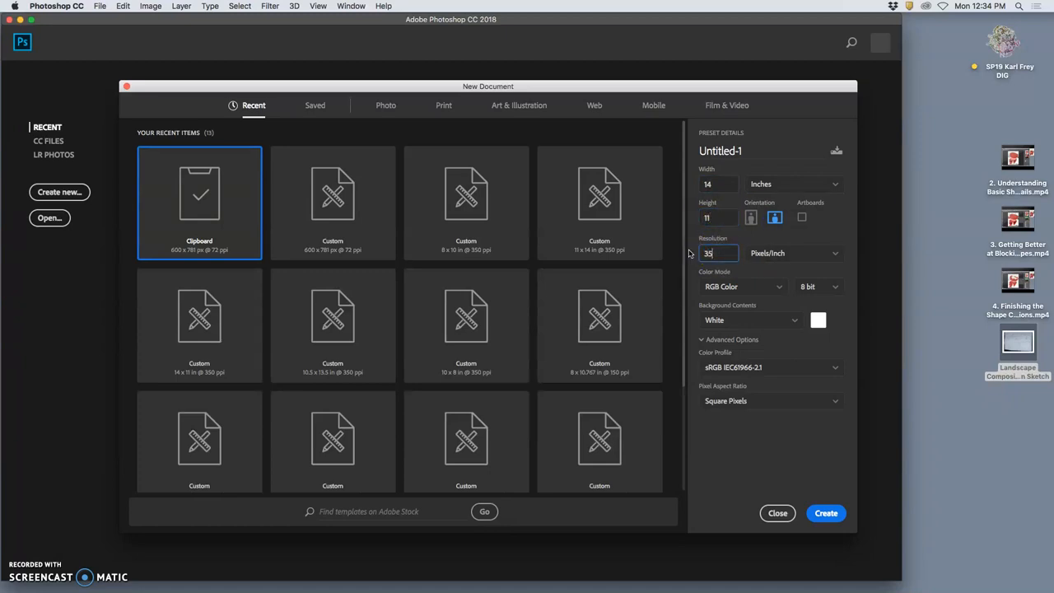
text(350)
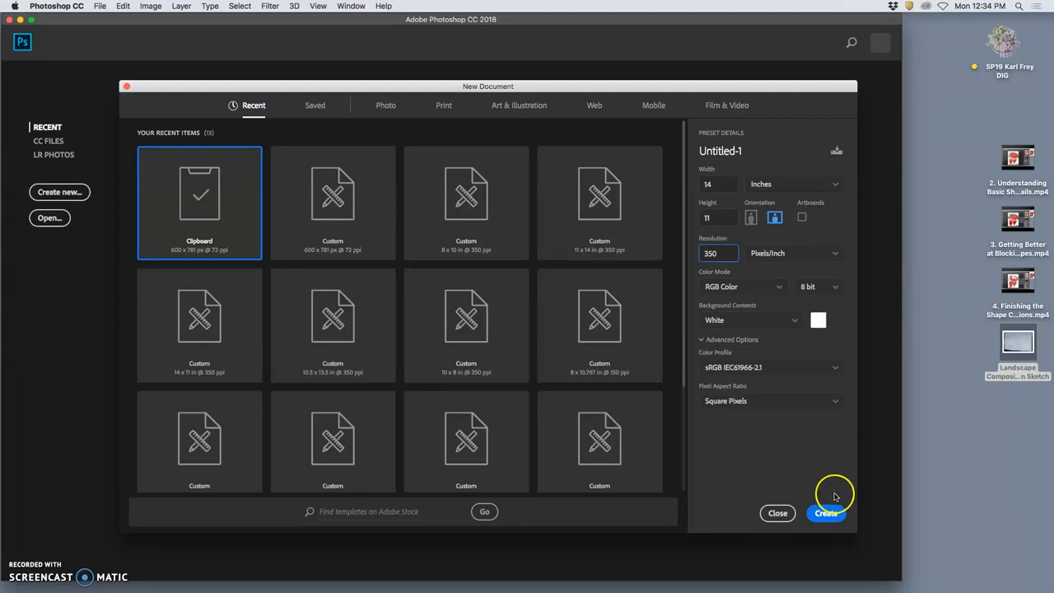
click(827, 512)
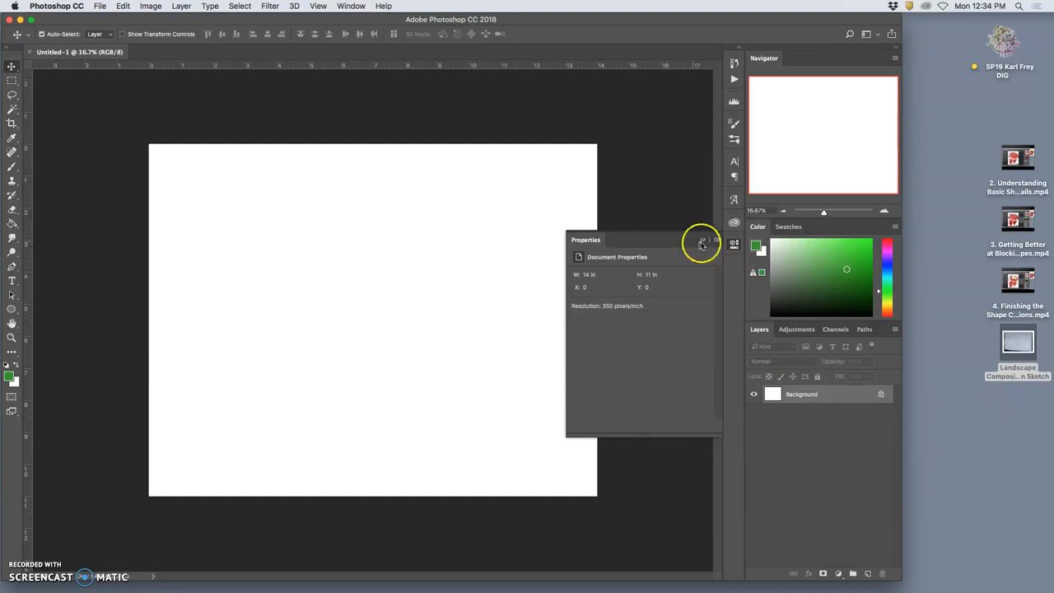
Drag the Landscape Composition Sketch onto the canvas and scale it up to cover the page.
click(702, 242)
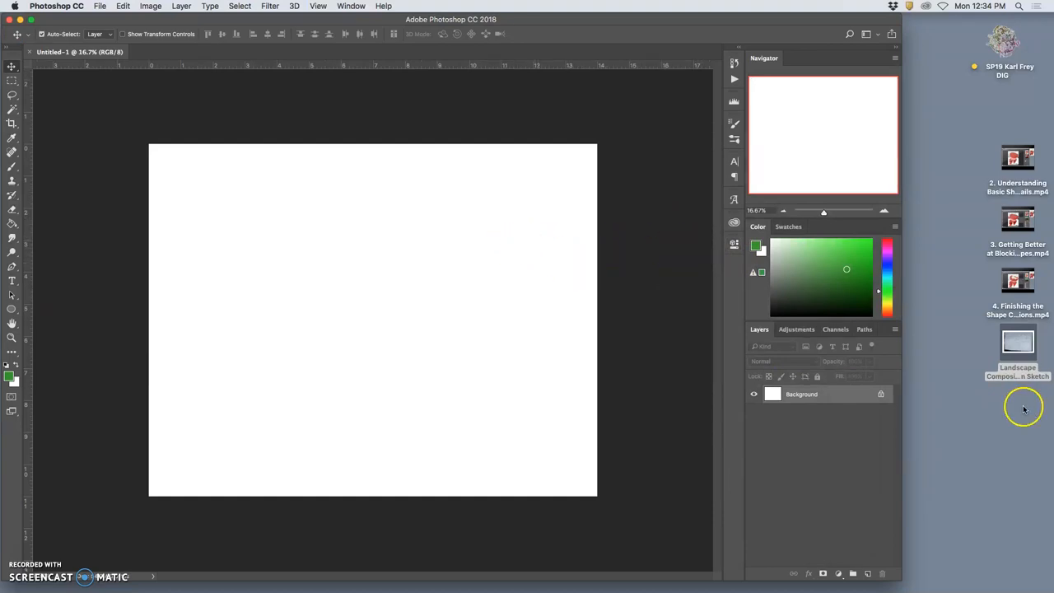
drag(1018, 340, 426, 272)
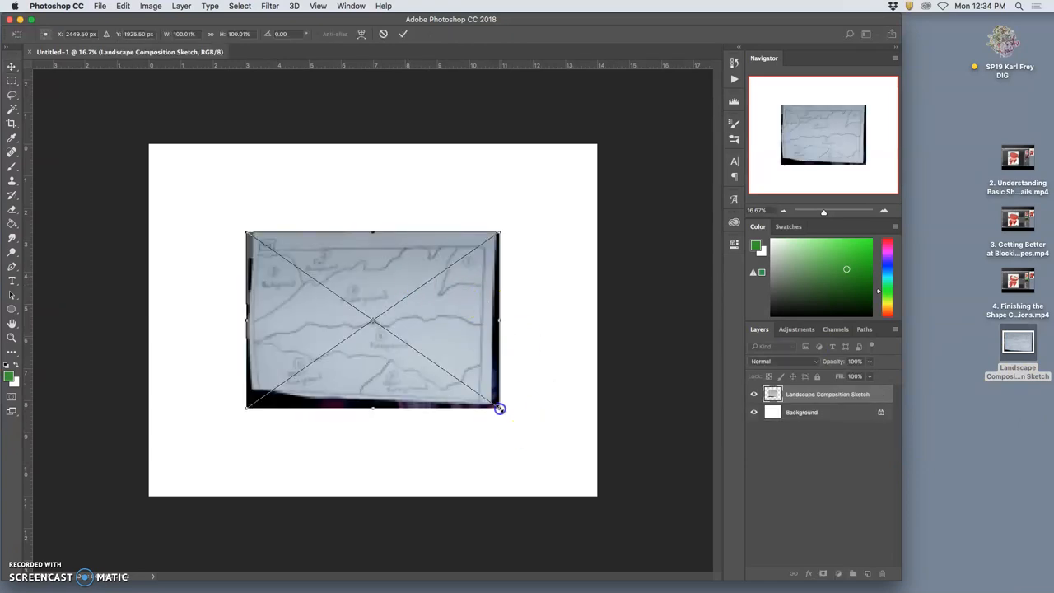
drag(499, 409, 596, 482)
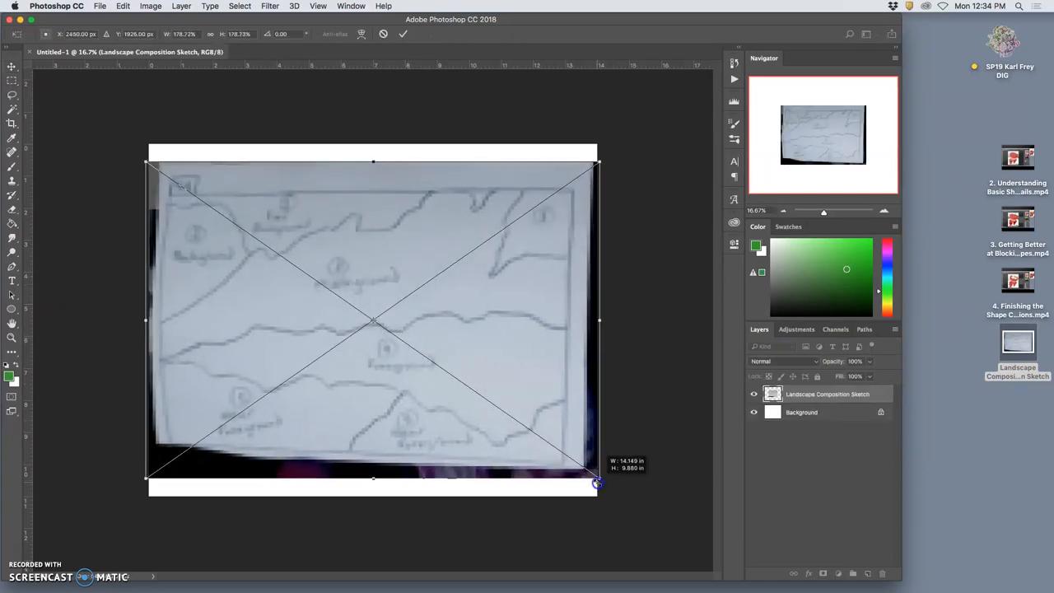
drag(596, 481, 619, 504)
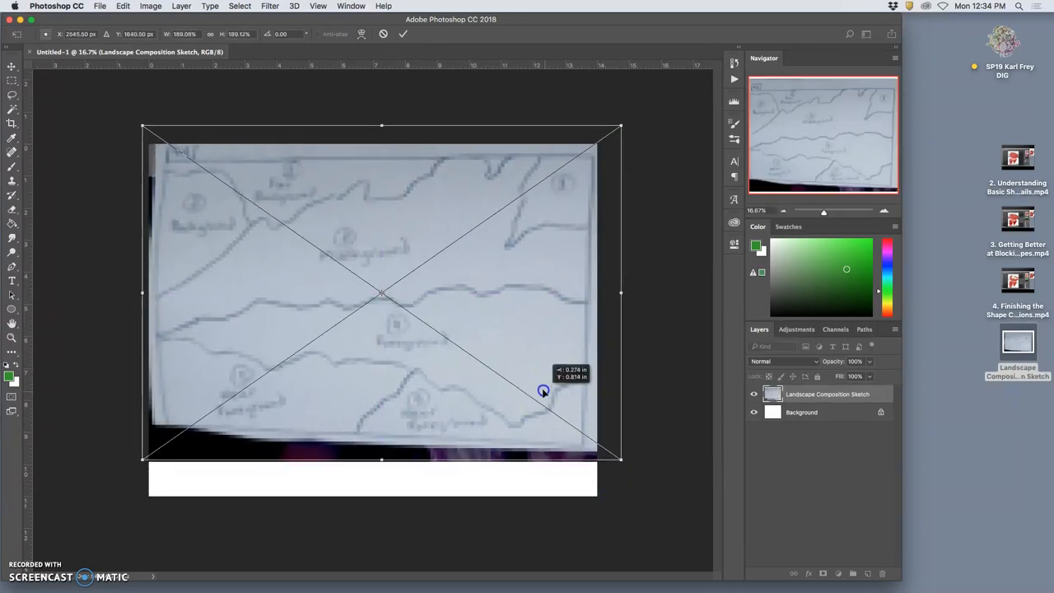
drag(543, 390, 545, 385)
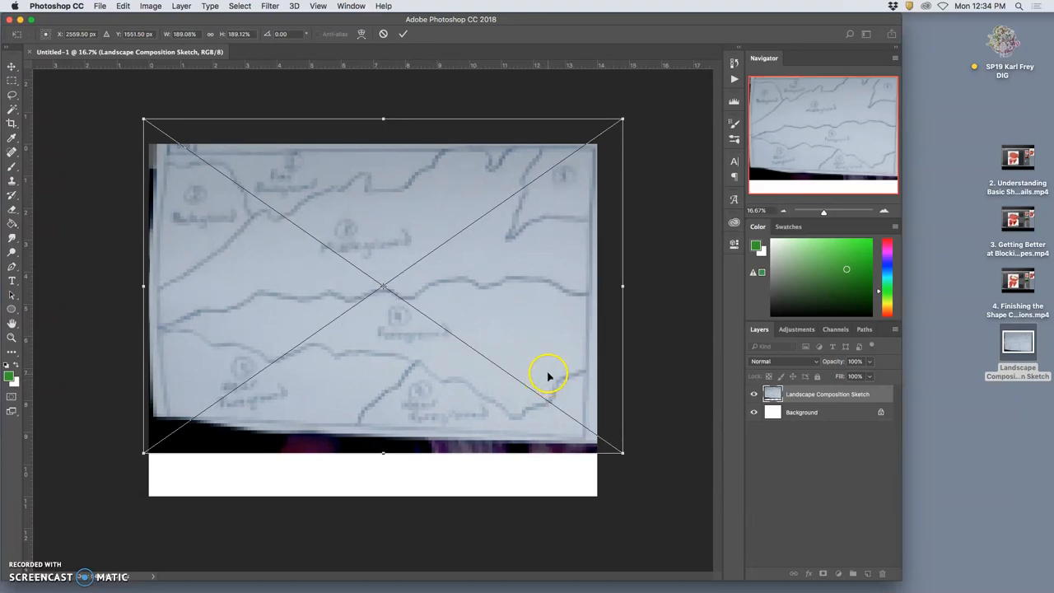
mouse_move(545, 369)
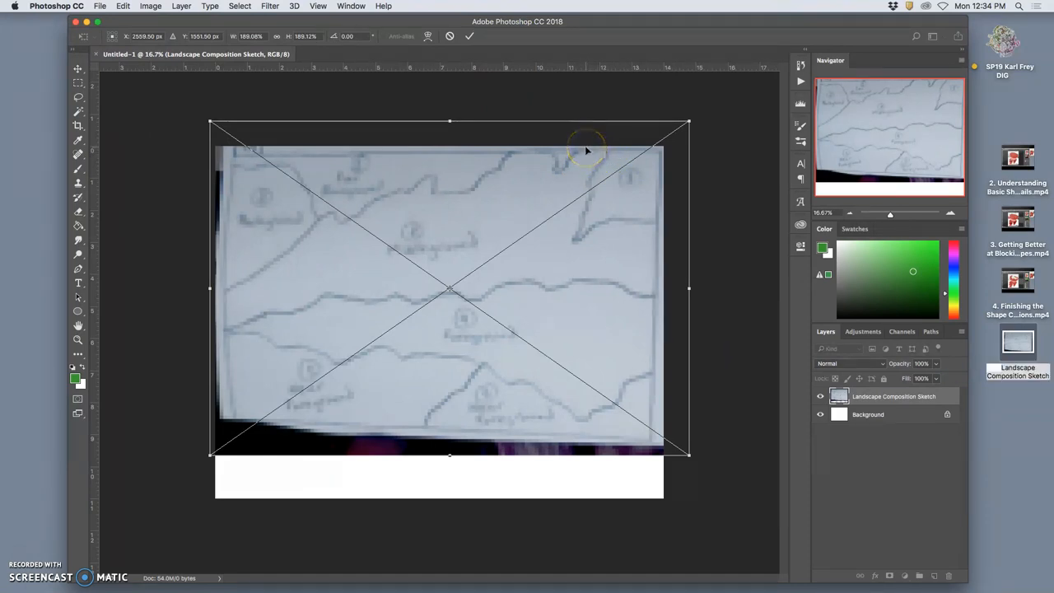
mouse_move(586, 163)
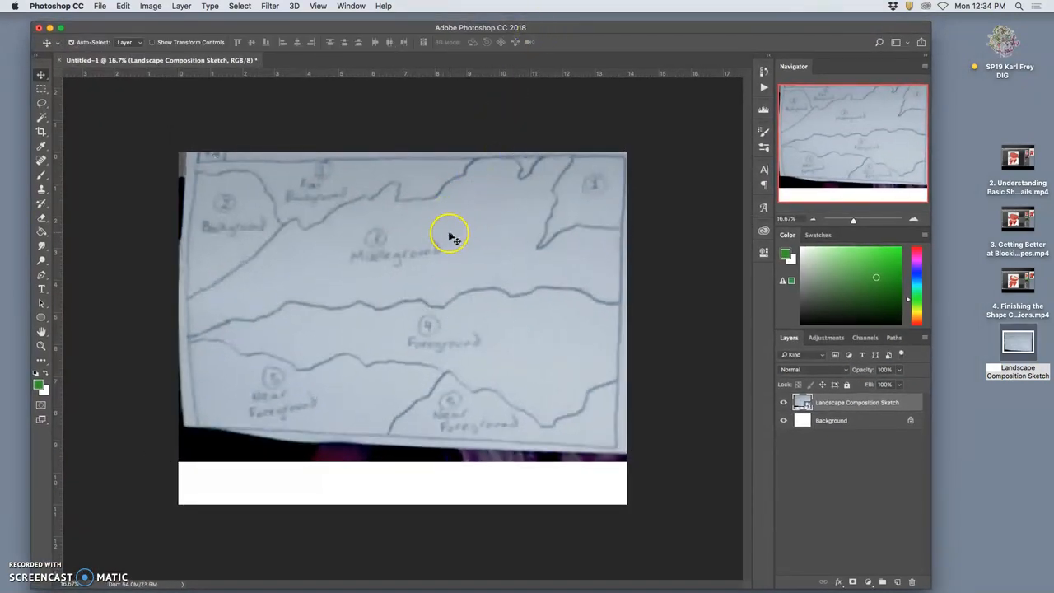
Warp the sketch layer, pulling its left and top corners to square the paper's edges.
right_click(420, 263)
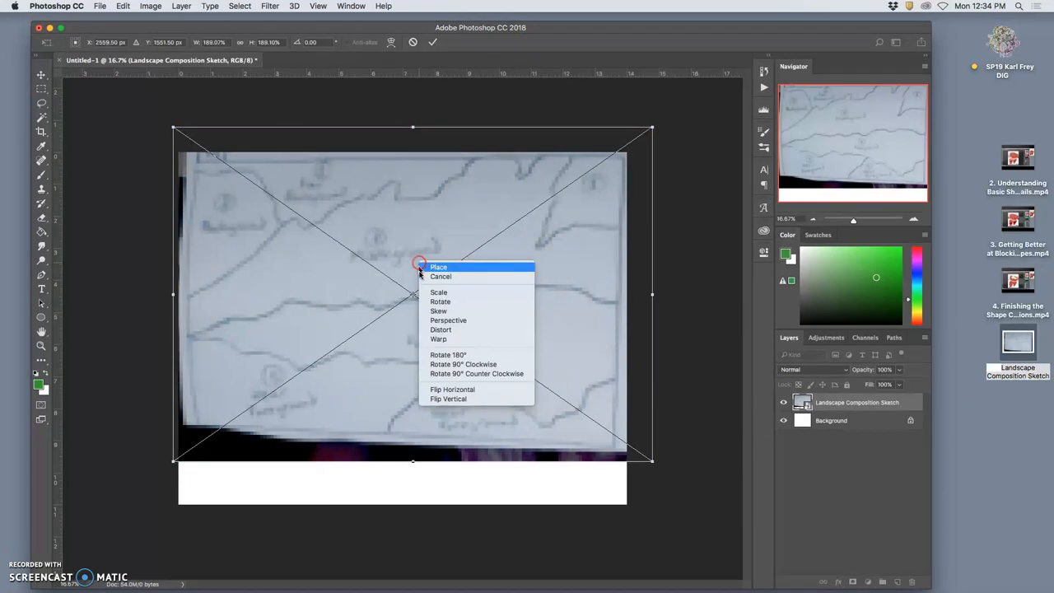
mouse_move(441, 330)
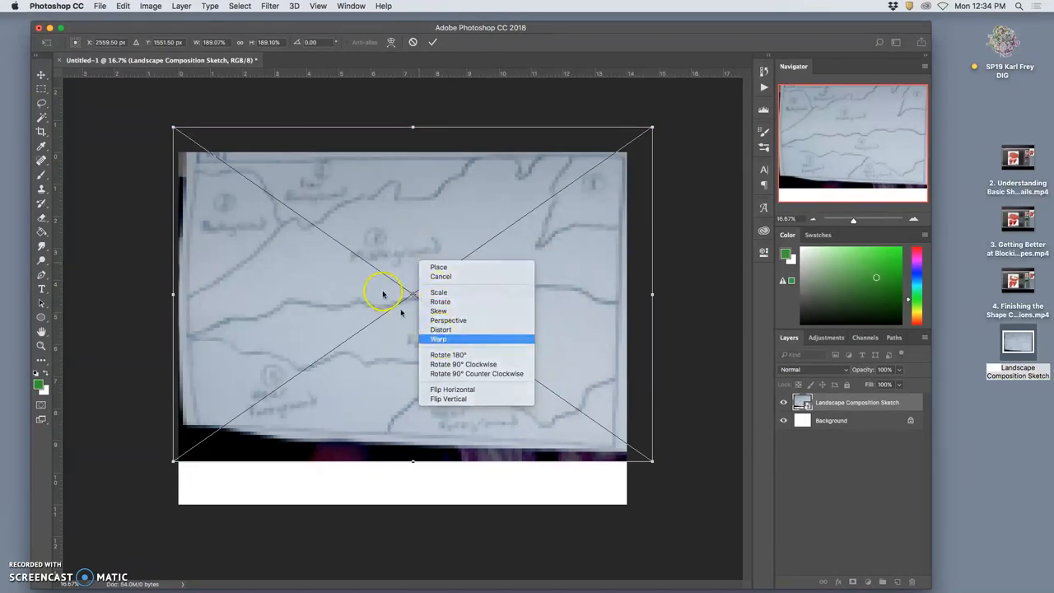
click(438, 339)
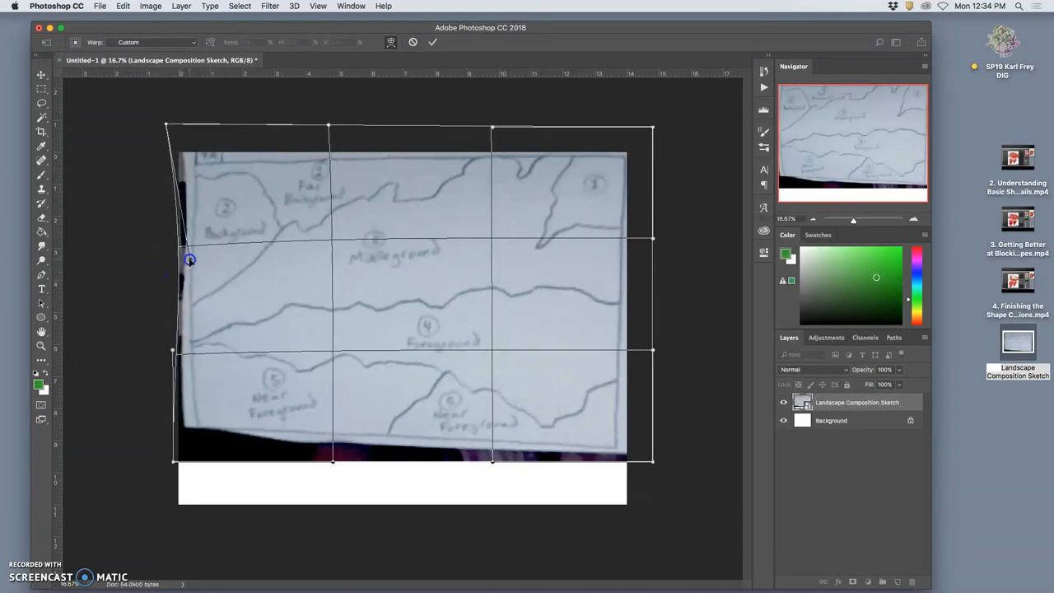
drag(190, 261, 184, 494)
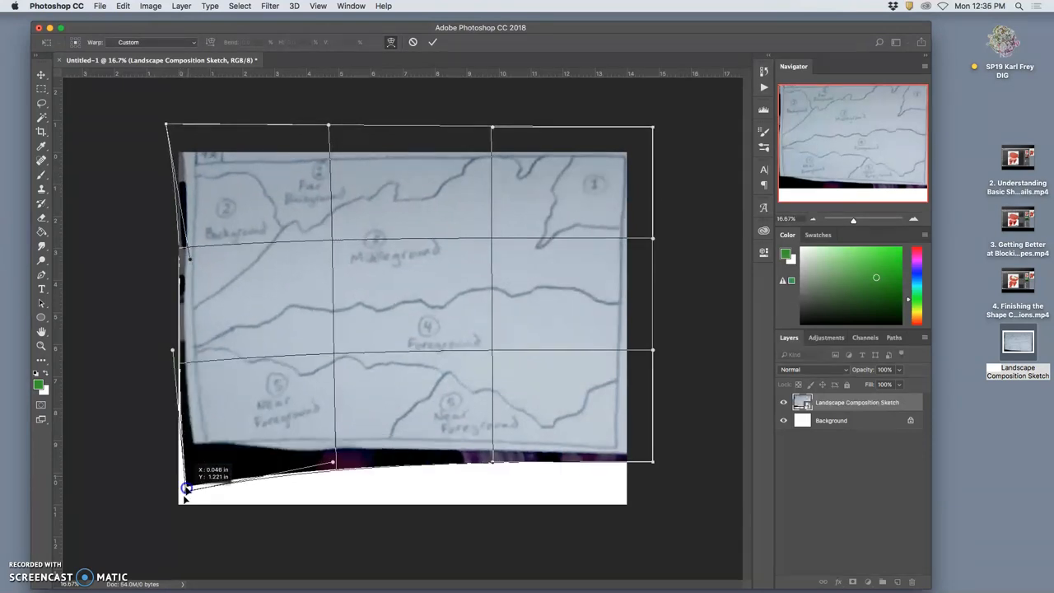
drag(188, 490, 173, 487)
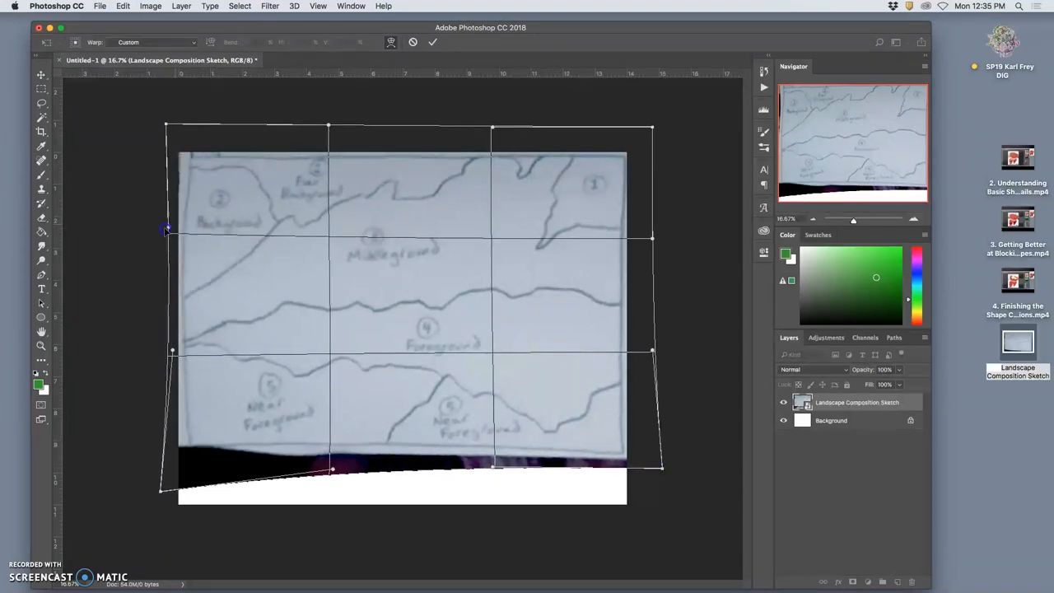
drag(168, 229, 178, 133)
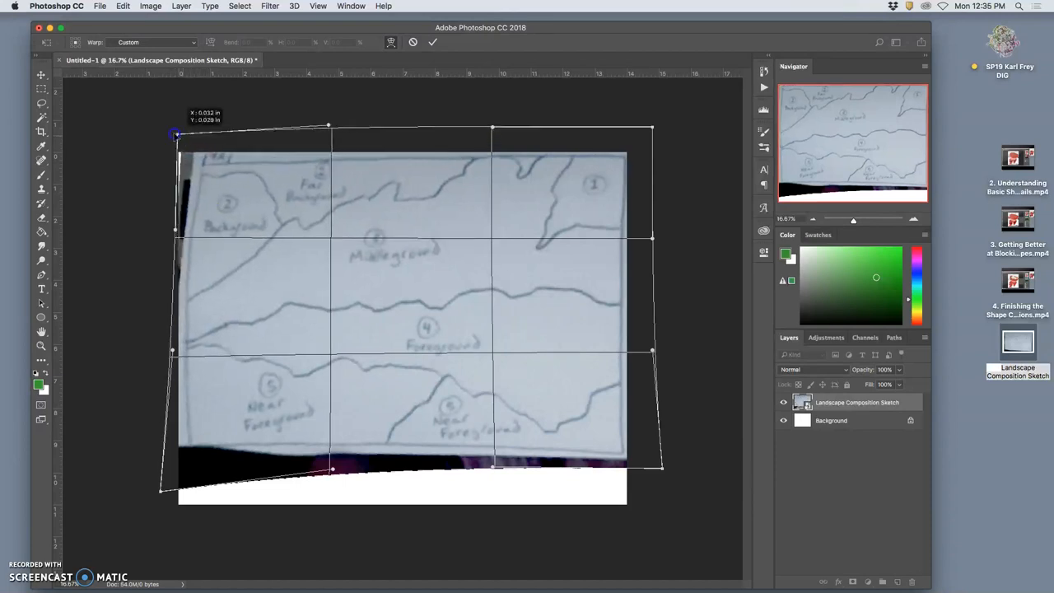
drag(174, 135, 155, 129)
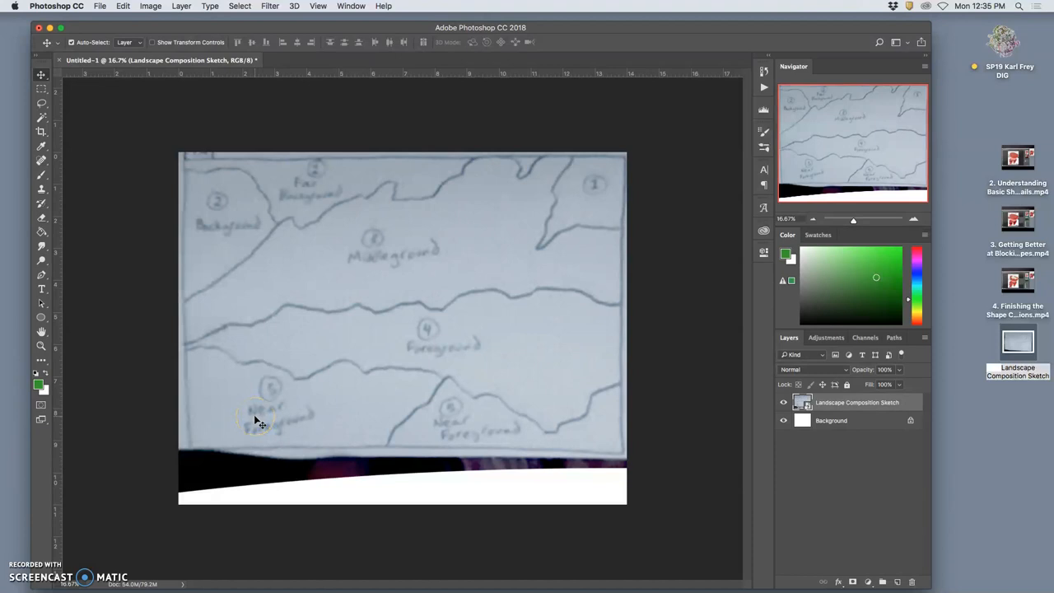
mouse_move(395, 242)
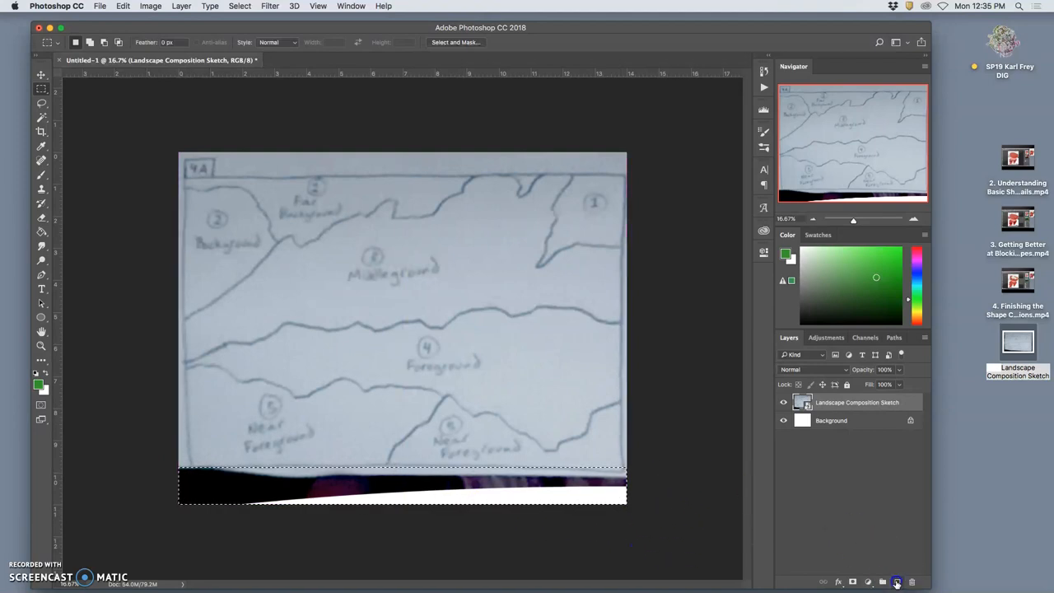
Create a new empty Layer 1 above the landscape sketch layer.
click(122, 6)
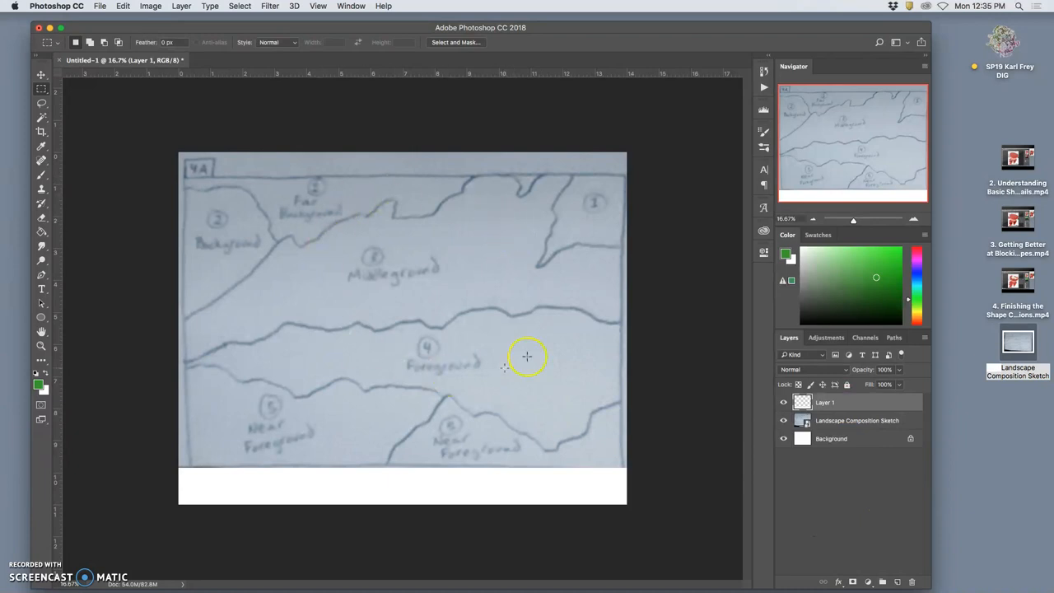
Drag ruler guides onto the page's left and right edges.
click(36, 76)
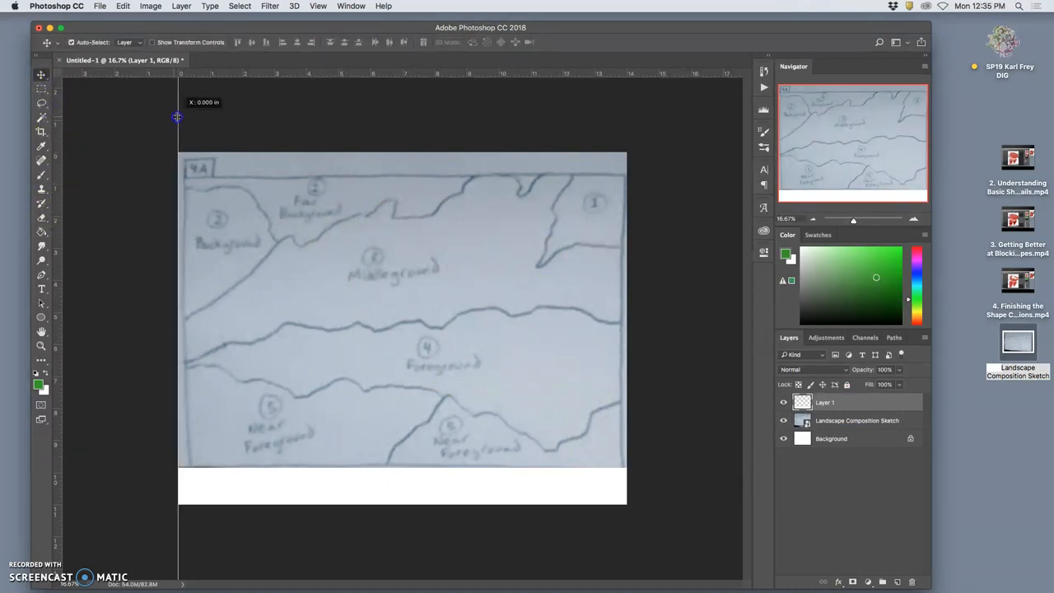
drag(204, 102, 359, 152)
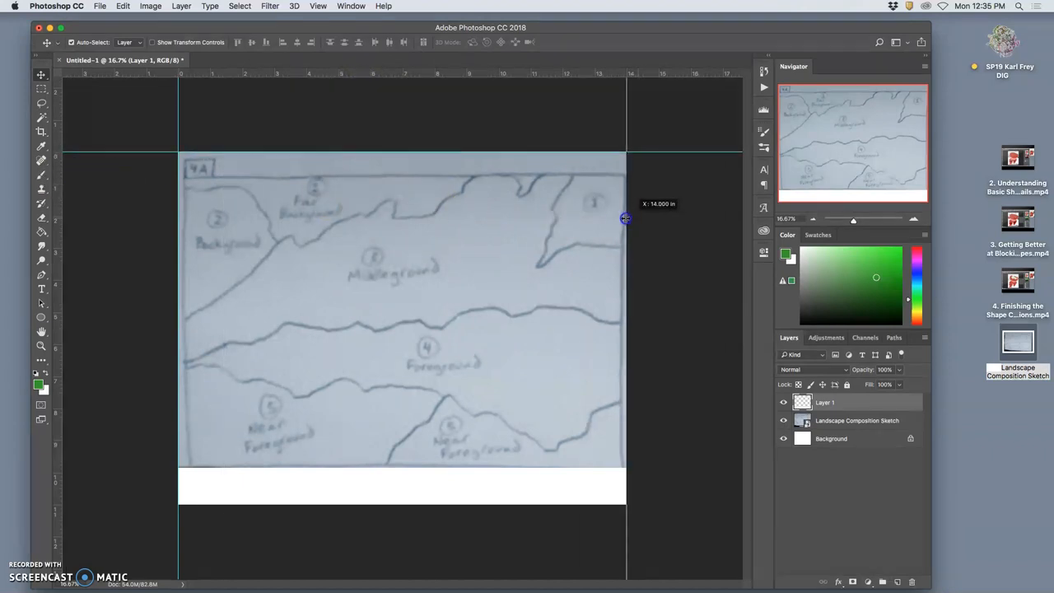
drag(626, 217, 506, 507)
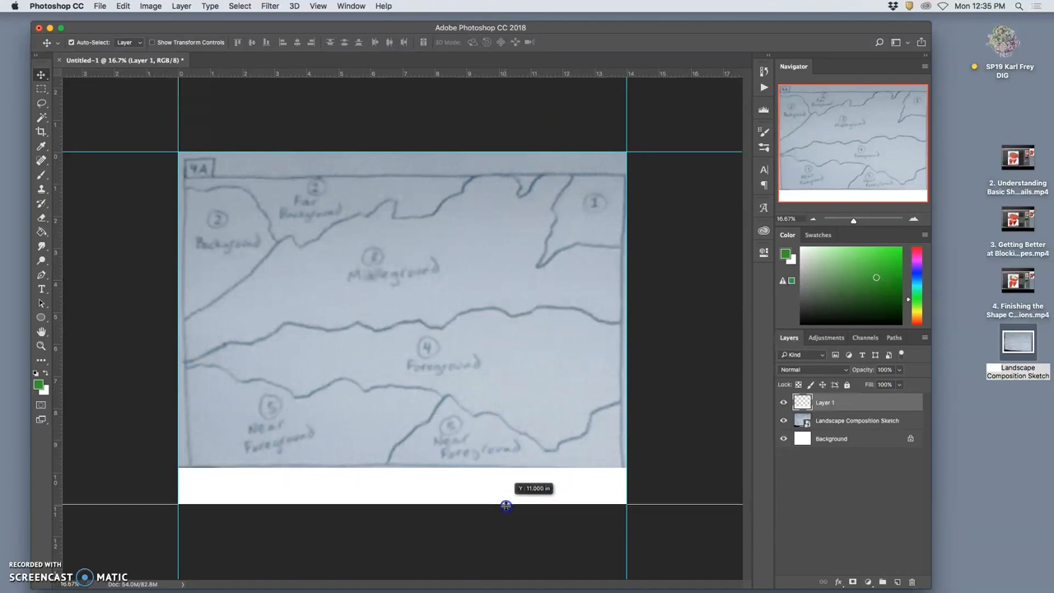
mouse_move(570, 377)
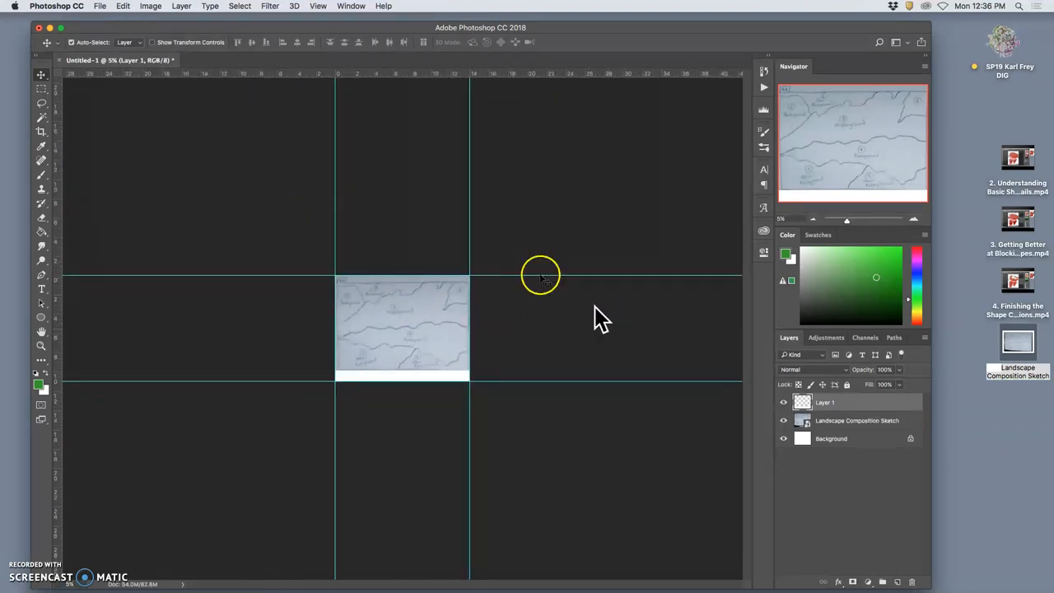
Resize the canvas to 40 by 30 inches with gray extension via Image > Canvas Size.
click(151, 7)
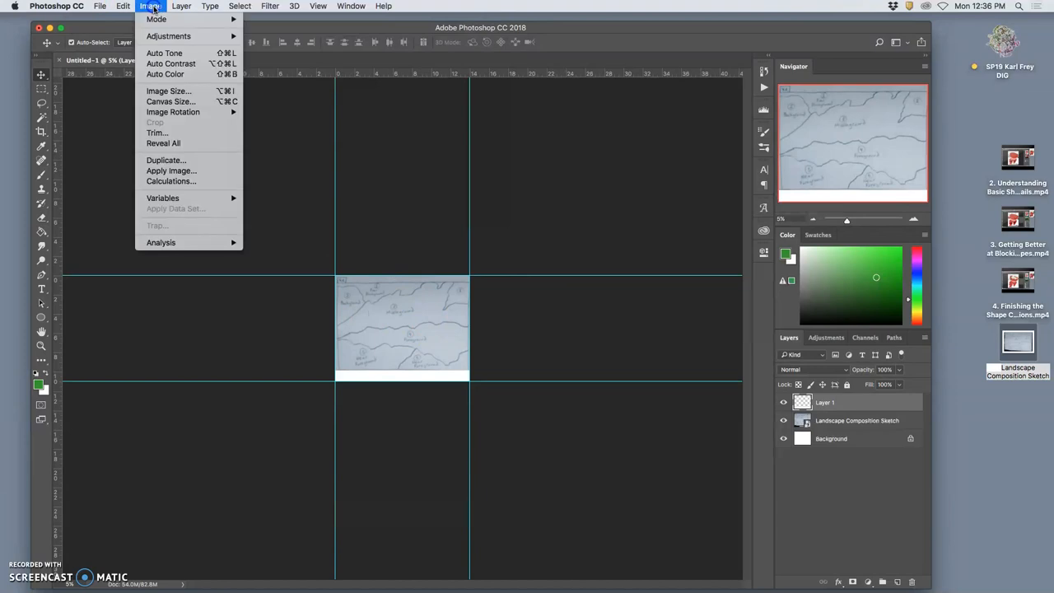
click(167, 102)
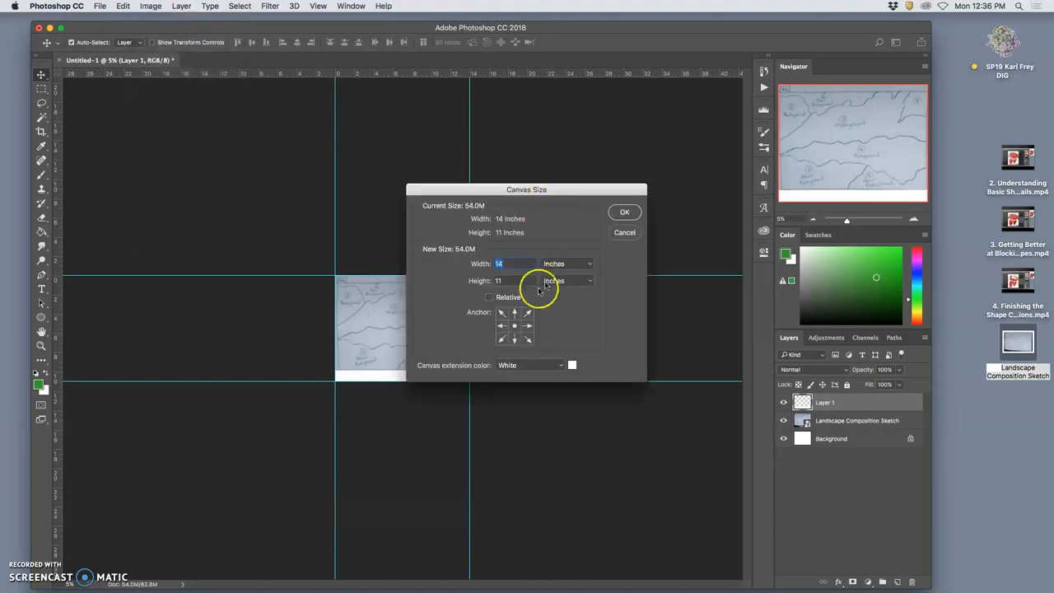
text(4)
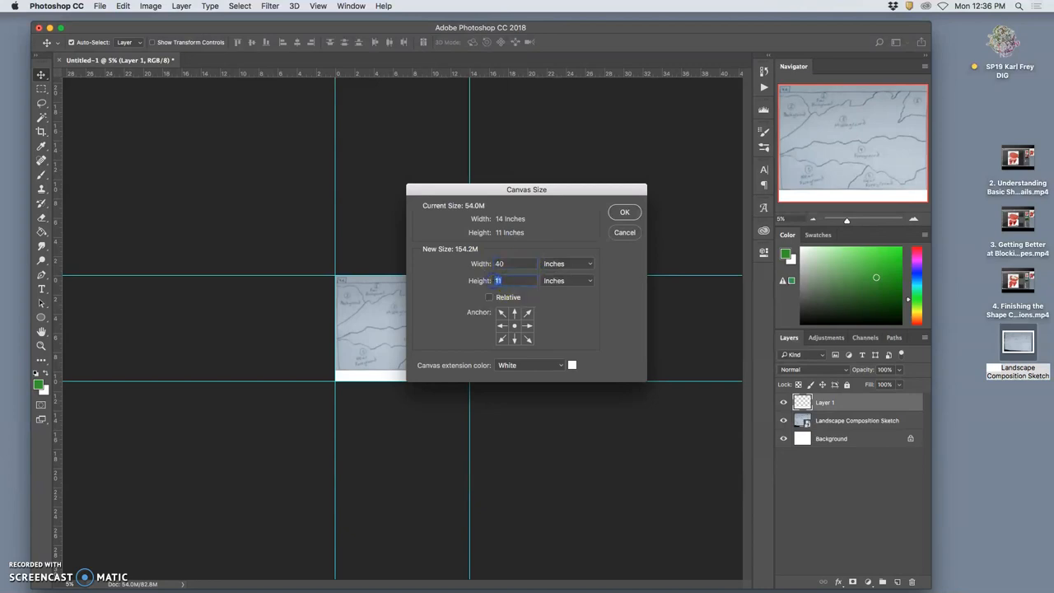
text(30)
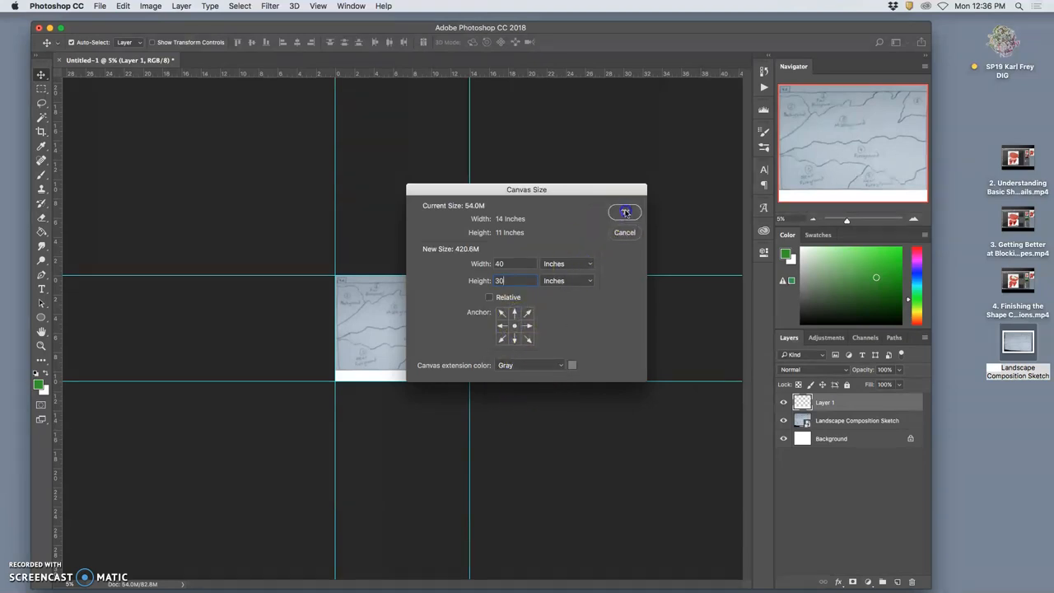
click(624, 212)
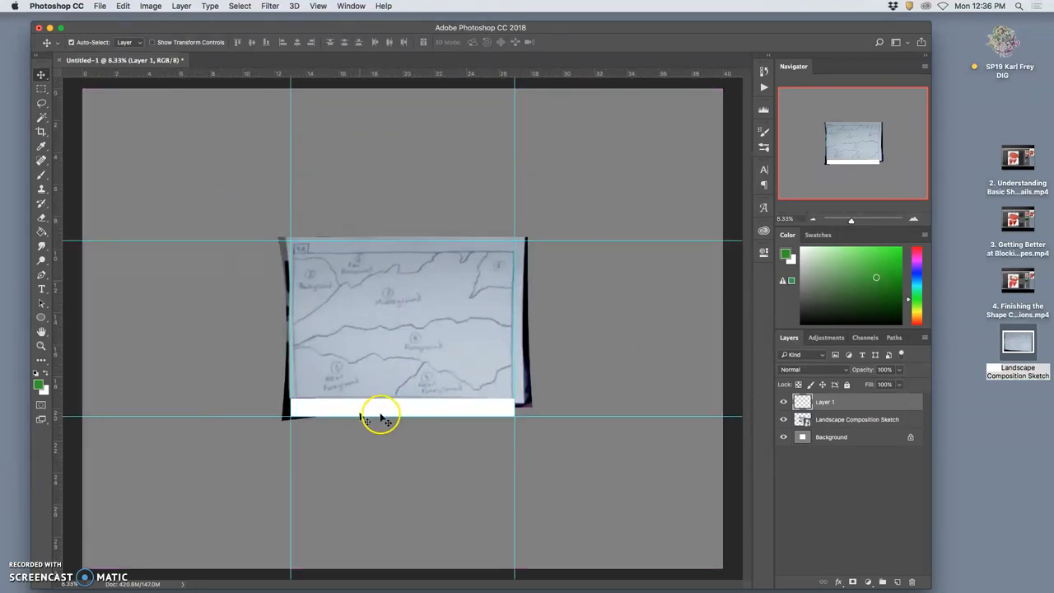
mouse_move(418, 276)
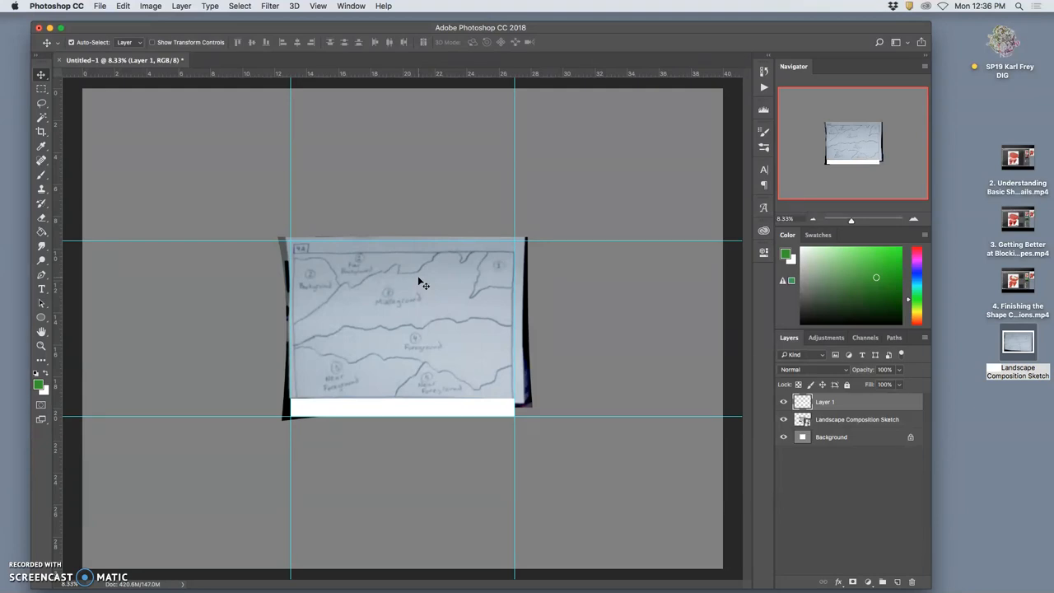
mouse_move(545, 318)
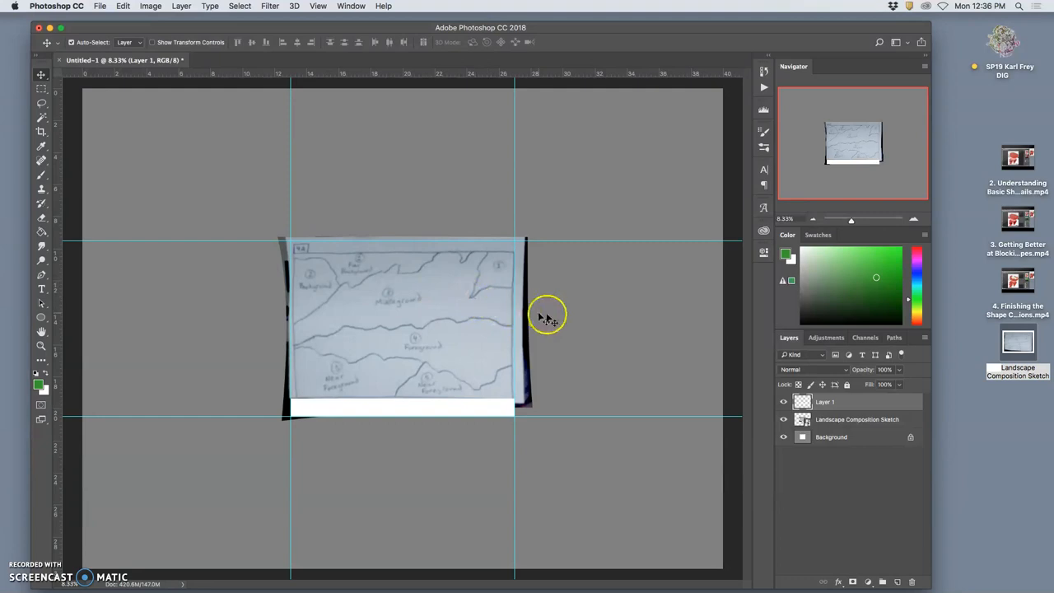
mouse_move(552, 319)
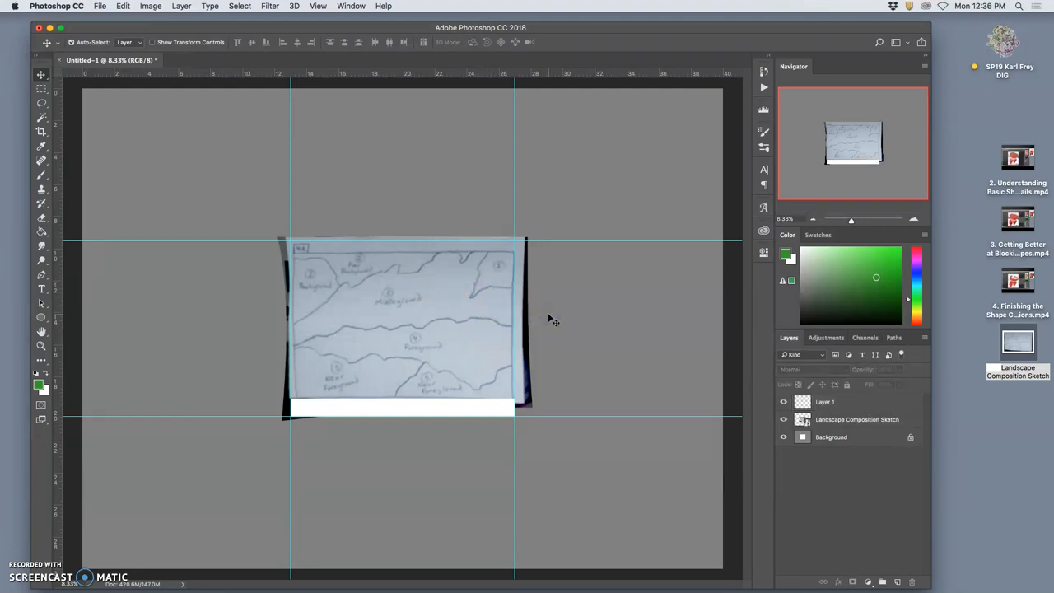
mouse_move(537, 319)
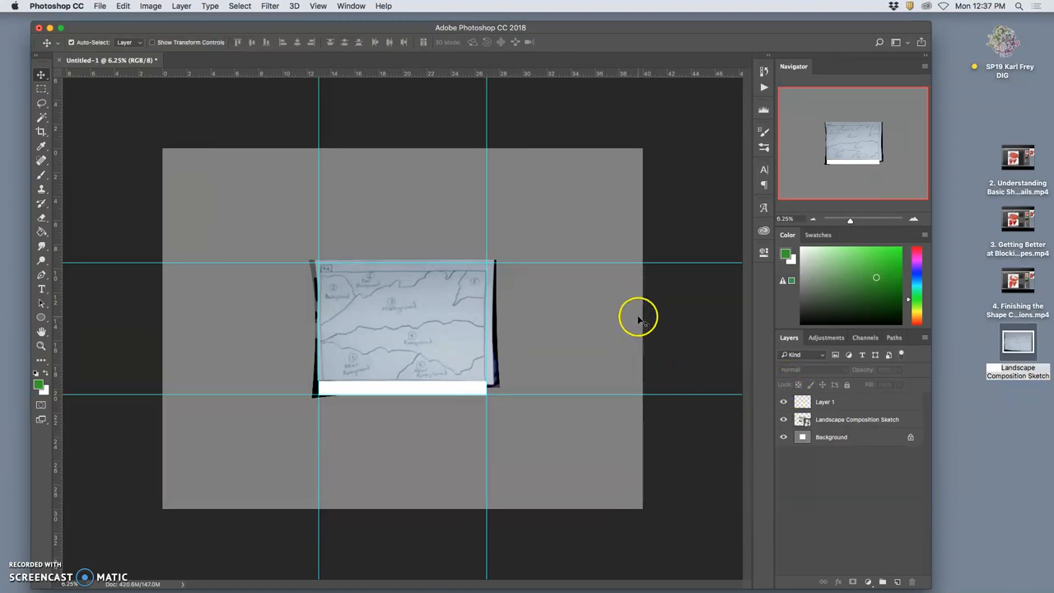
click(823, 402)
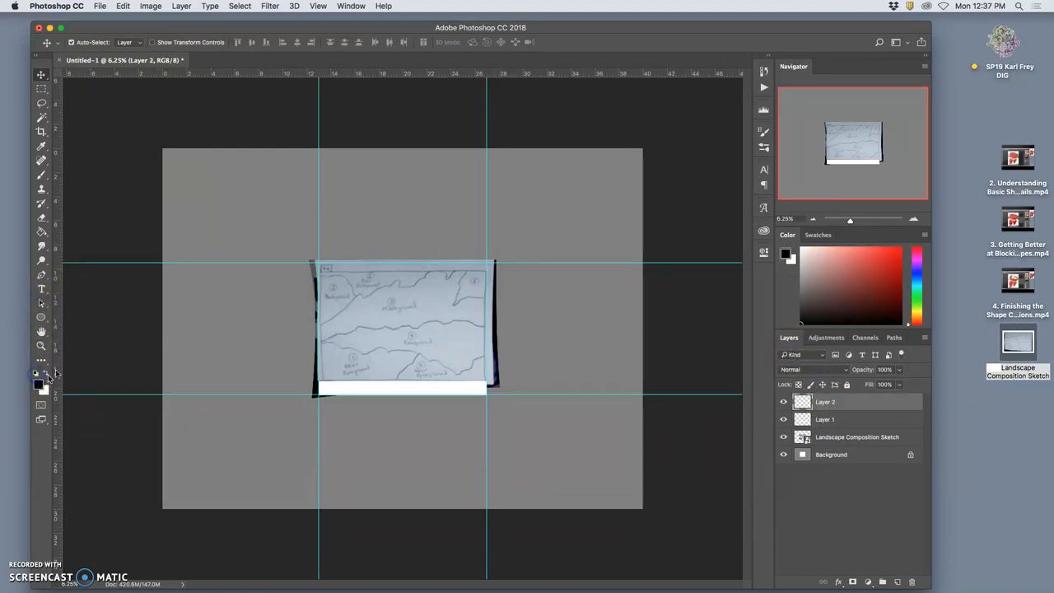
With the Brush, handwrite the heading "Place" and "mountainous desert" at the canvas top-left.
click(39, 175)
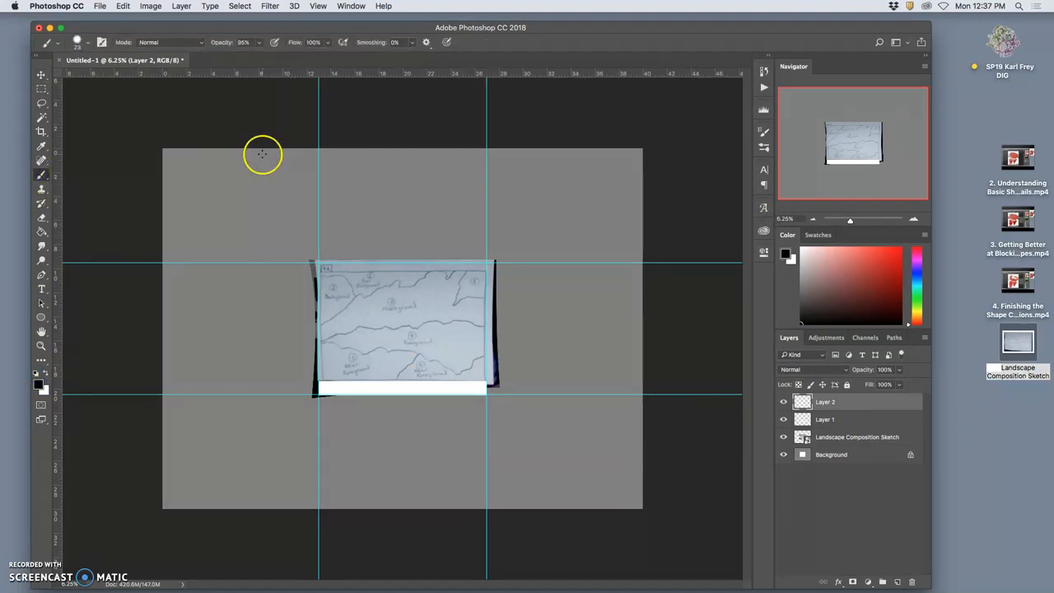
mouse_move(186, 168)
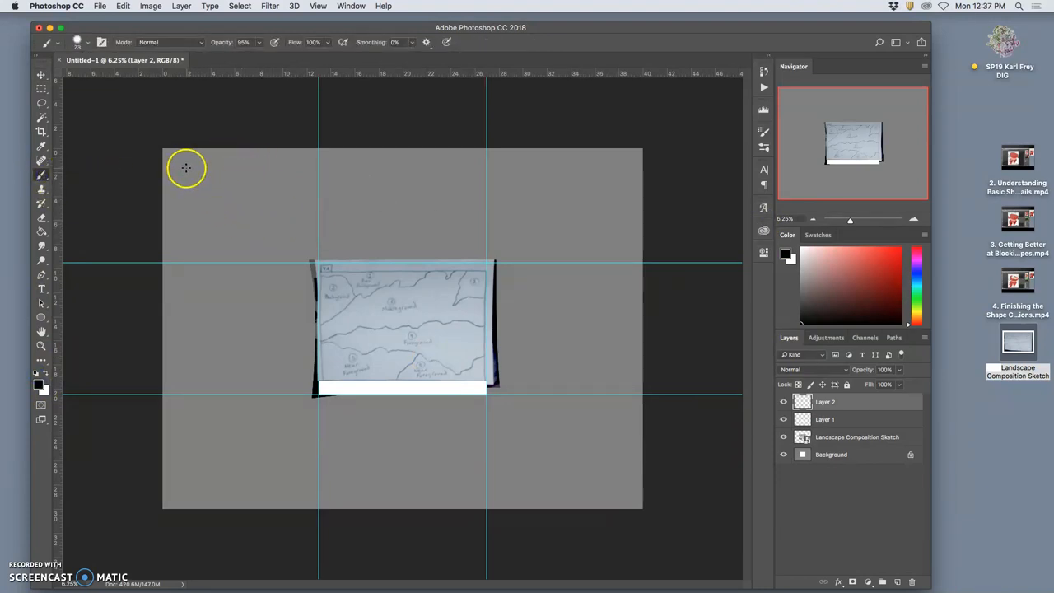
drag(183, 165, 207, 179)
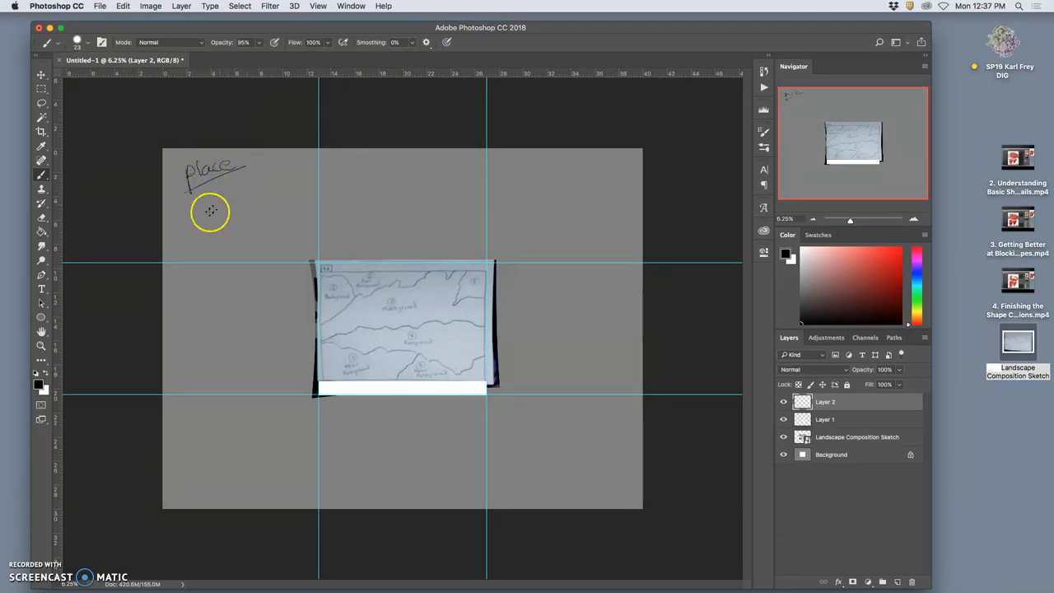
mouse_move(215, 225)
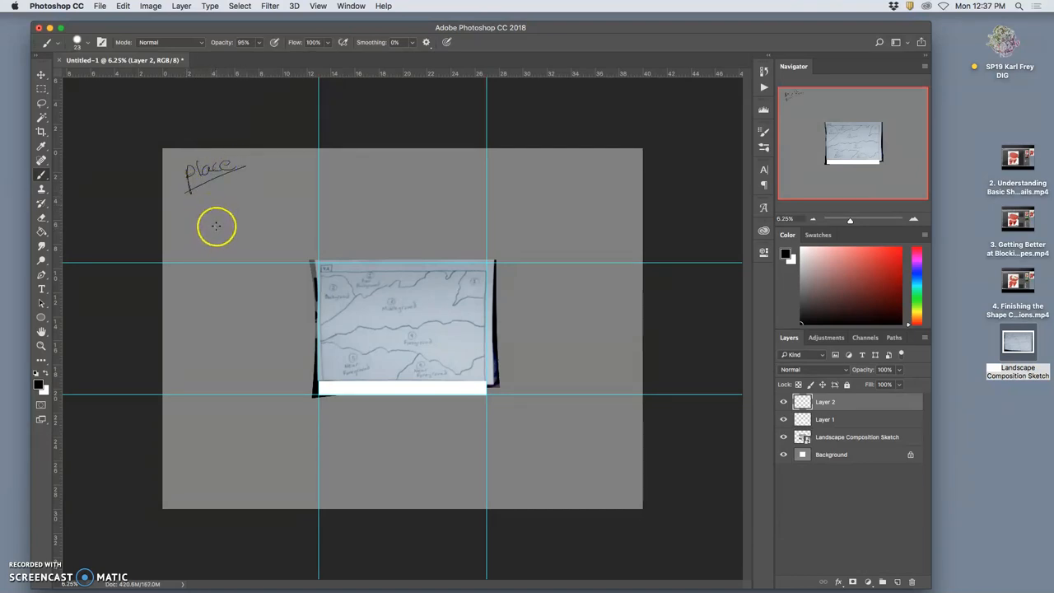
mouse_move(303, 243)
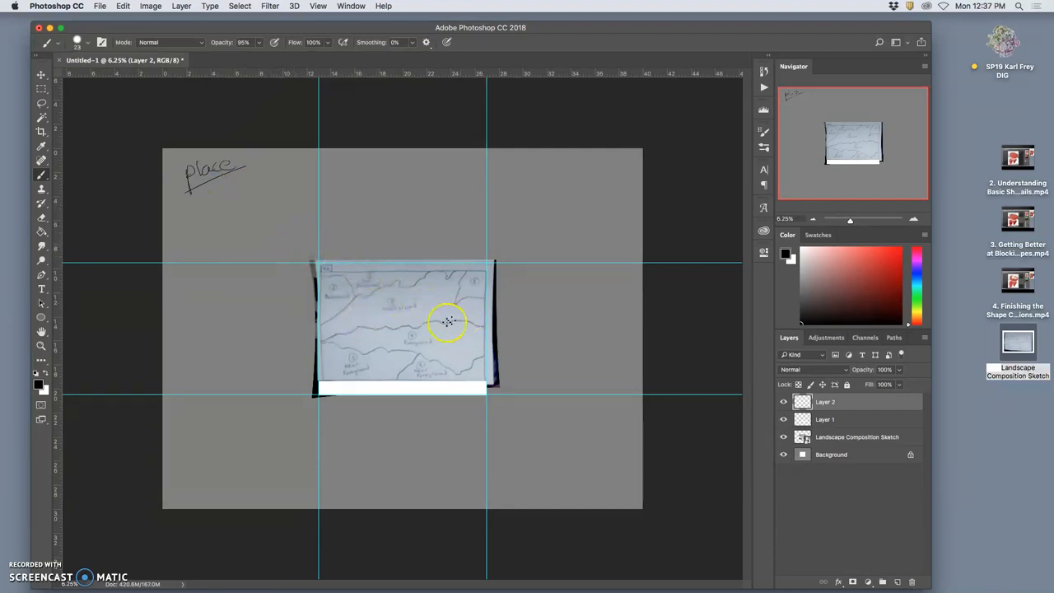
mouse_move(425, 300)
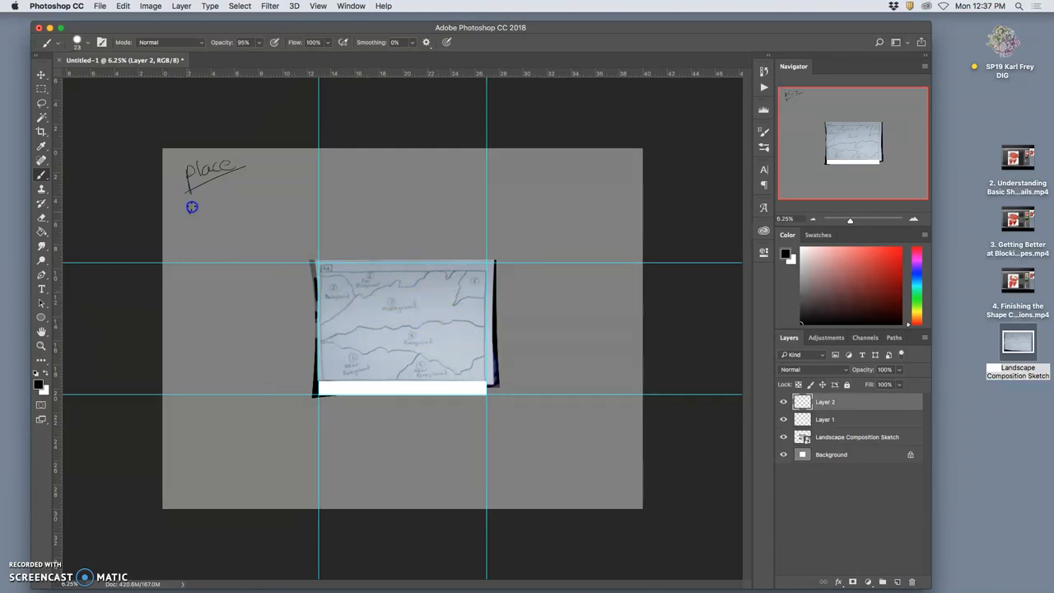
drag(189, 206, 227, 205)
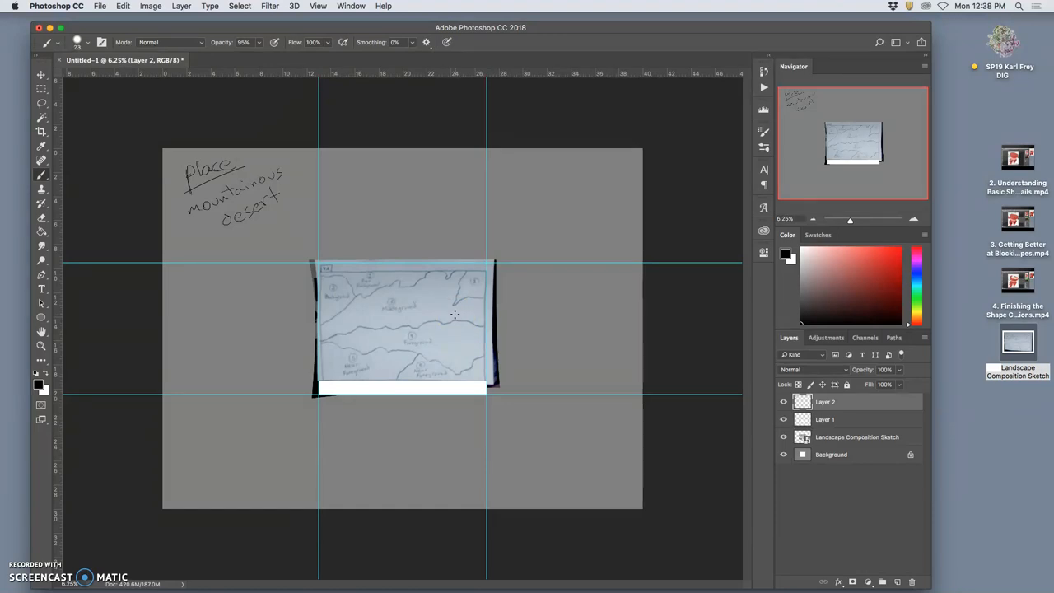
mouse_move(385, 320)
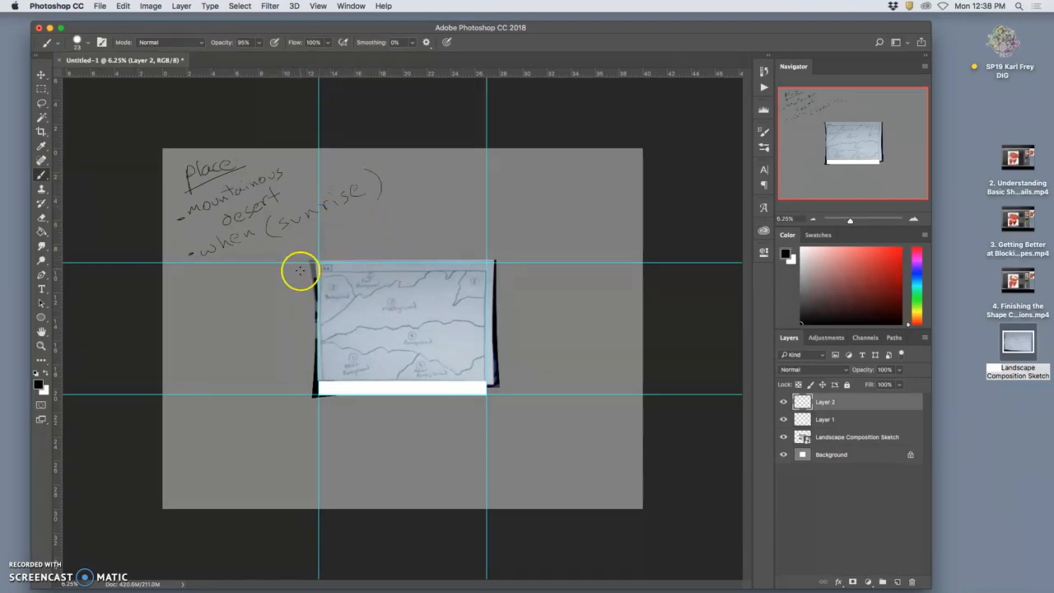
mouse_move(339, 305)
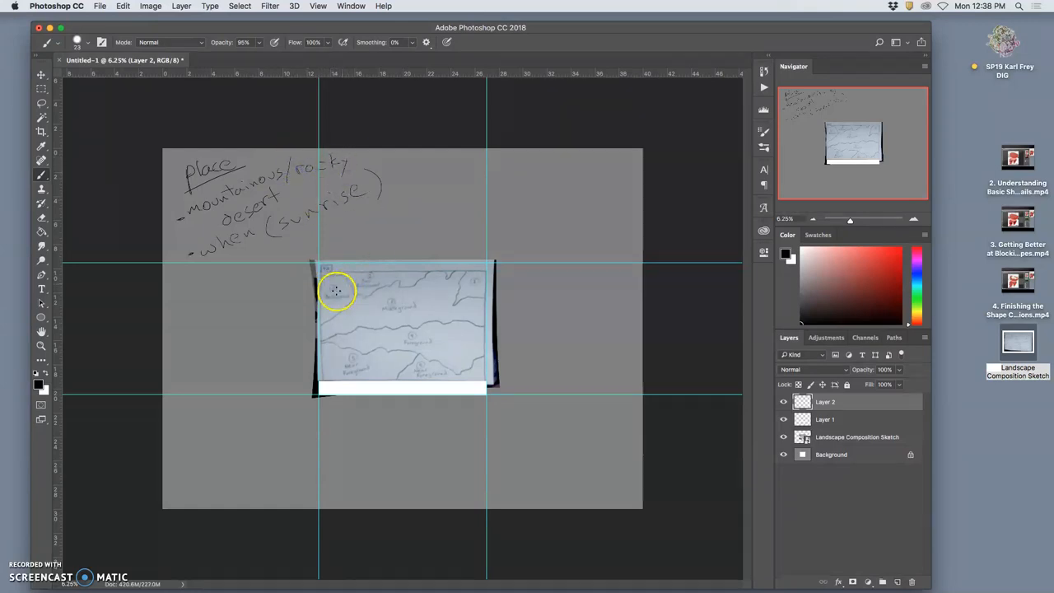
mouse_move(491, 332)
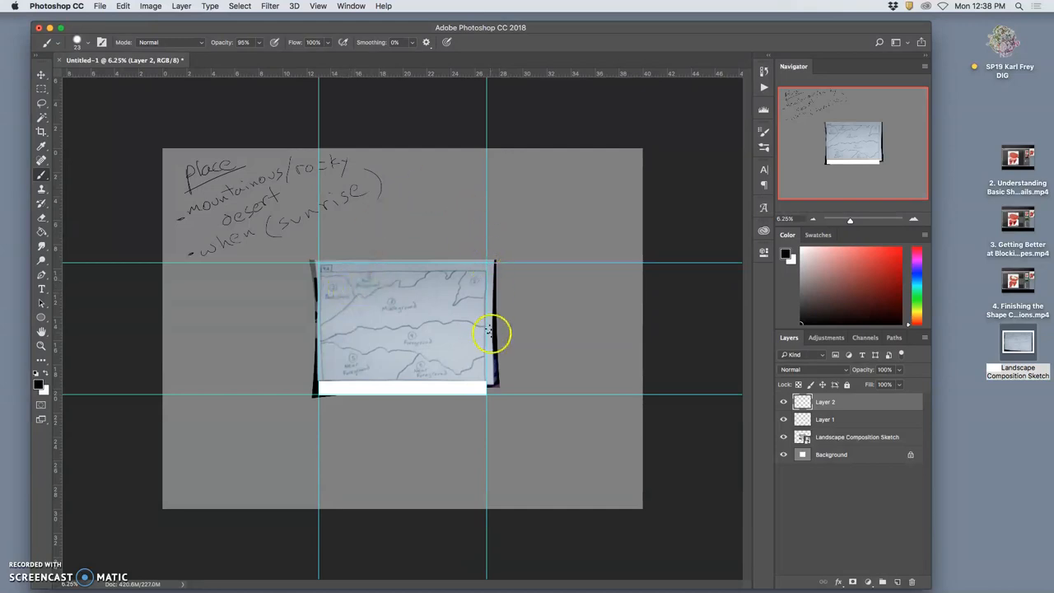
mouse_move(477, 245)
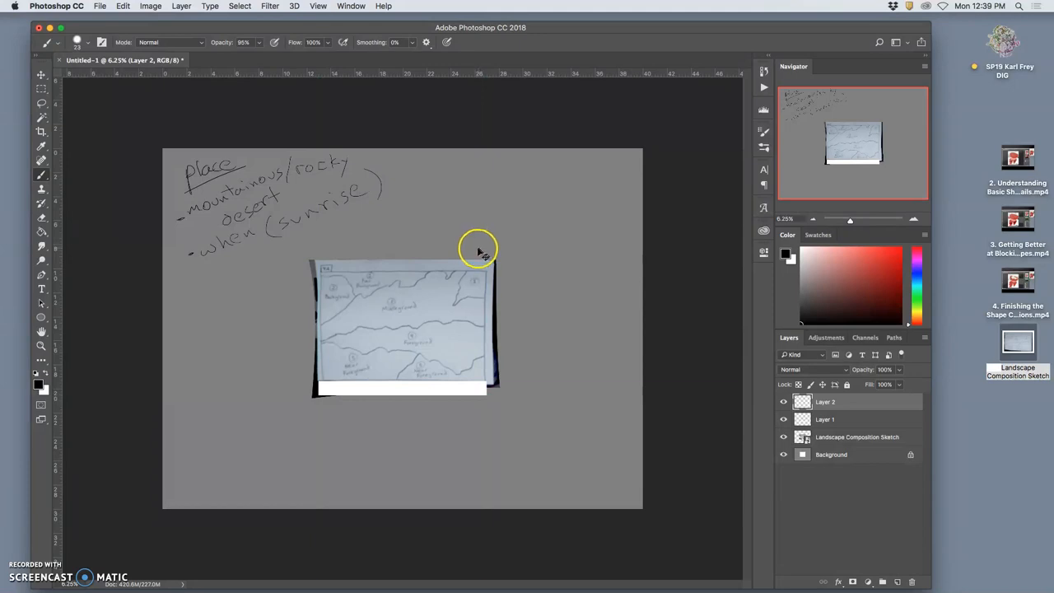
mouse_move(353, 260)
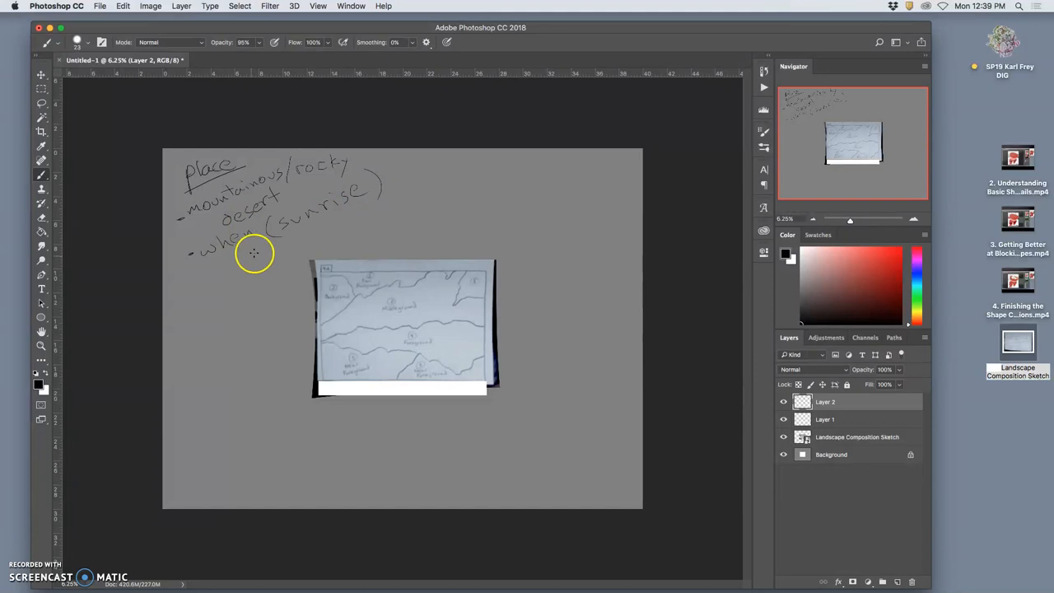
mouse_move(188, 293)
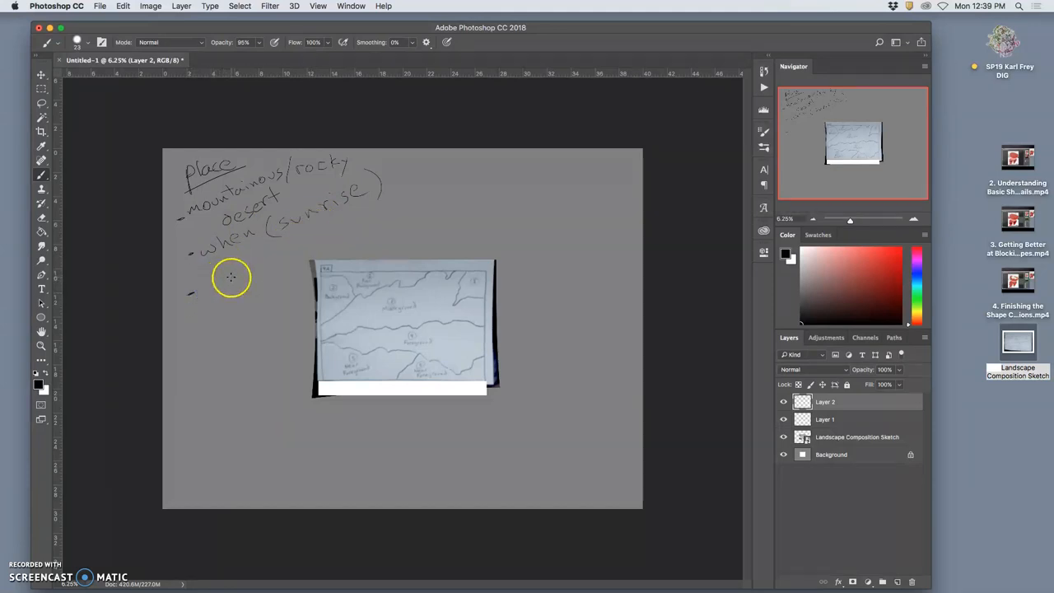
mouse_move(247, 264)
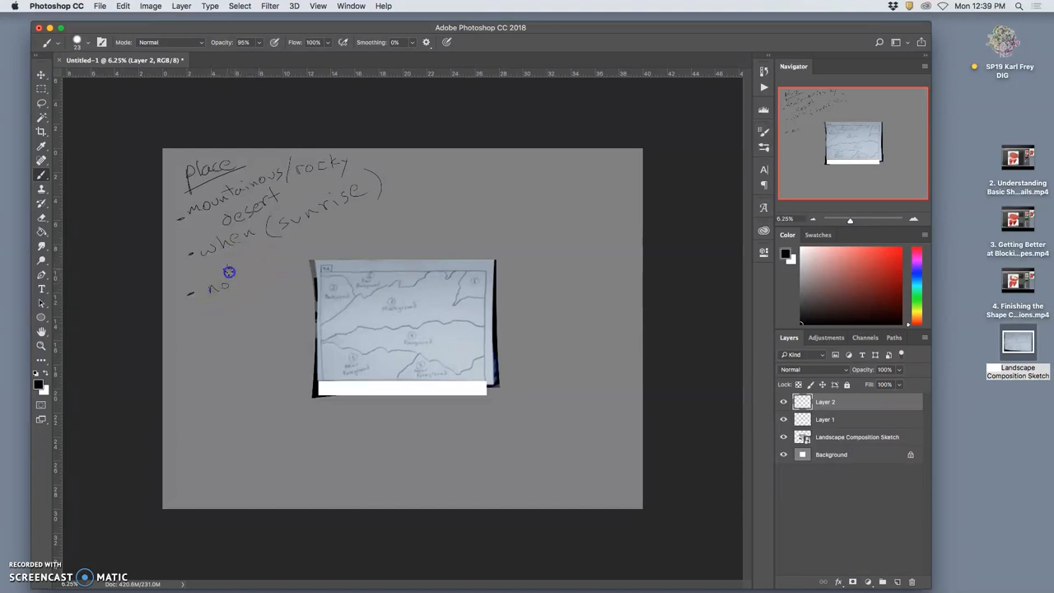
Handwrite the next list lines ending with "brownie land masses" under the place notes.
drag(211, 283, 294, 250)
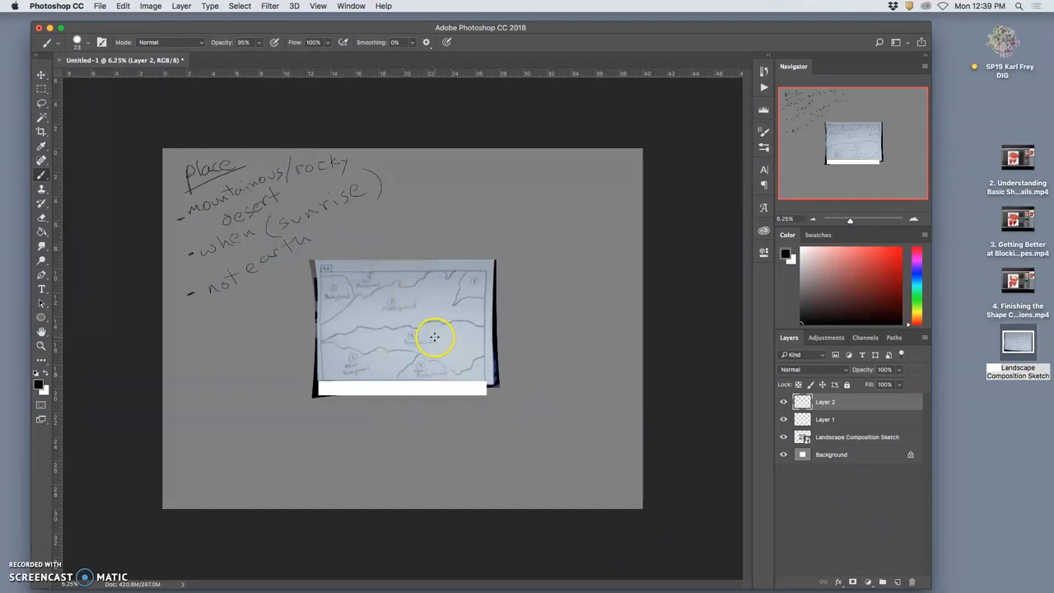
mouse_move(184, 330)
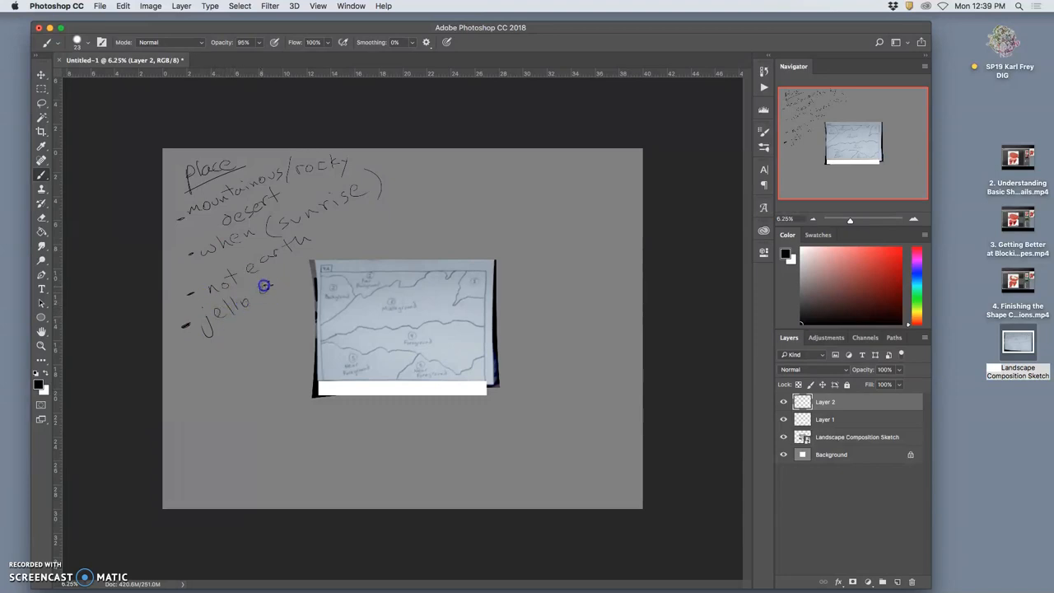
drag(260, 280, 299, 266)
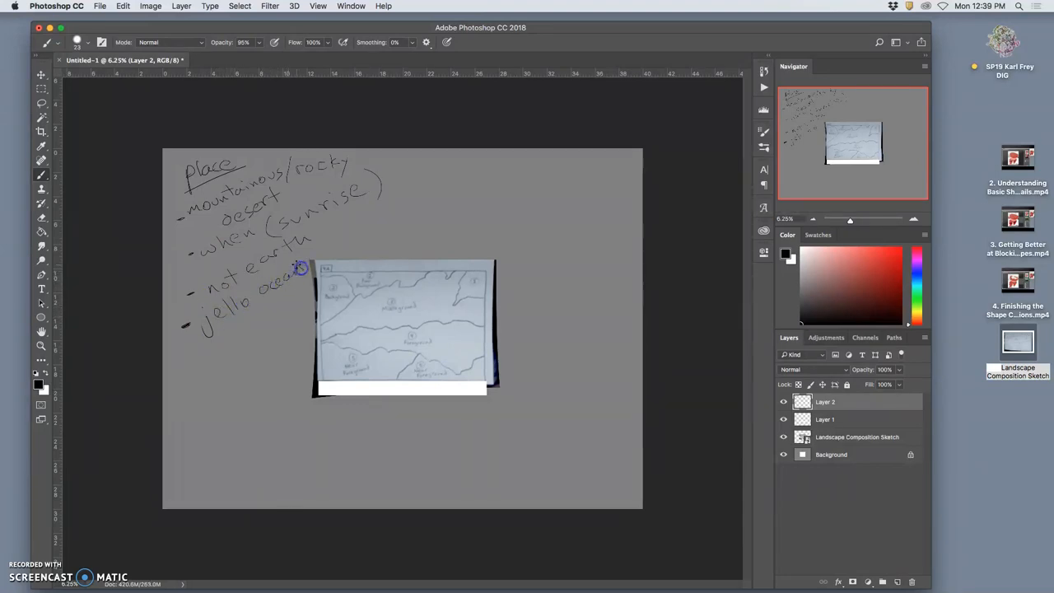
mouse_move(204, 387)
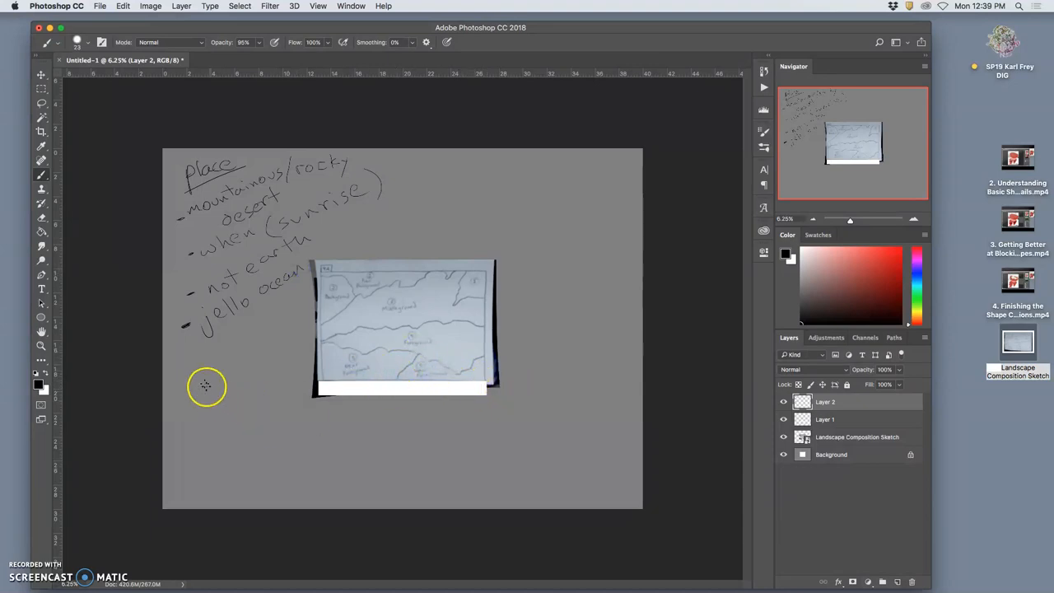
mouse_move(204, 375)
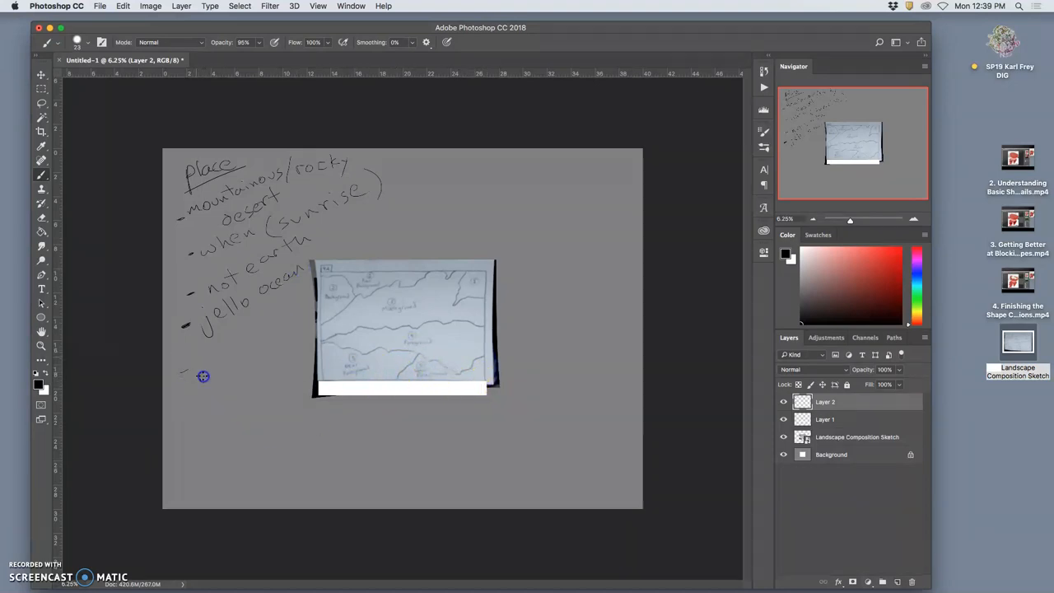
drag(190, 370, 250, 349)
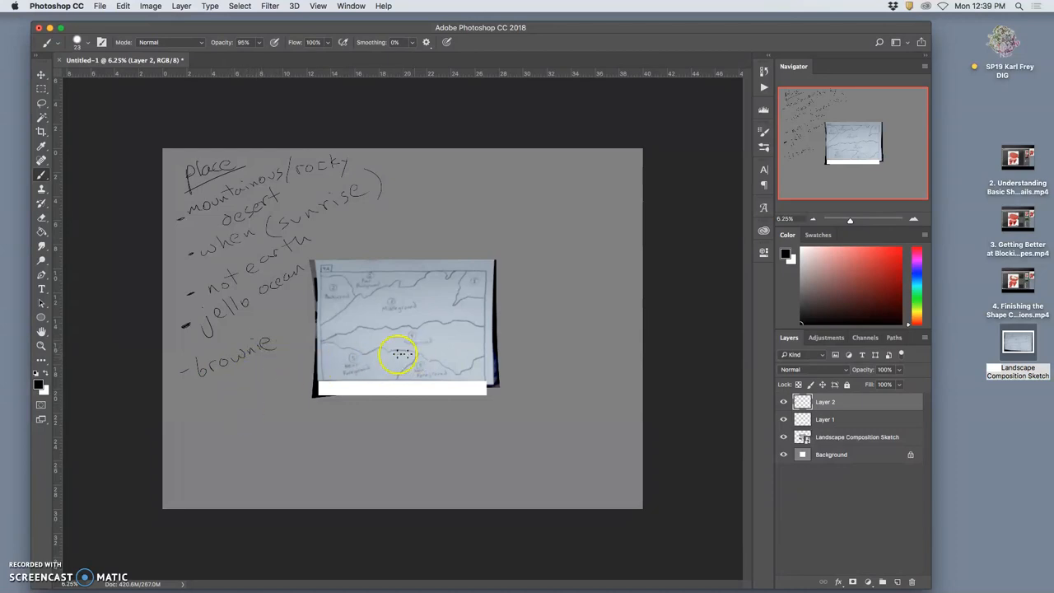
mouse_move(213, 390)
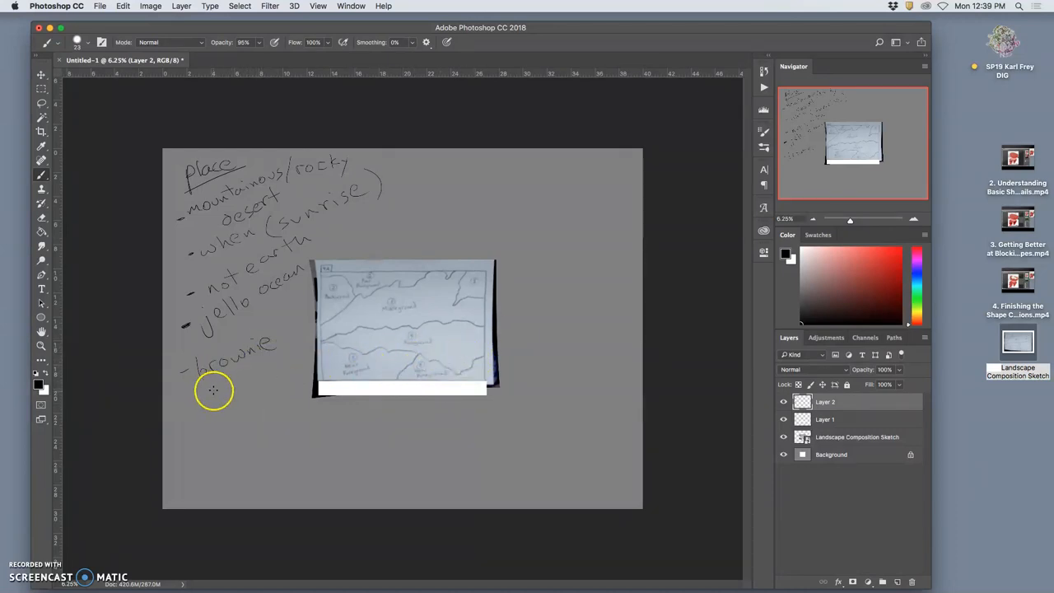
mouse_move(191, 397)
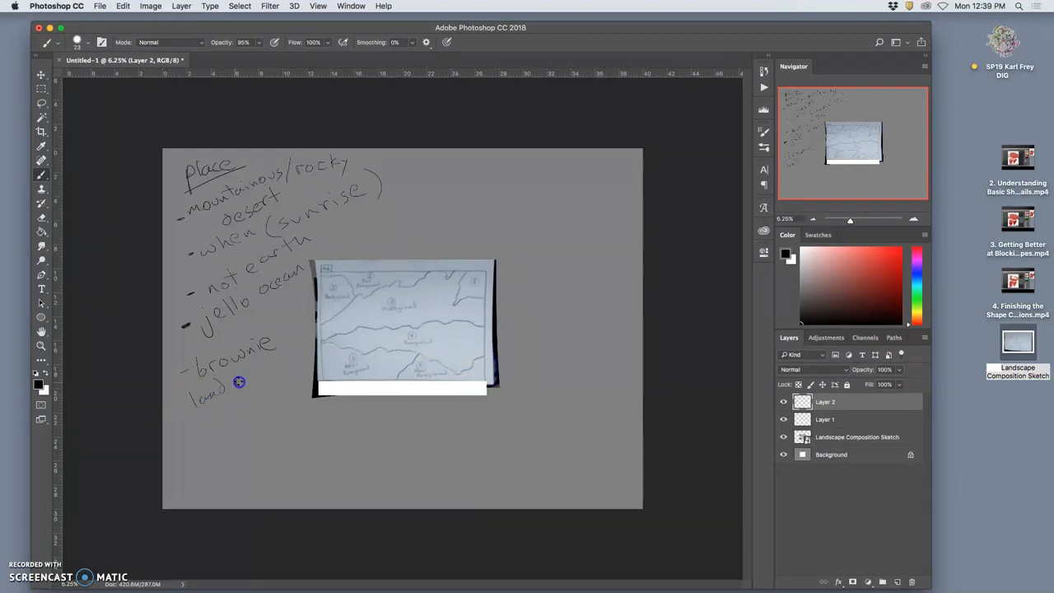
drag(239, 395, 280, 352)
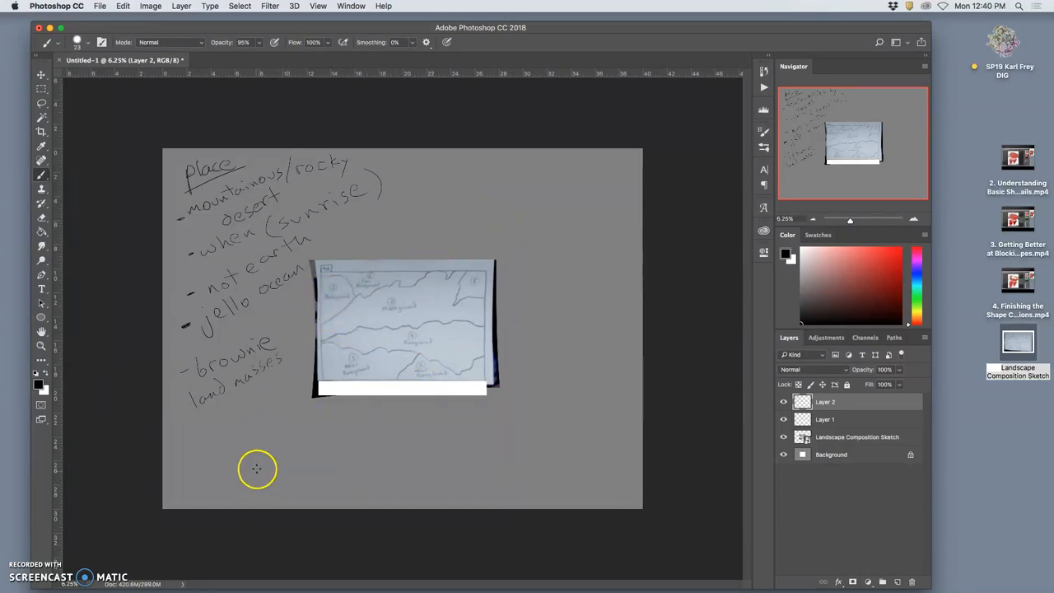
mouse_move(200, 468)
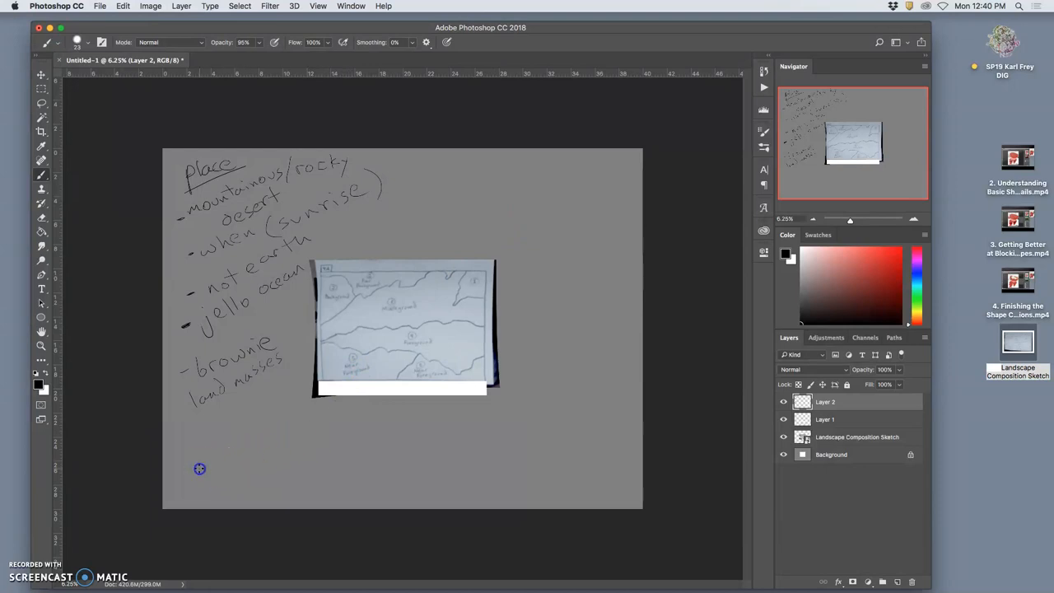
Begin handwriting the "multiple suns" note below brownie land masses.
drag(200, 461, 247, 453)
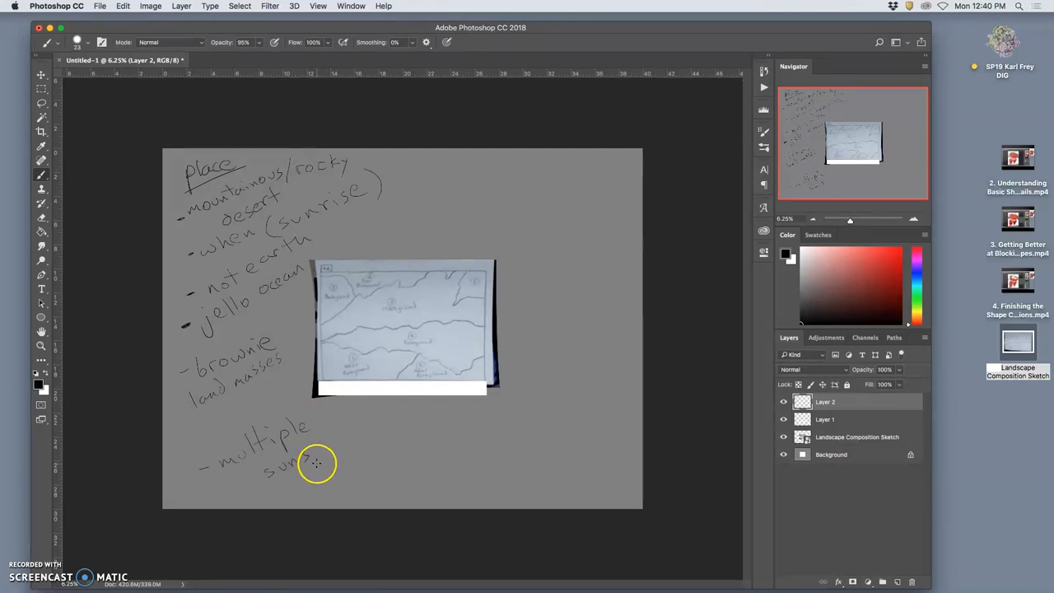
mouse_move(321, 458)
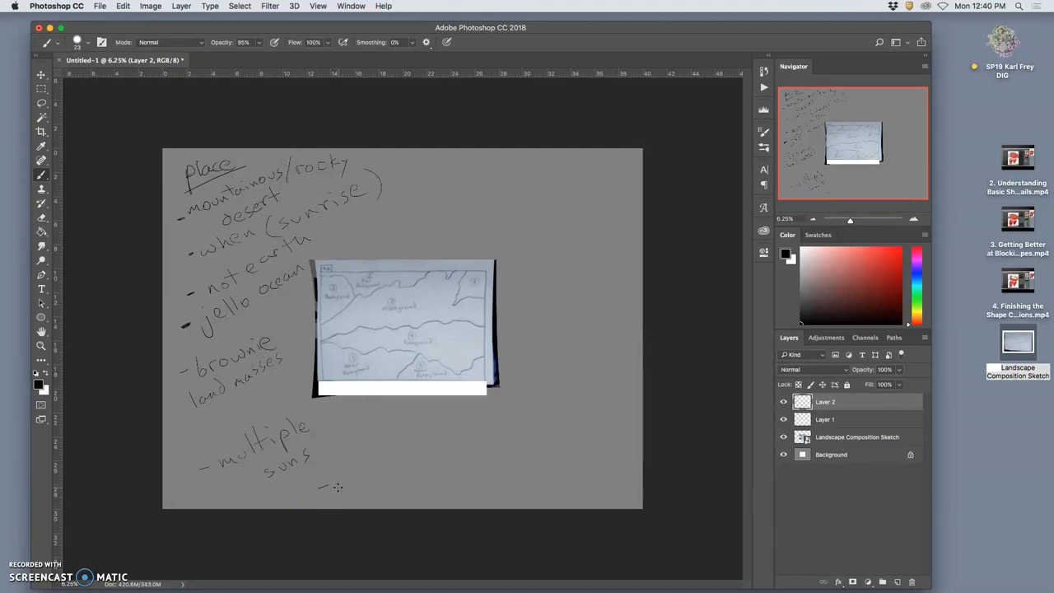
mouse_move(347, 485)
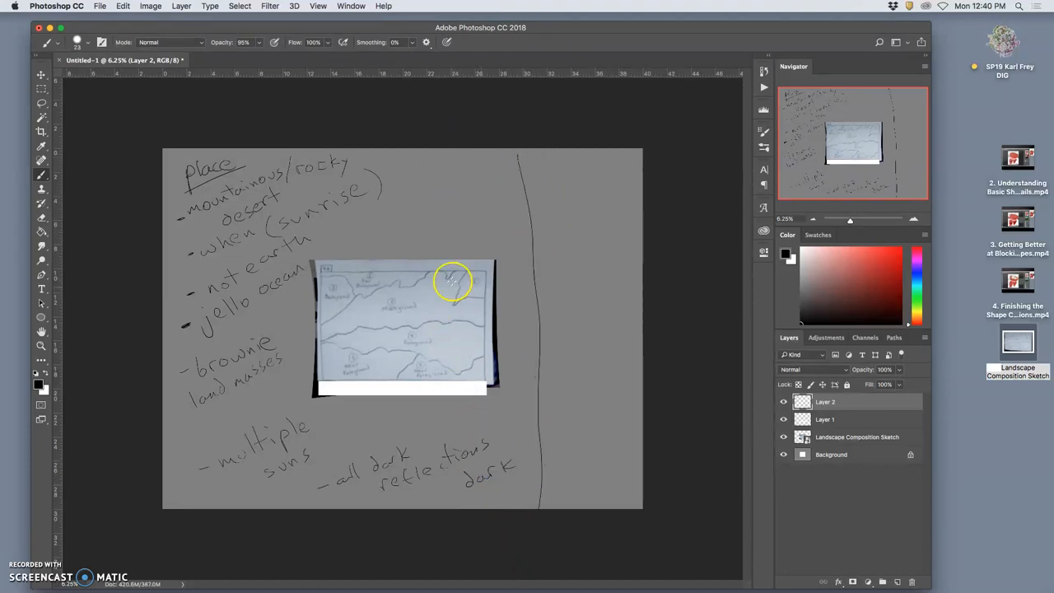
mouse_move(525, 166)
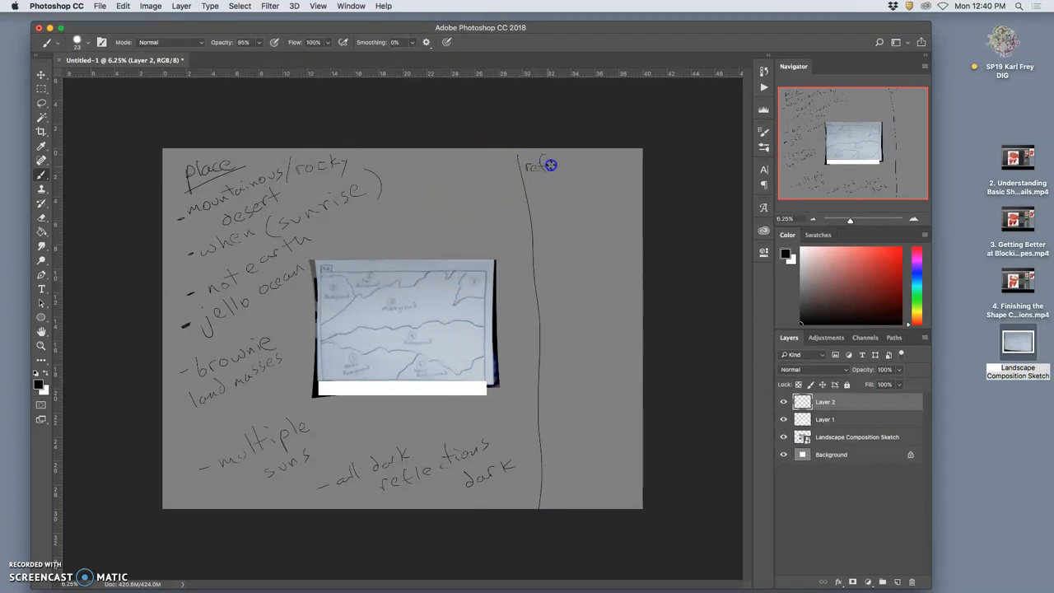
Handwrite "references to find (6 Mega Pixels or larger!)" atop the right-hand column.
text(references to)
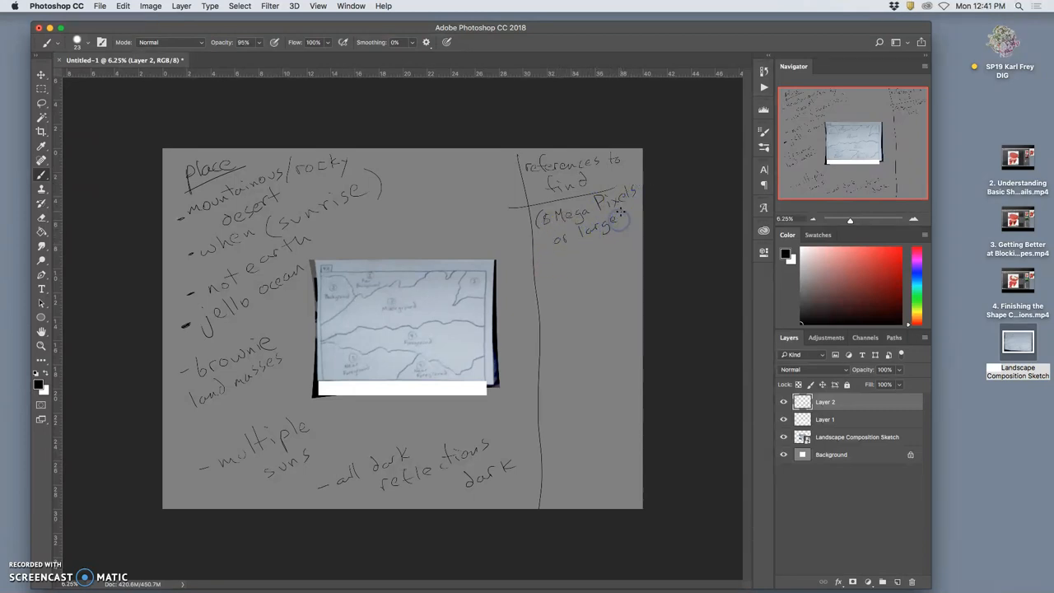
mouse_move(628, 219)
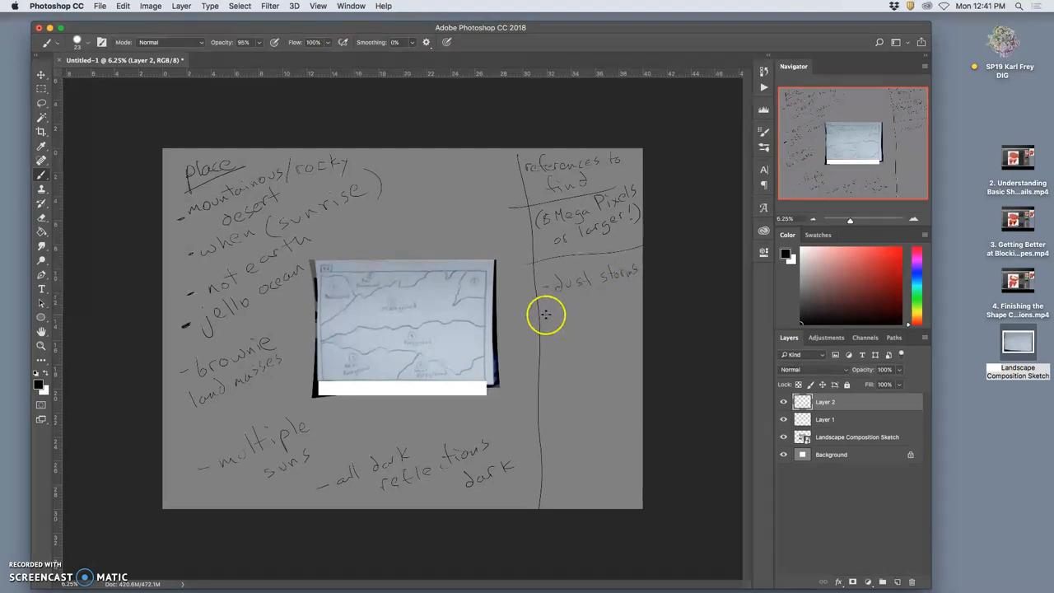
mouse_move(576, 329)
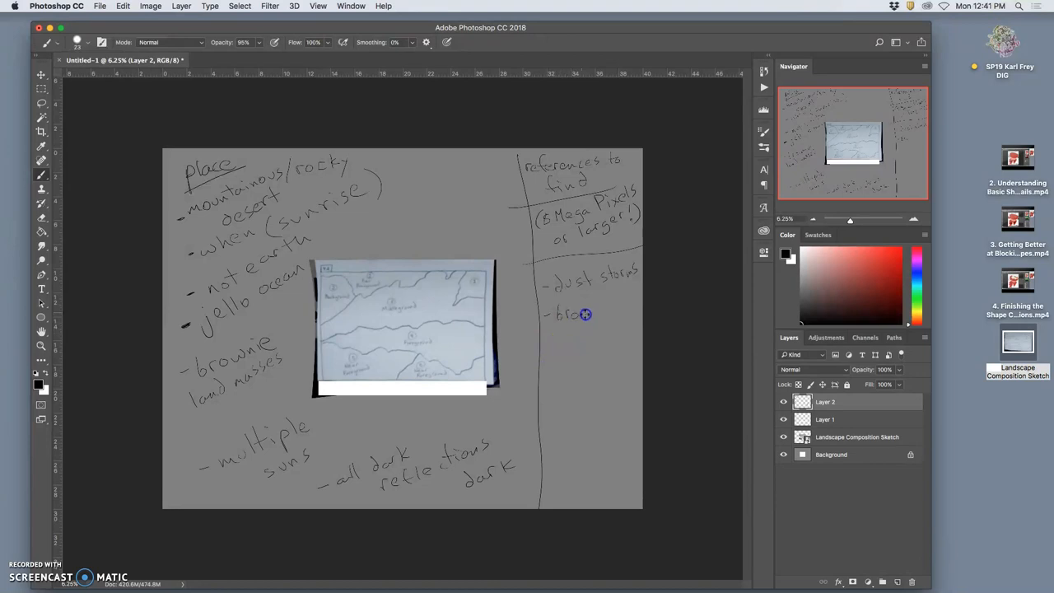
mouse_move(616, 309)
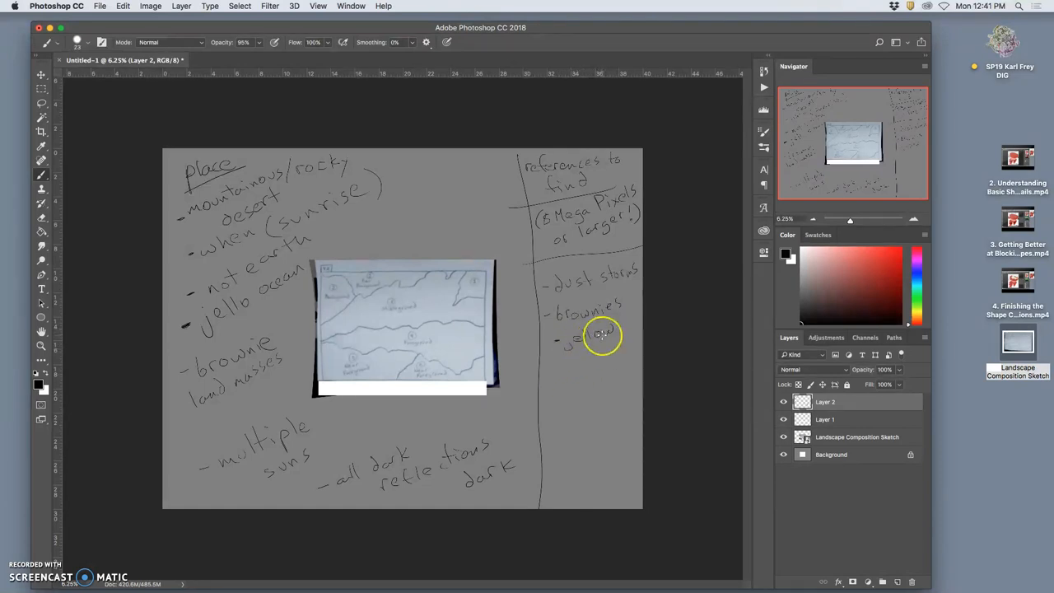
mouse_move(602, 328)
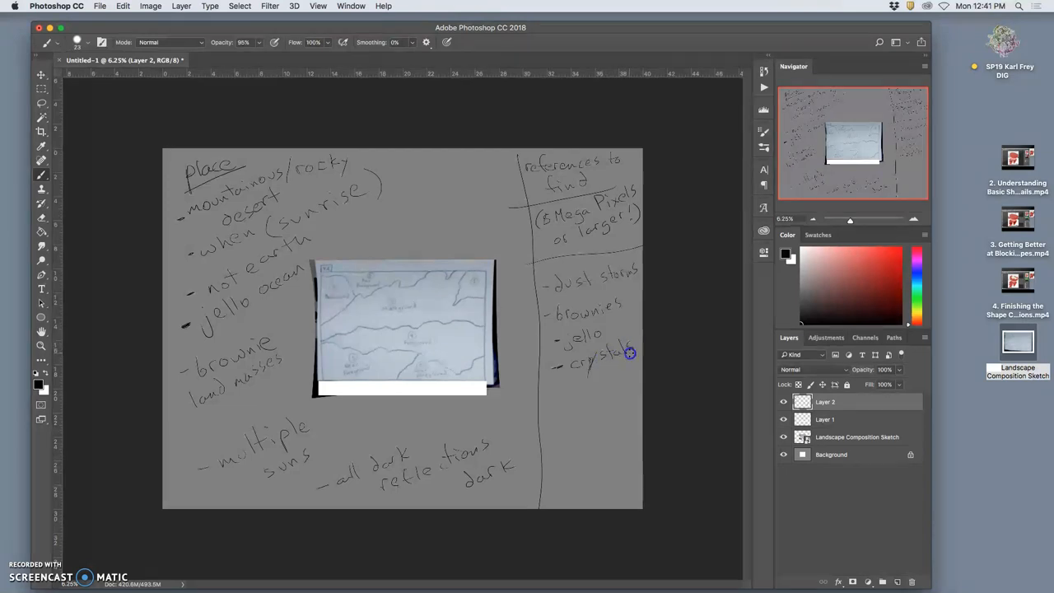
mouse_move(584, 388)
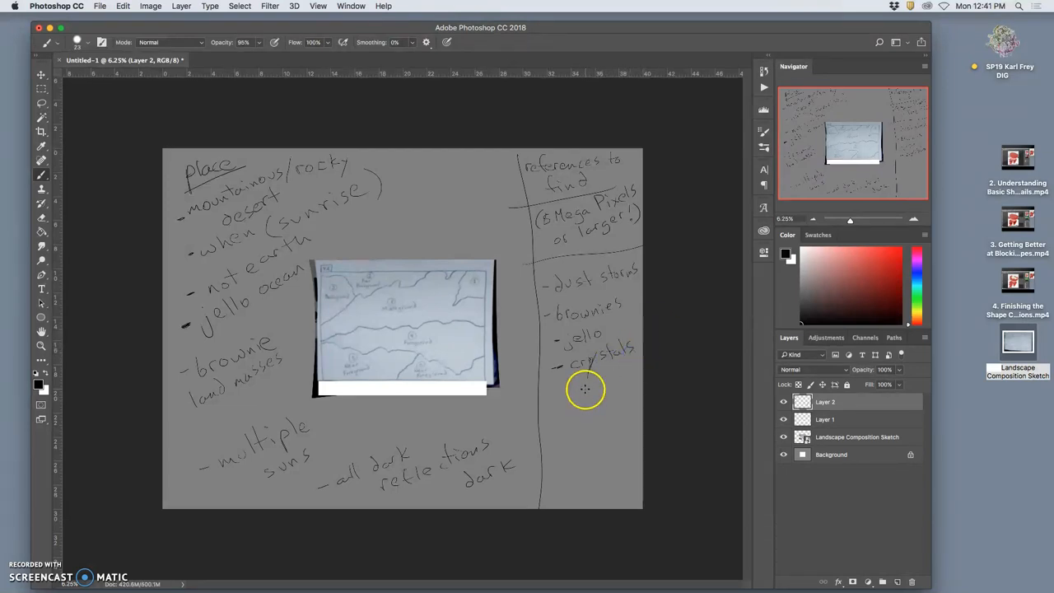
mouse_move(558, 394)
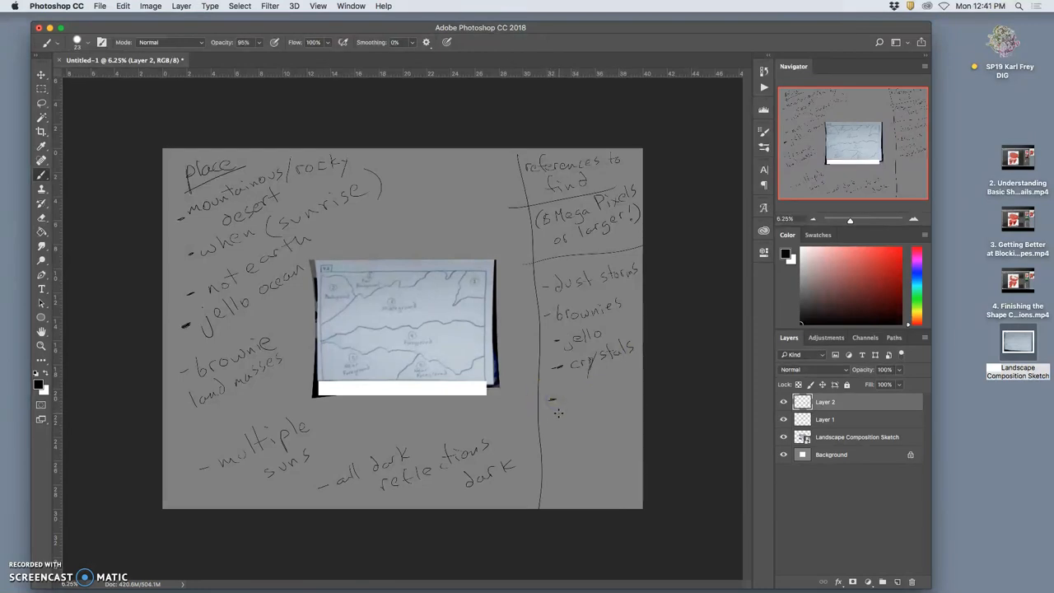
mouse_move(554, 405)
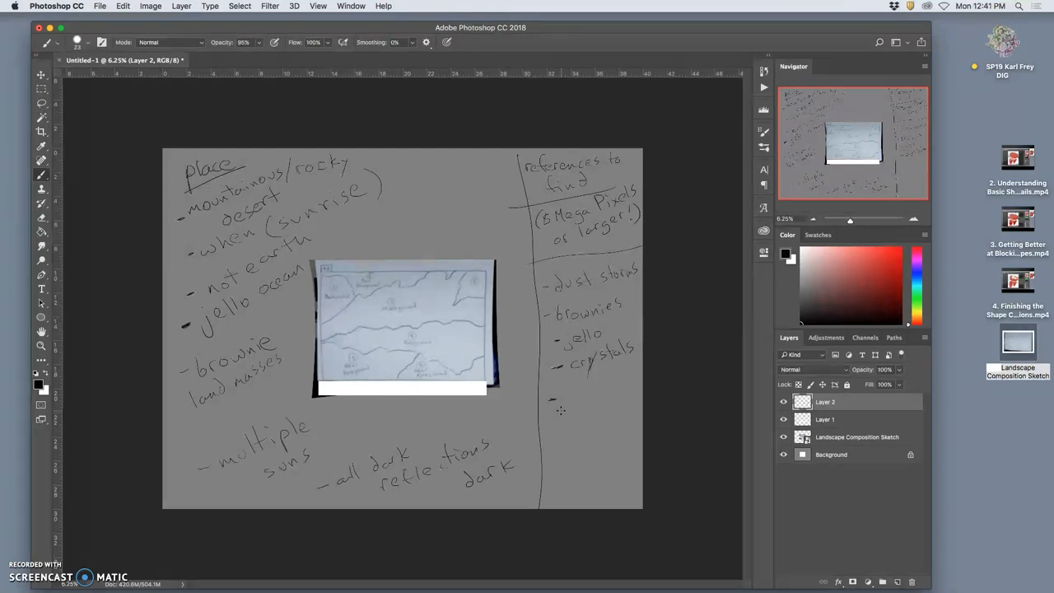
mouse_move(563, 403)
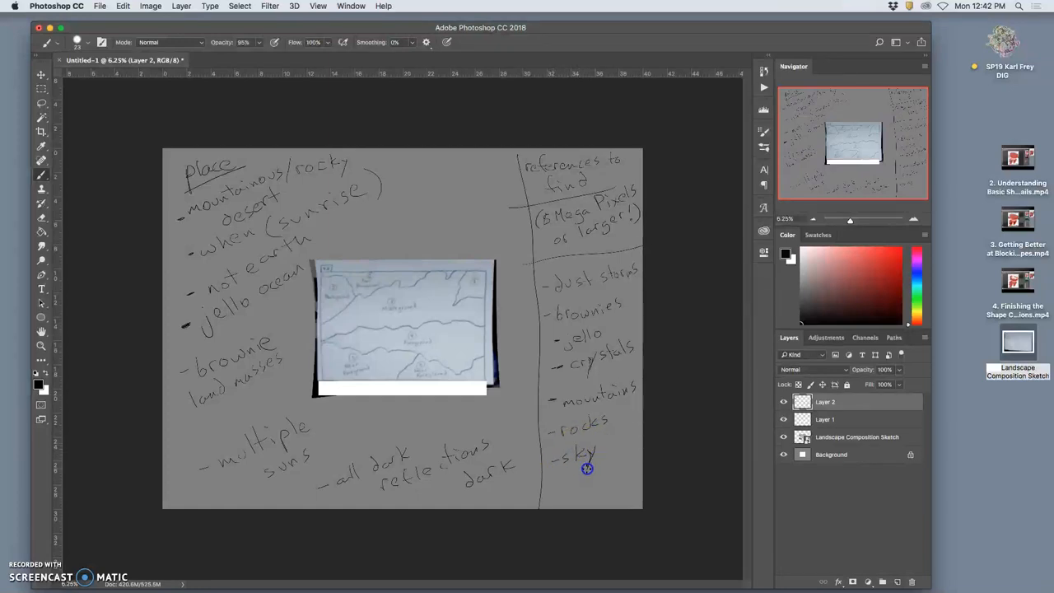
mouse_move(600, 553)
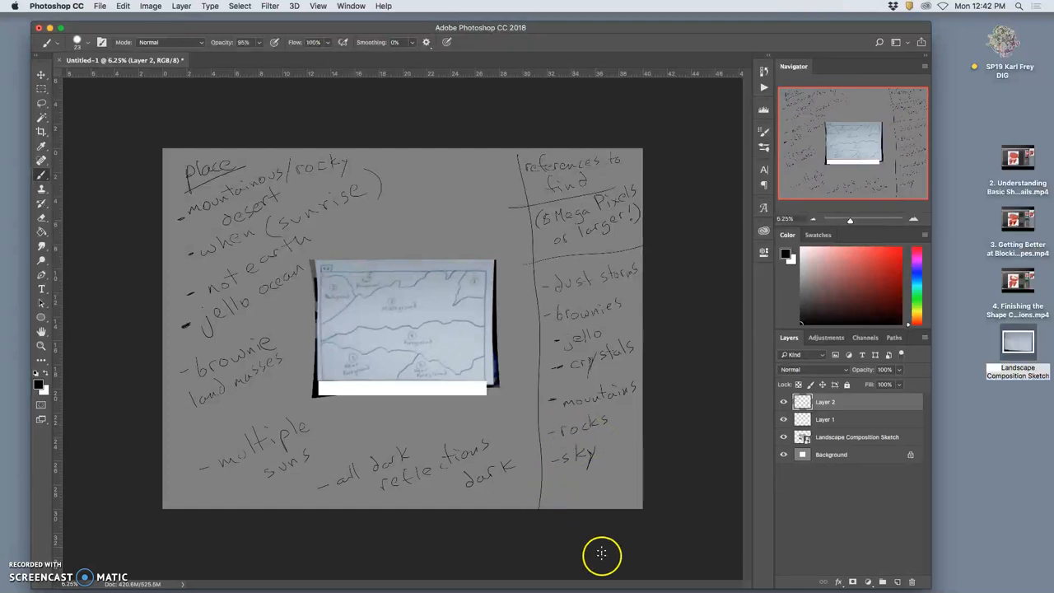
mouse_move(203, 573)
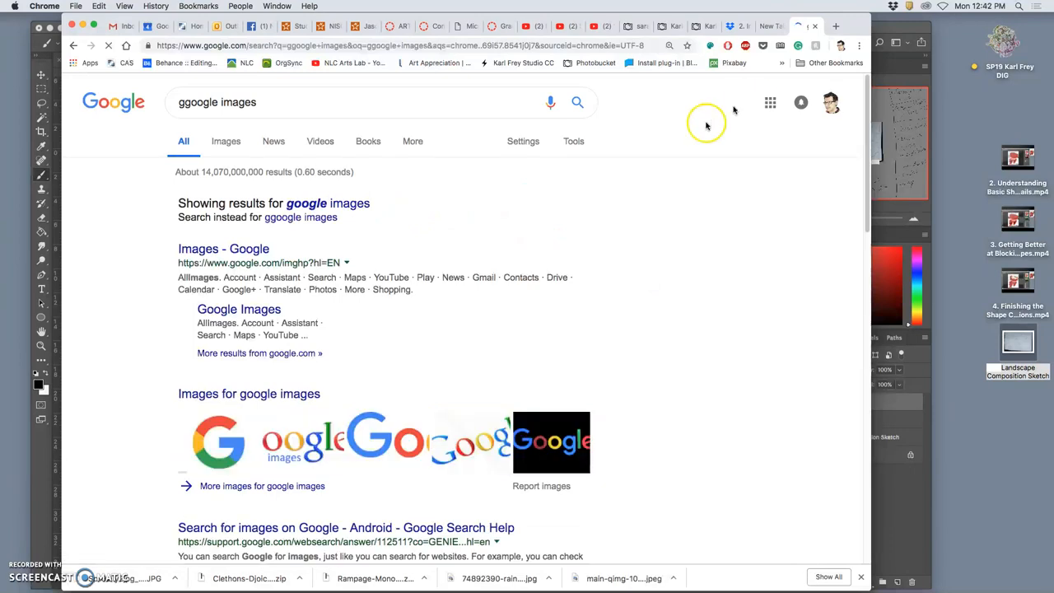
Filter Google Images to larger than 8 MP and enter "brownies" as the new search.
click(221, 141)
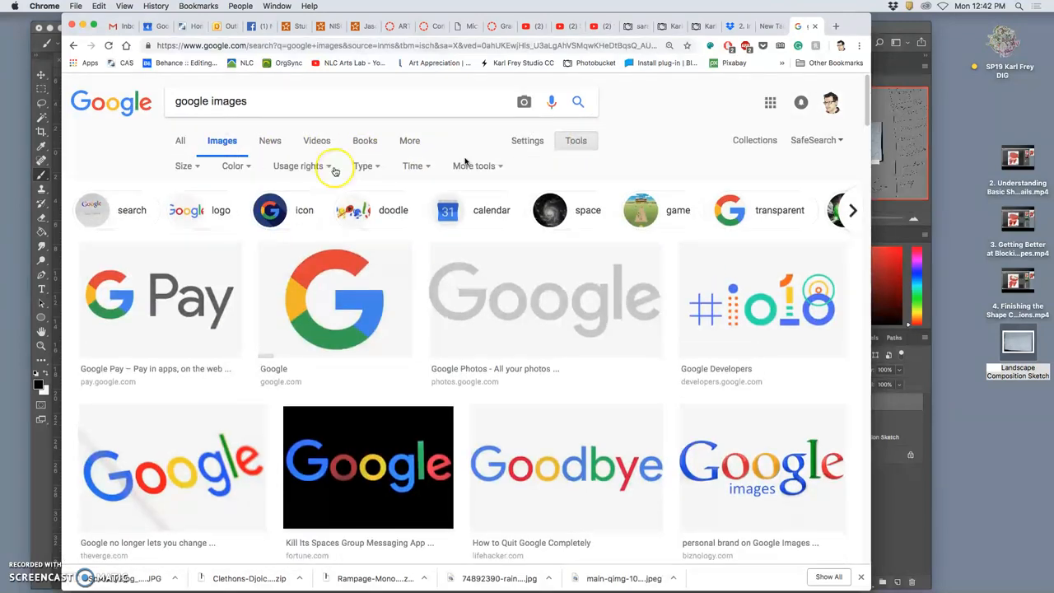
click(188, 165)
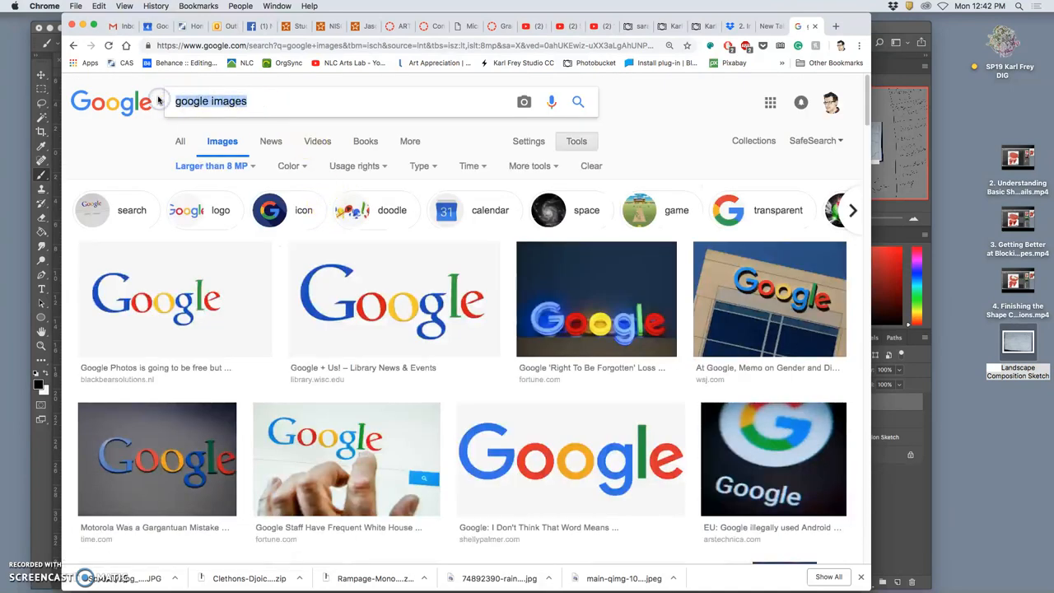
text(brownies)
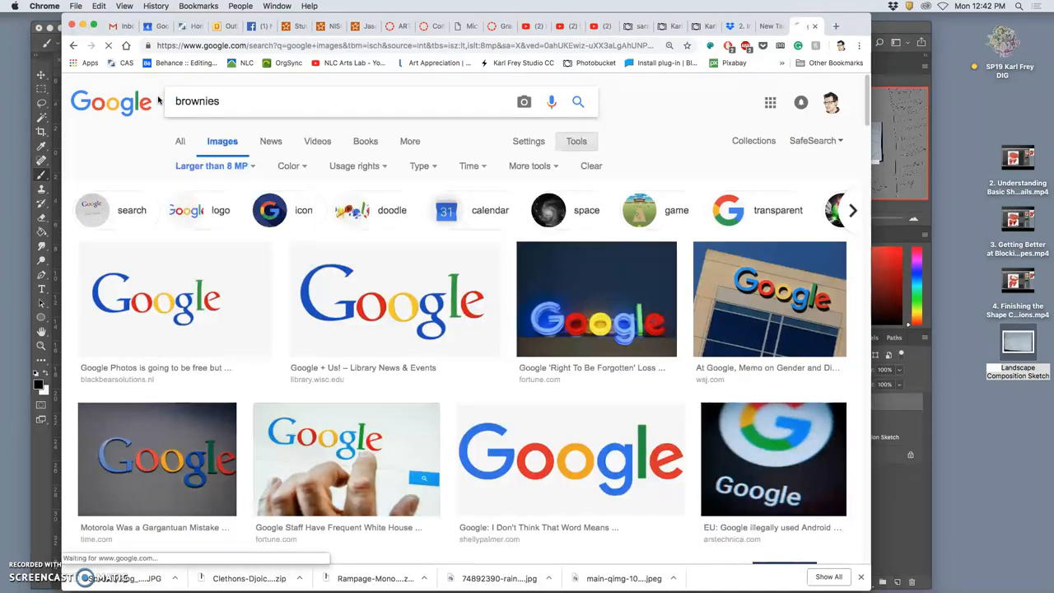